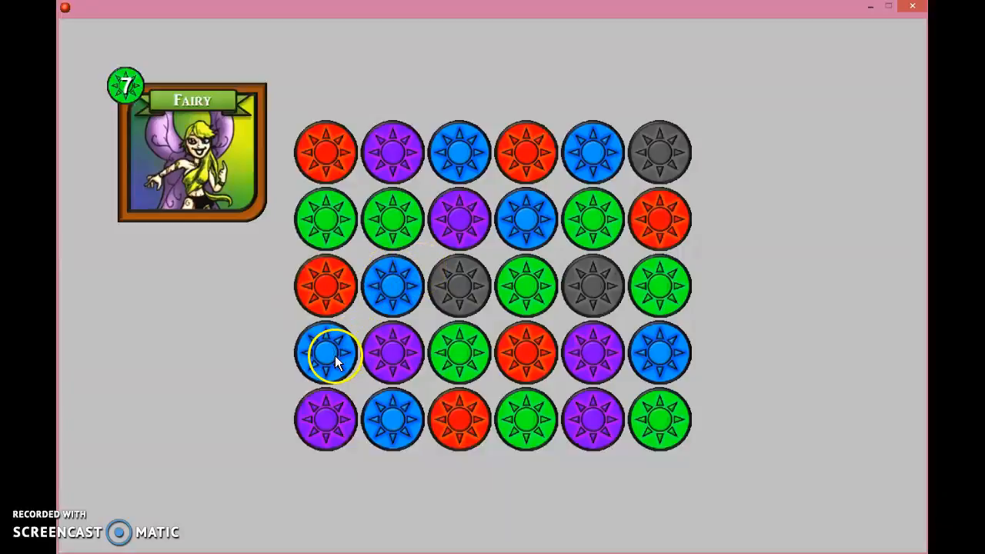
- Match gems on the left, middle and right of the board until the Fairy counter reaches 0
{"action": "left_click", "coordinate": [324, 353]}
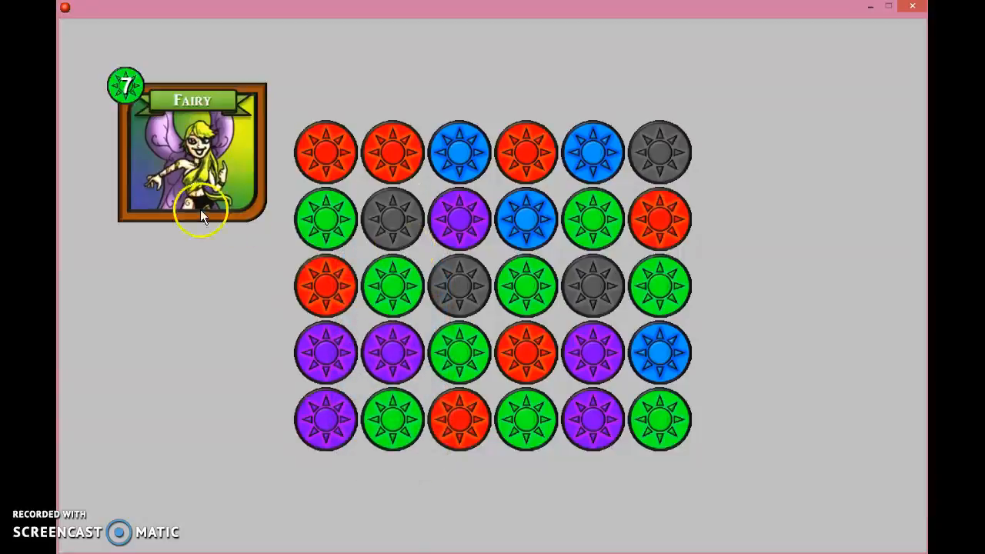
{"action": "mouse_move", "coordinate": [429, 317]}
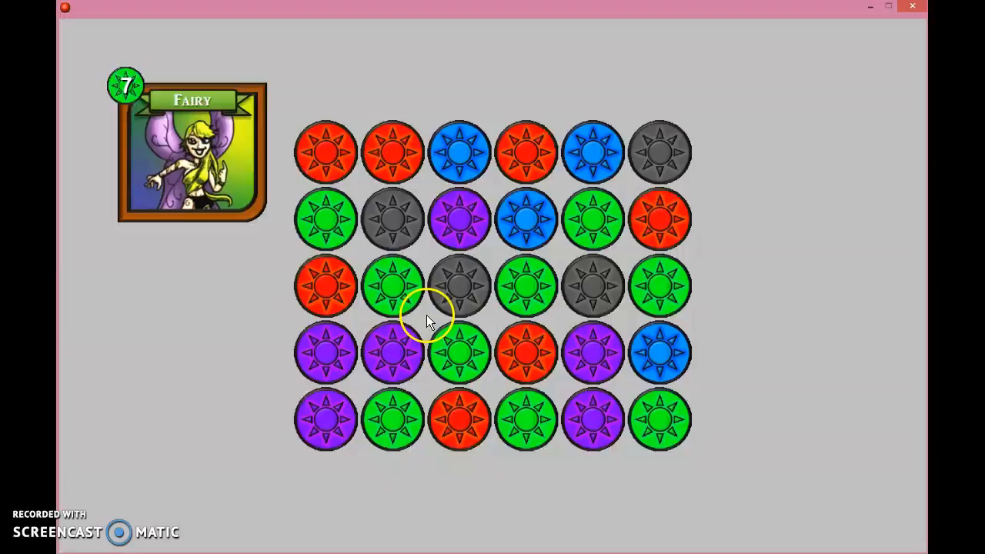
{"action": "mouse_move", "coordinate": [429, 321]}
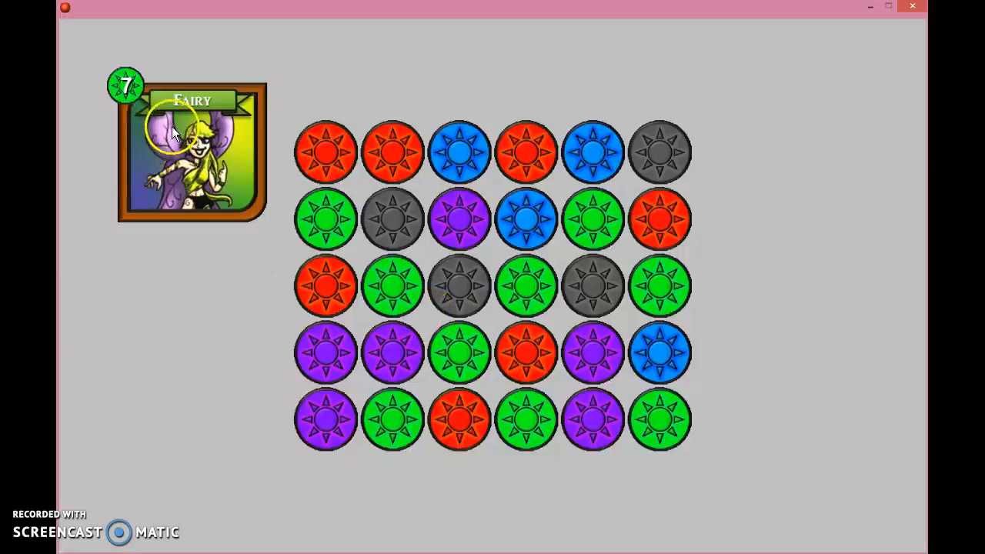
{"action": "mouse_move", "coordinate": [246, 142]}
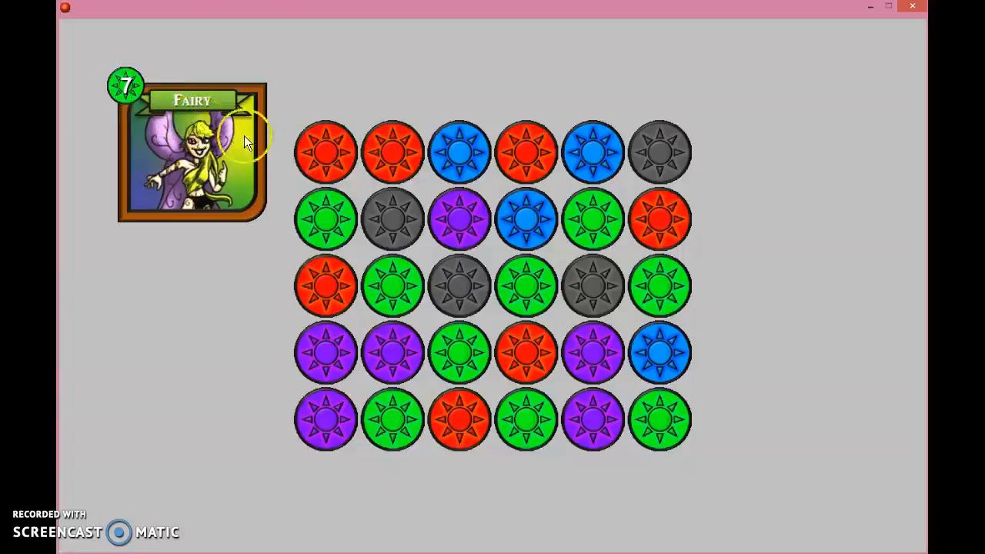
{"action": "mouse_move", "coordinate": [796, 135]}
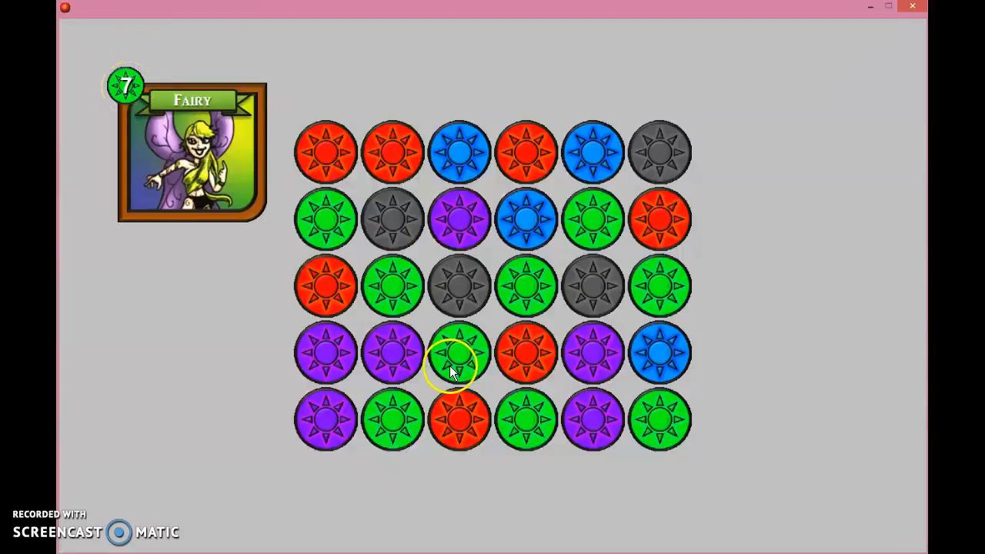
{"action": "left_click", "coordinate": [460, 354]}
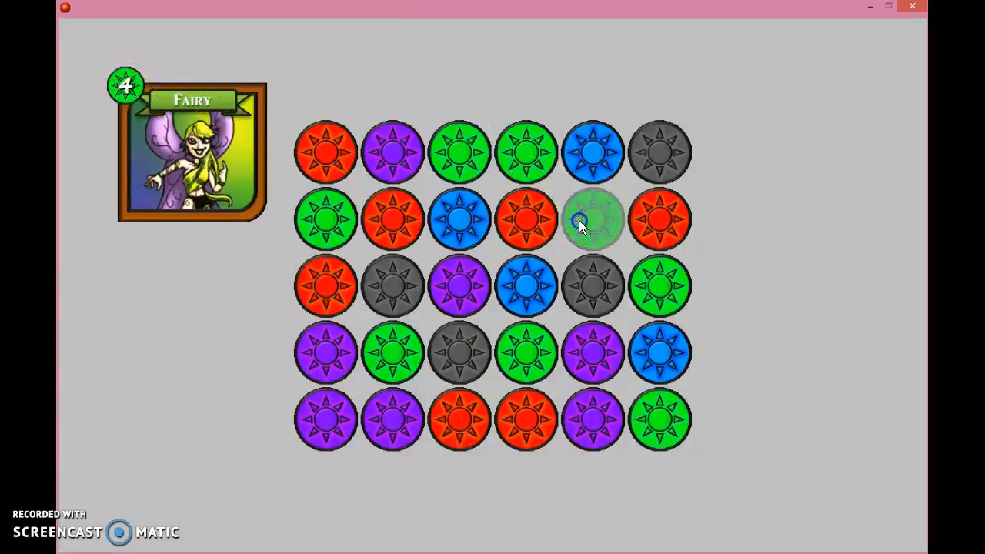
{"action": "left_click", "coordinate": [592, 219]}
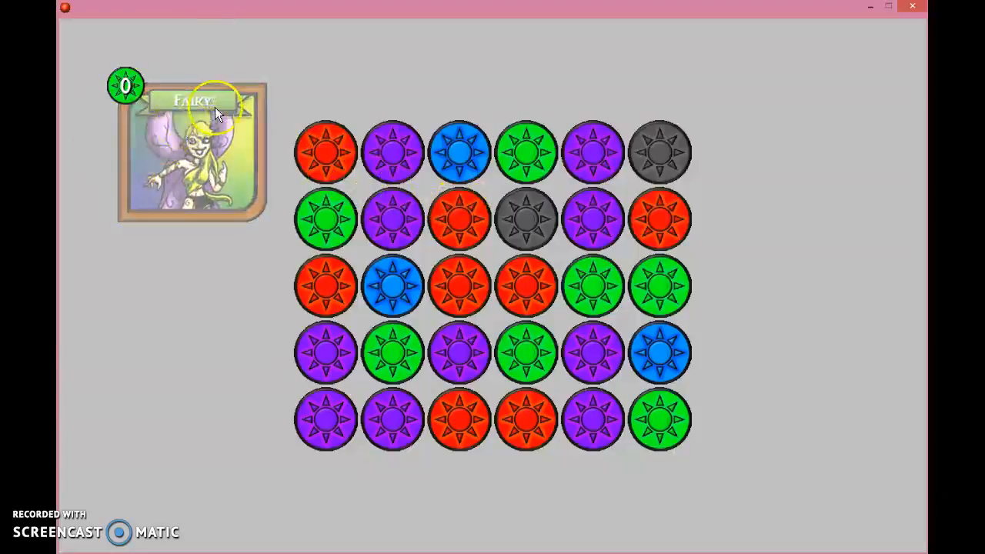
{"action": "mouse_move", "coordinate": [296, 350]}
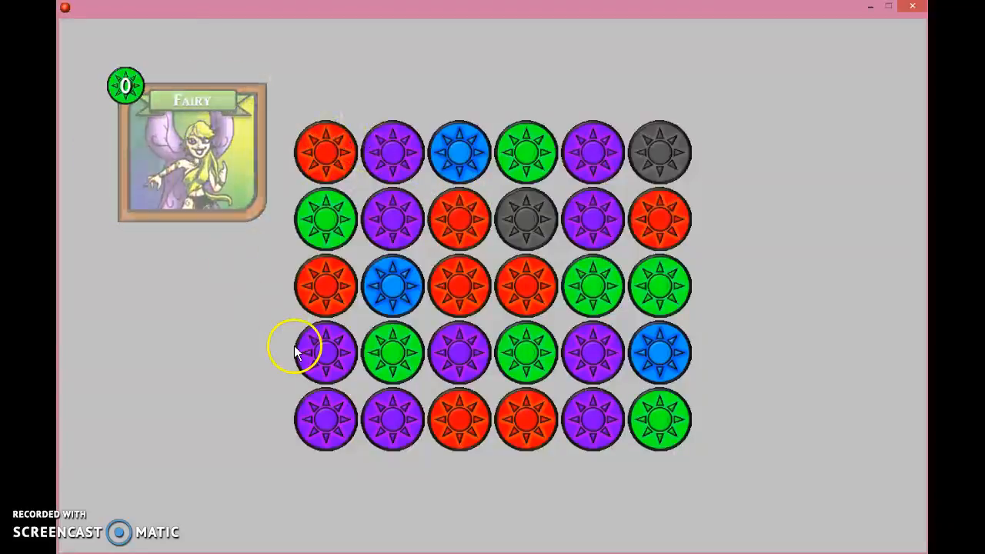
{"action": "mouse_move", "coordinate": [208, 235]}
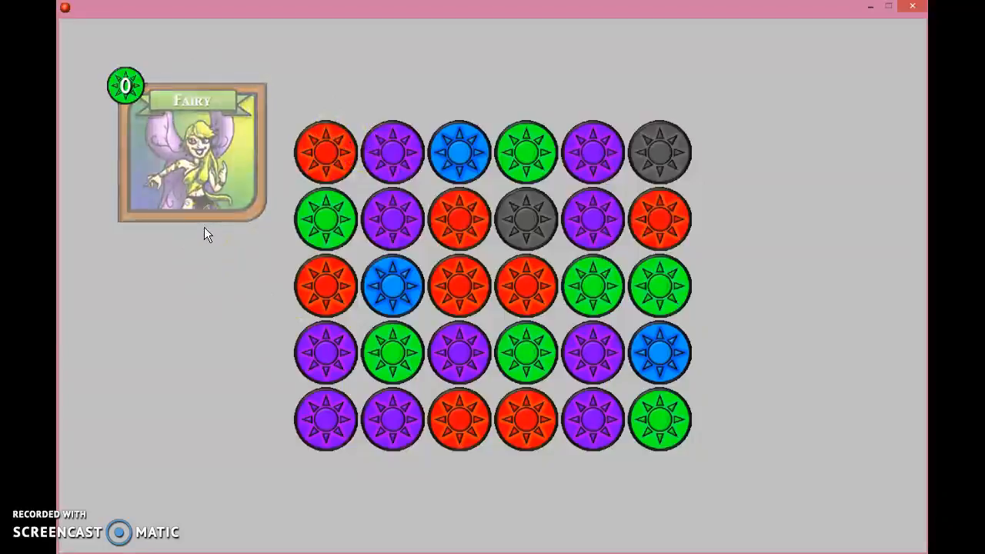
{"action": "mouse_move", "coordinate": [915, 7]}
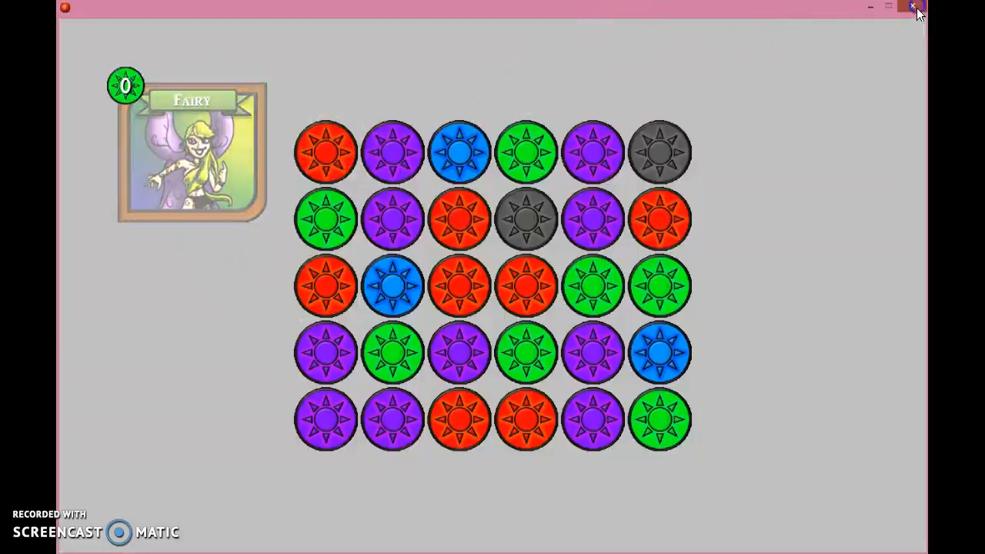
- Close the running GemFall game window and expand the Sprites folder in the resource tree
{"action": "left_click", "coordinate": [912, 7]}
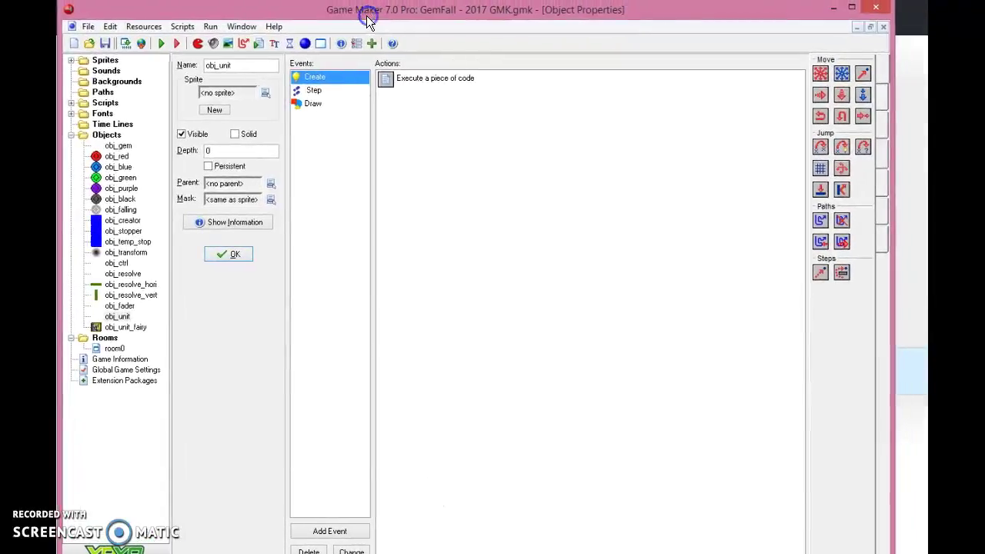
{"action": "left_click", "coordinate": [104, 59]}
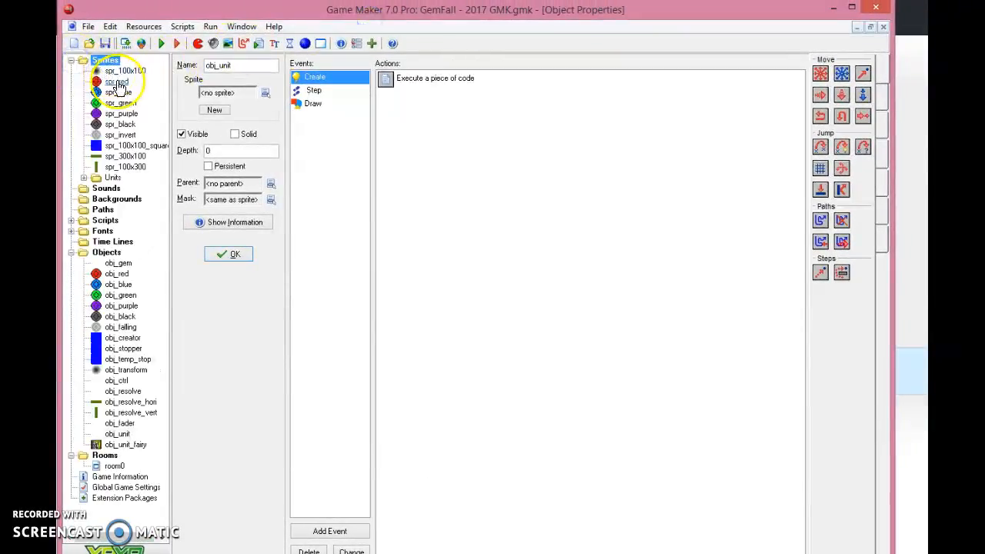
- Browse the spr_red, spr_purple, spr_black and spr_invert sprite properties in turn
{"action": "double_click", "coordinate": [116, 81]}
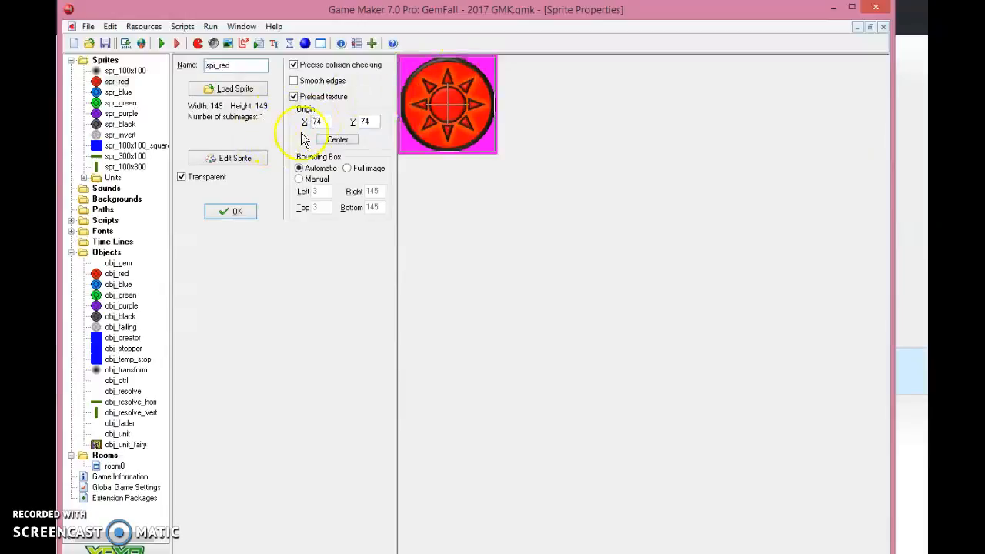
{"action": "left_click", "coordinate": [227, 157]}
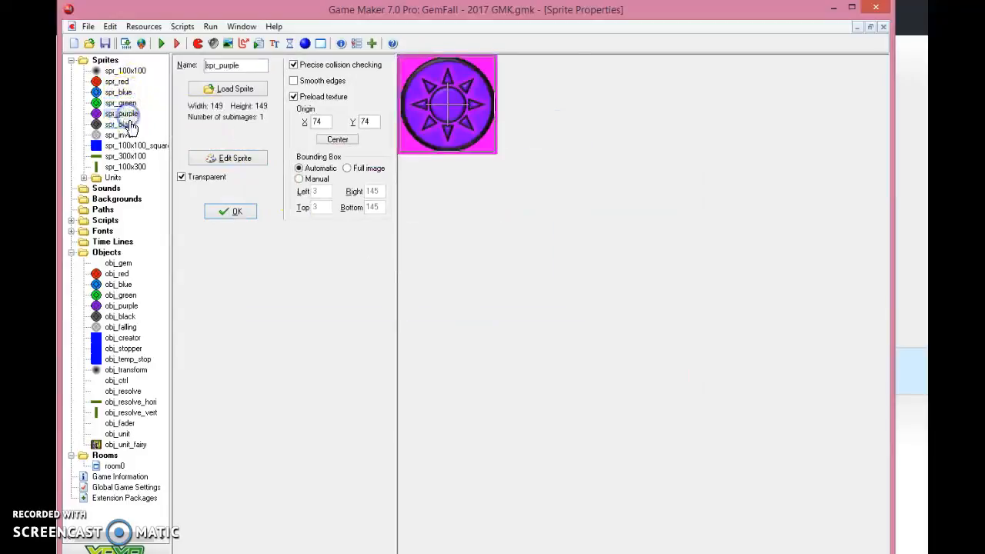
{"action": "left_click", "coordinate": [120, 124]}
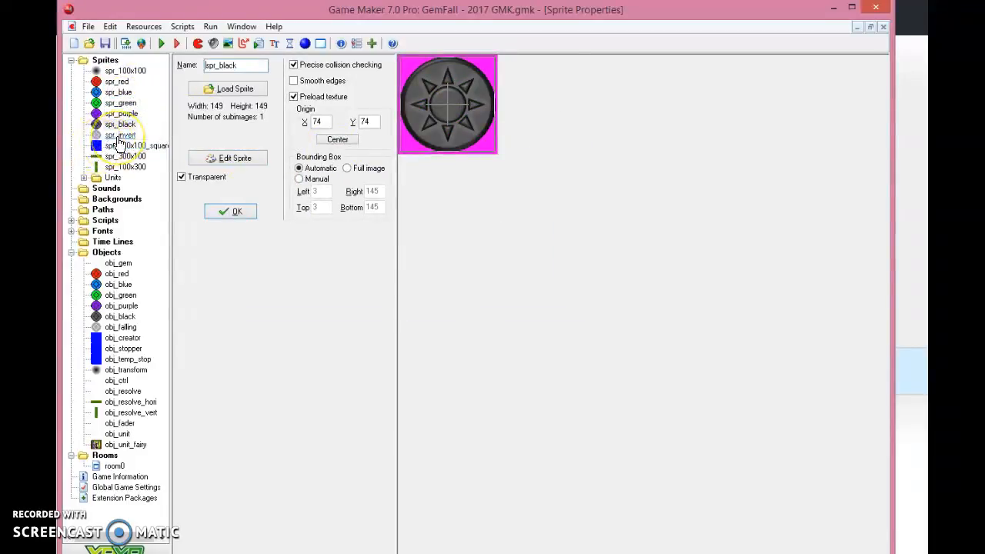
{"action": "left_click", "coordinate": [123, 145]}
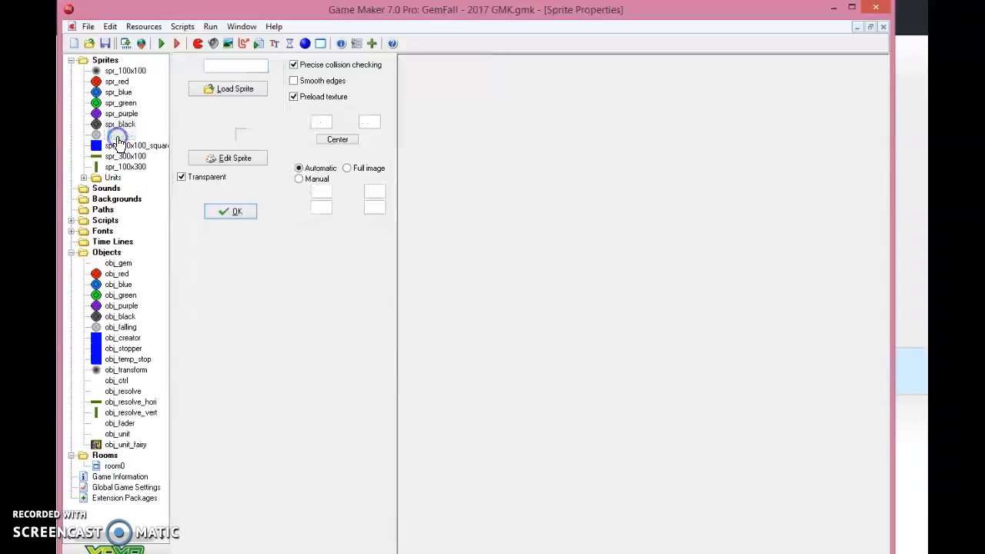
{"action": "left_click", "coordinate": [120, 135]}
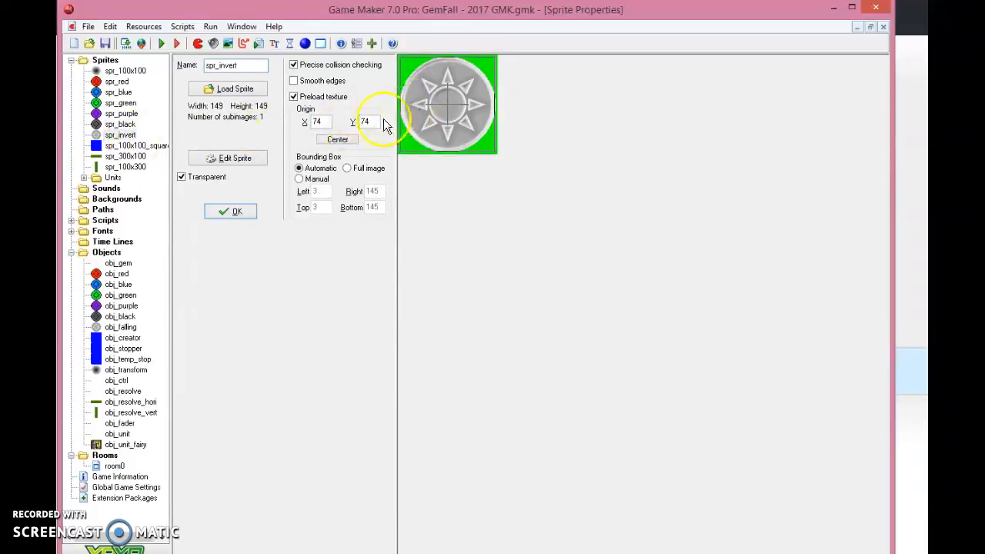
{"action": "mouse_move", "coordinate": [288, 50]}
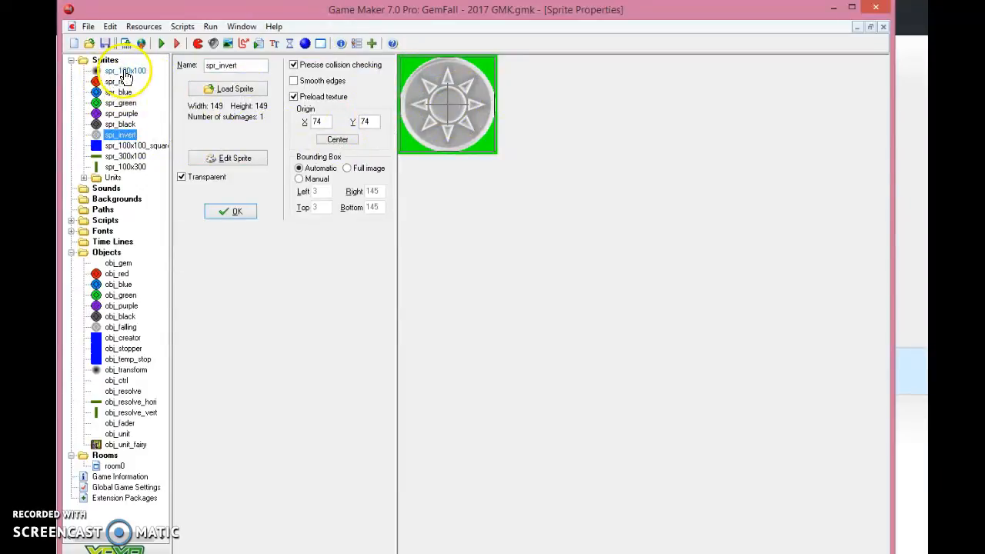
{"action": "left_click", "coordinate": [125, 70]}
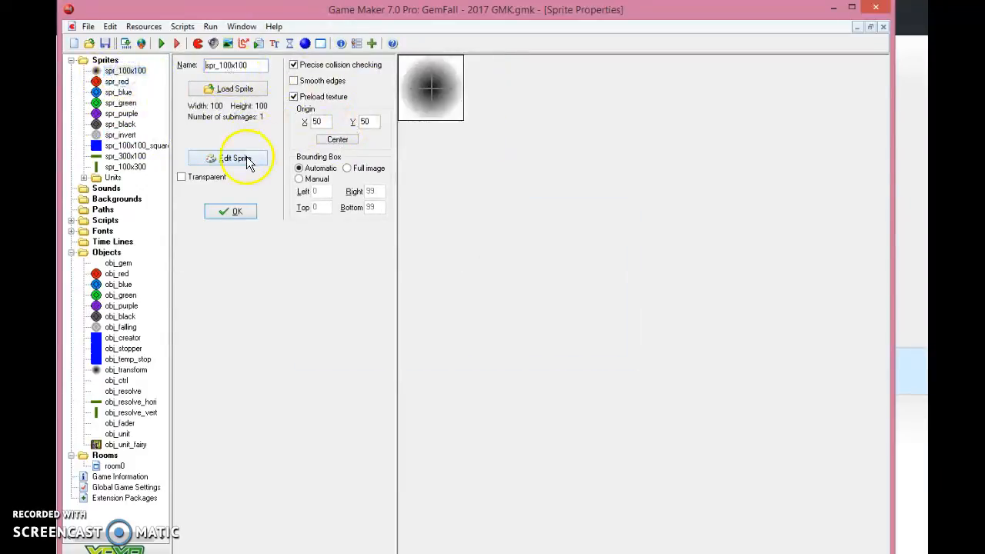
{"action": "left_click", "coordinate": [235, 87]}
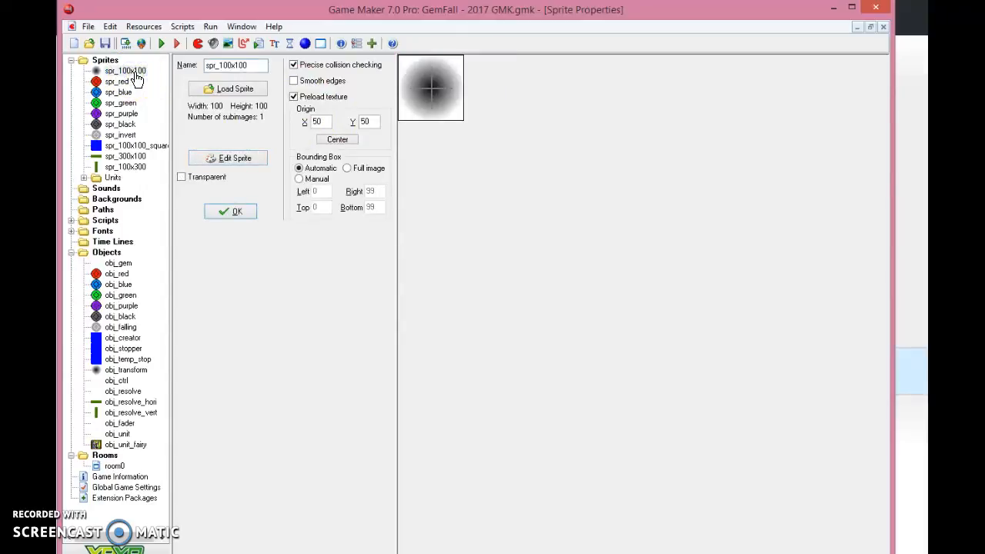
{"action": "left_click", "coordinate": [227, 158]}
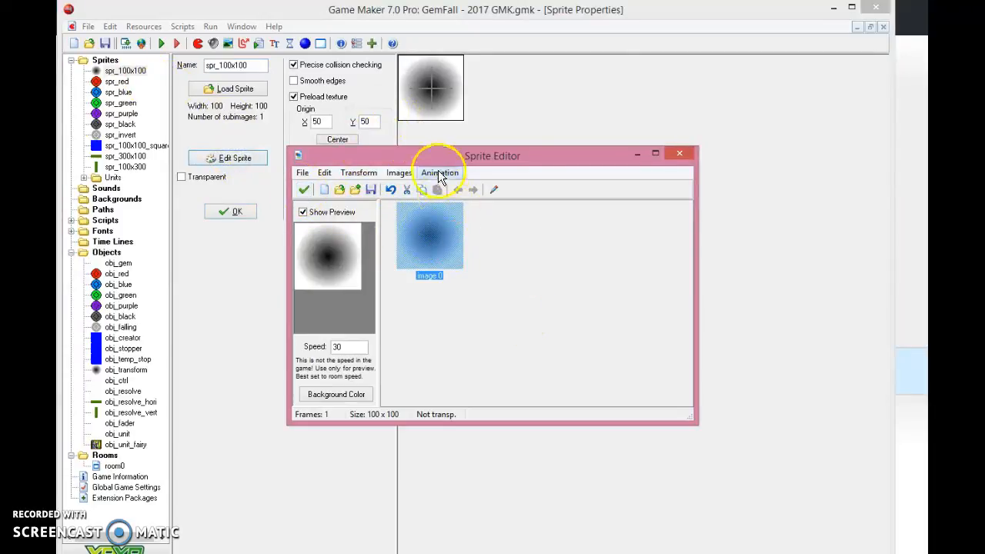
{"action": "double_click", "coordinate": [429, 235]}
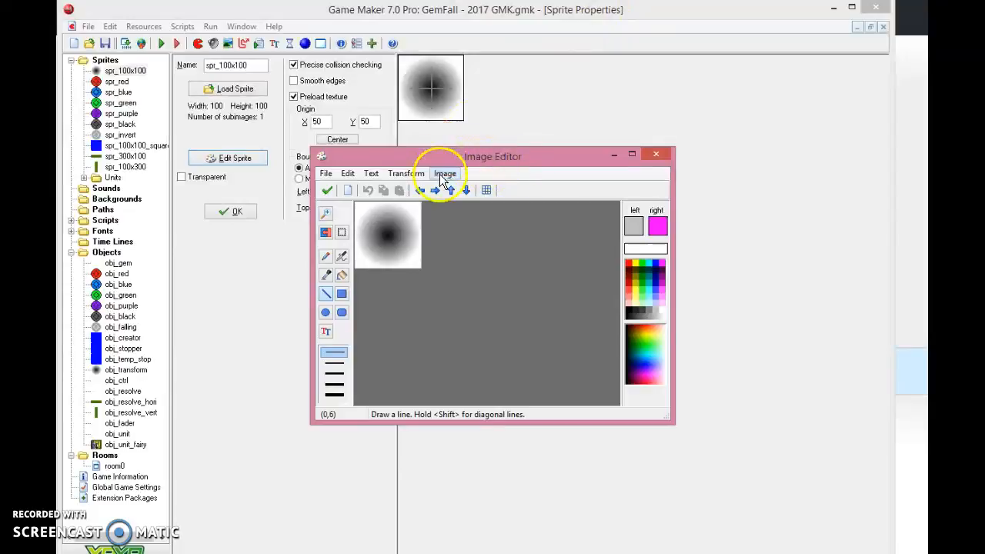
{"action": "left_click", "coordinate": [445, 173]}
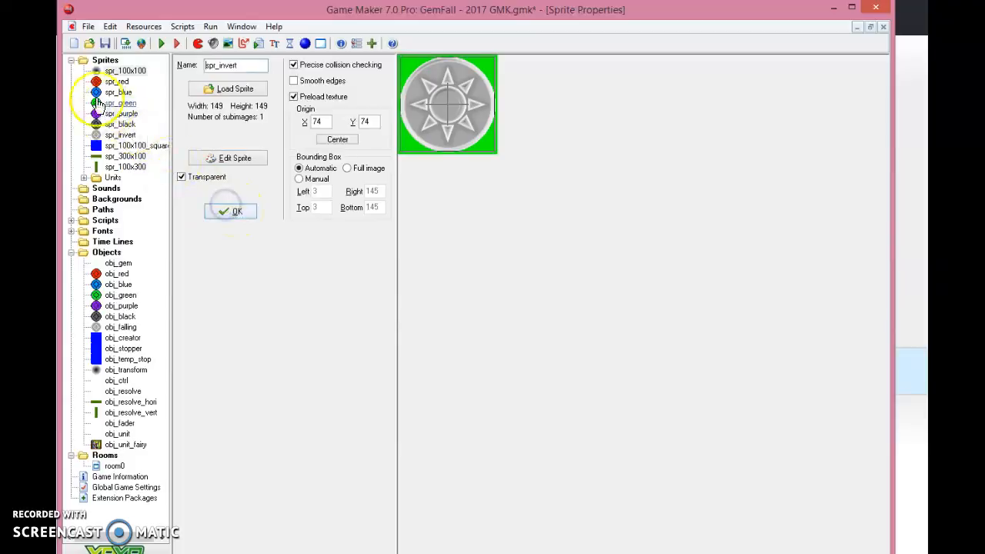
- View spr_black, expand the Units sprite group, then inspect the spr_300x100 and spr_100x300 bars
{"action": "left_click", "coordinate": [120, 123]}
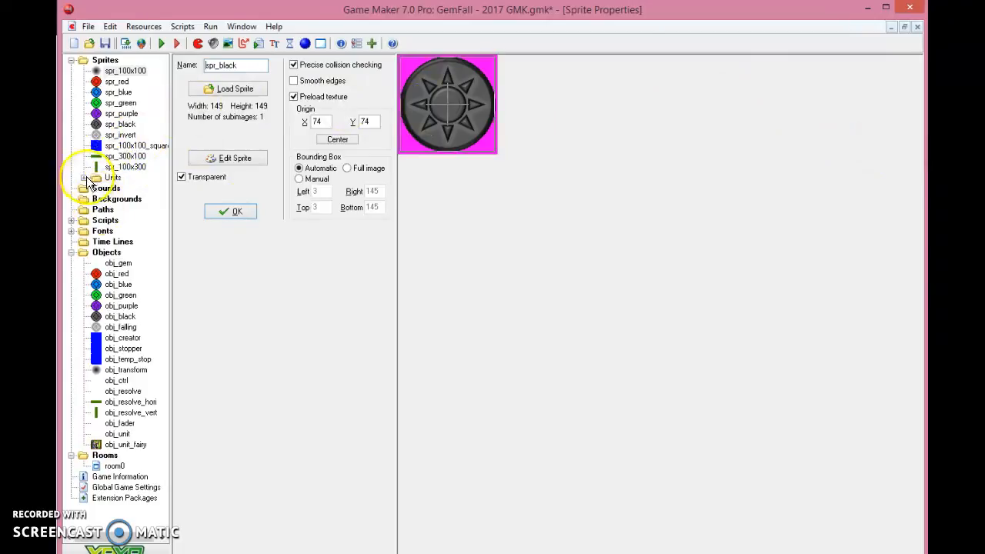
{"action": "left_click", "coordinate": [72, 177]}
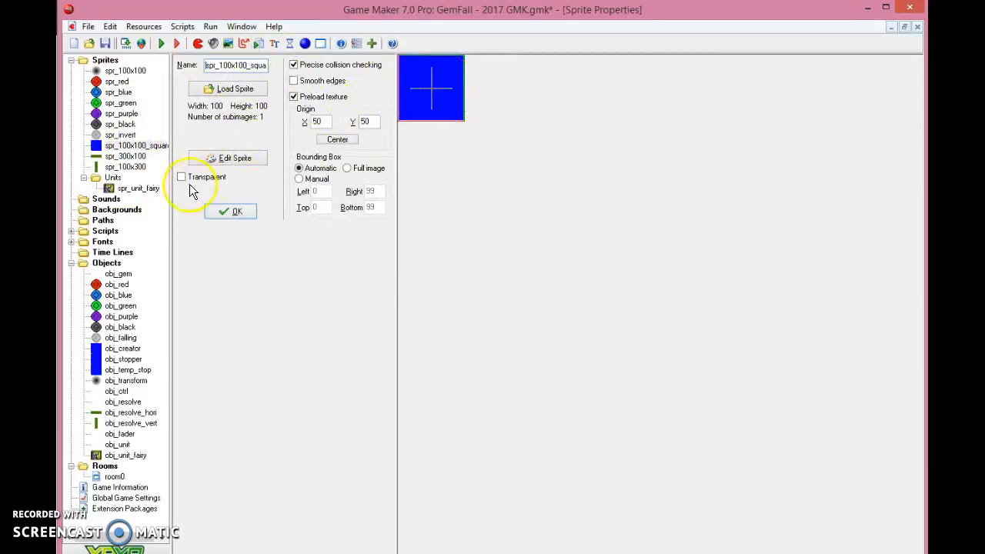
{"action": "left_click", "coordinate": [131, 155]}
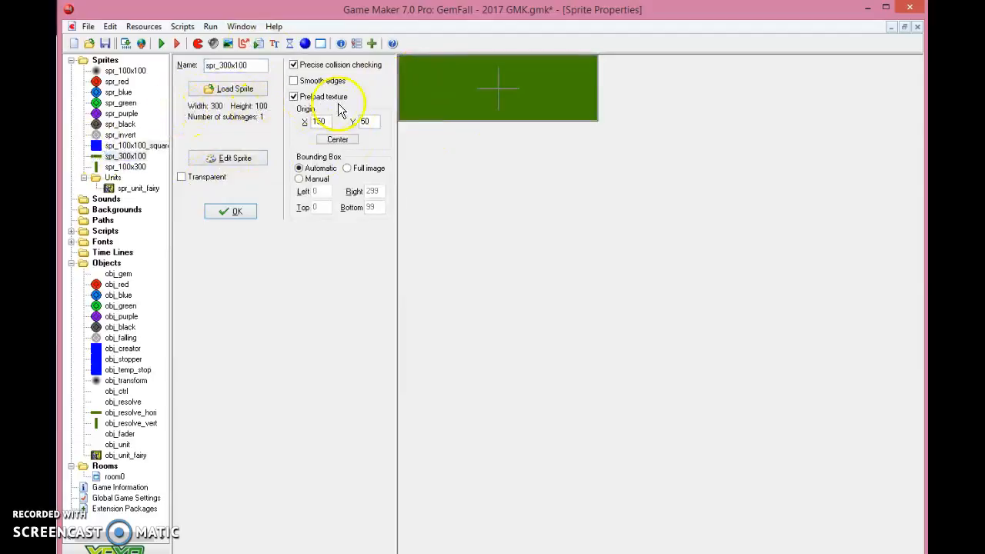
{"action": "mouse_move", "coordinate": [492, 69]}
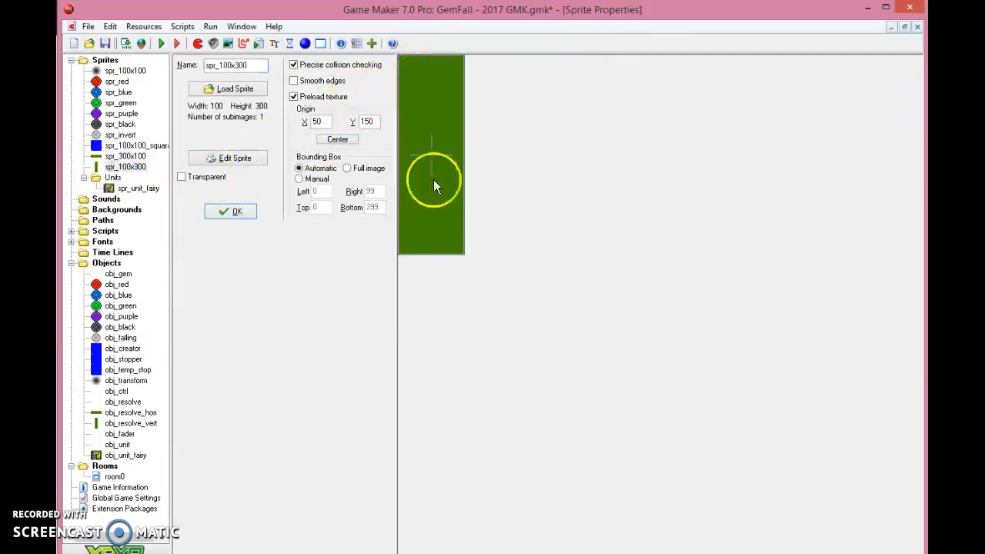
{"action": "left_click", "coordinate": [126, 166]}
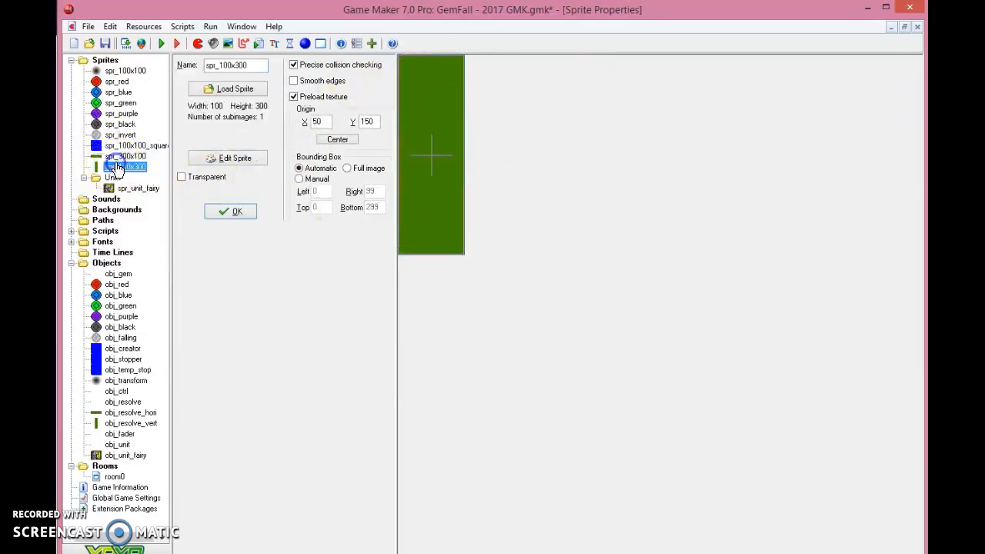
{"action": "left_click", "coordinate": [127, 156]}
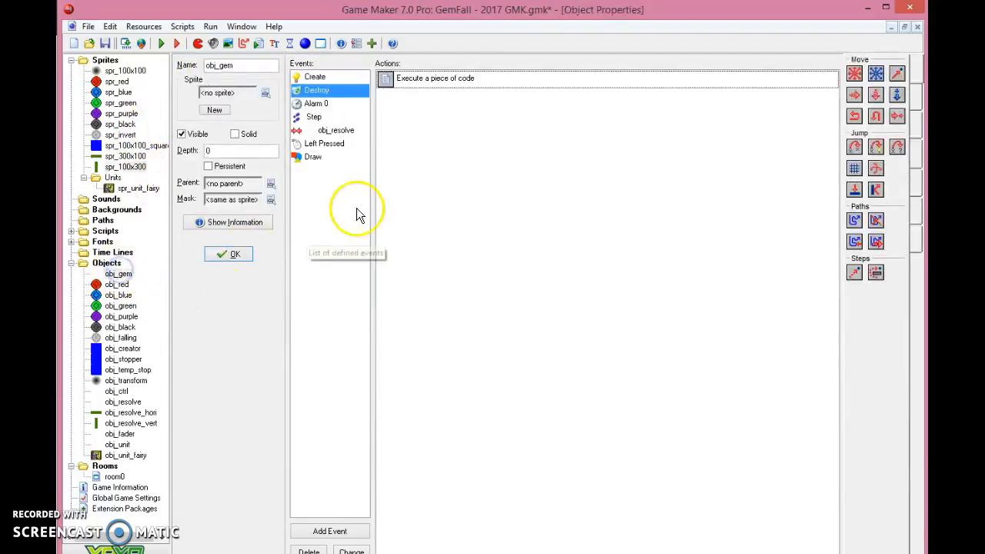
{"action": "mouse_move", "coordinate": [262, 215]}
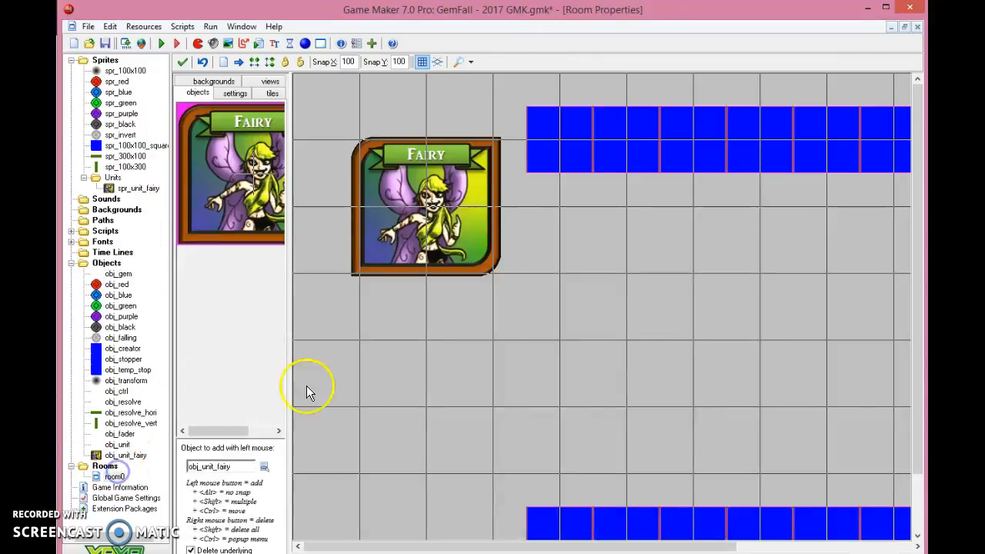
{"action": "mouse_move", "coordinate": [403, 550]}
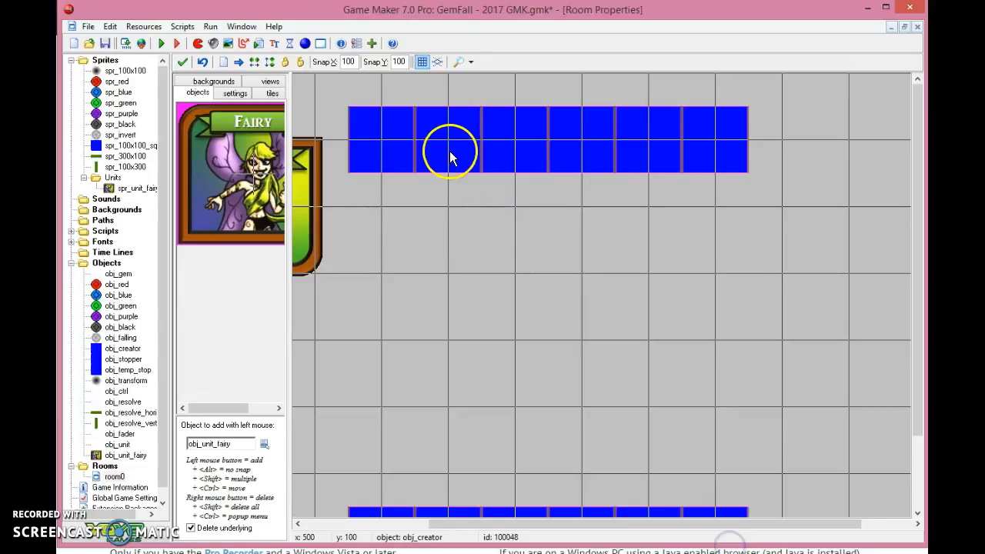
{"action": "mouse_move", "coordinate": [921, 123]}
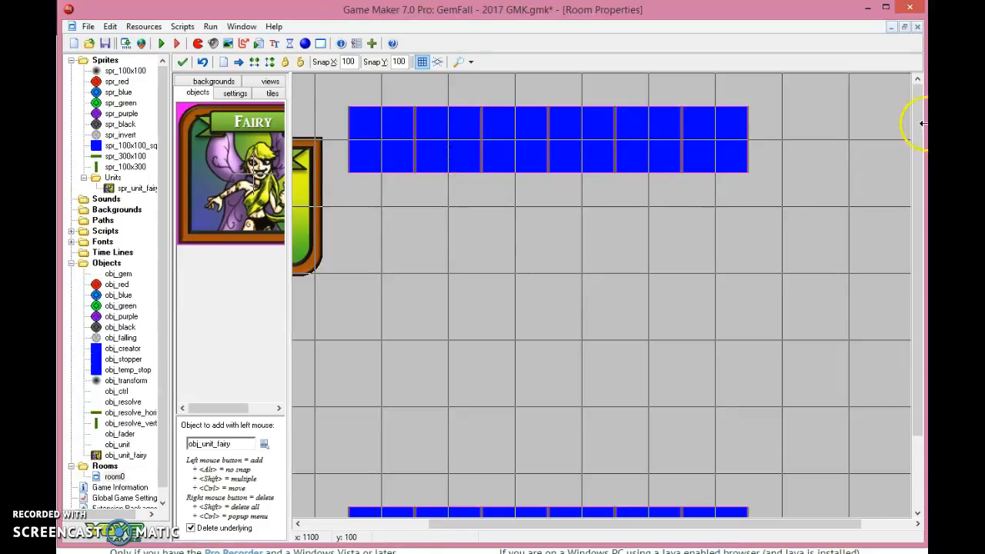
- Scroll the resource tree to Objects and open obj_gem's Object Properties
{"action": "scroll", "scroll_direction": "down", "scroll_amount": 3}
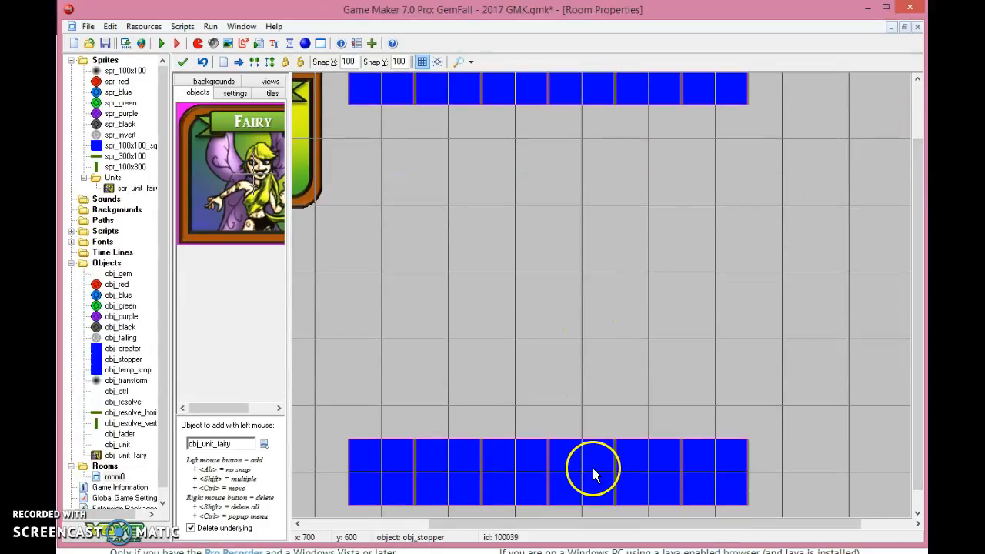
{"action": "mouse_move", "coordinate": [246, 377]}
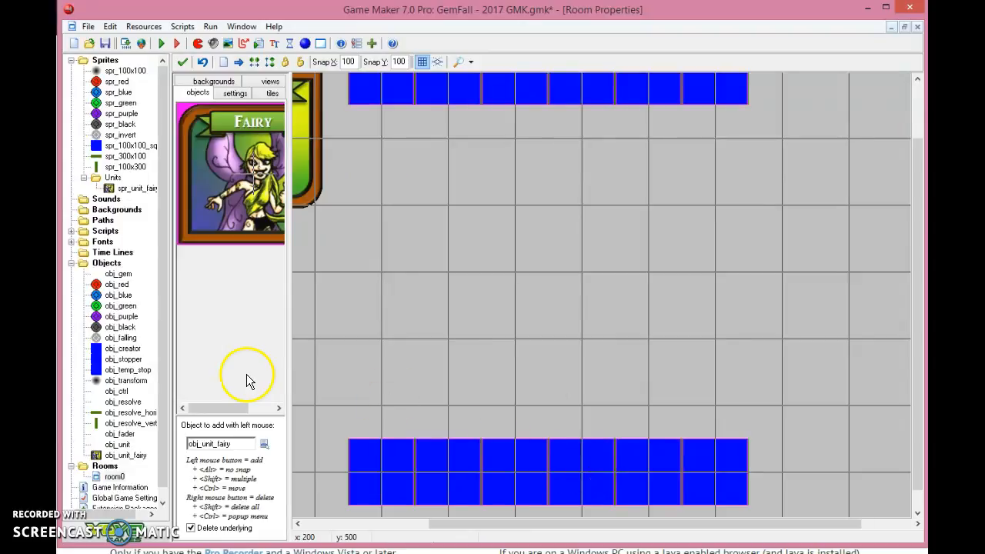
{"action": "double_click", "coordinate": [118, 273]}
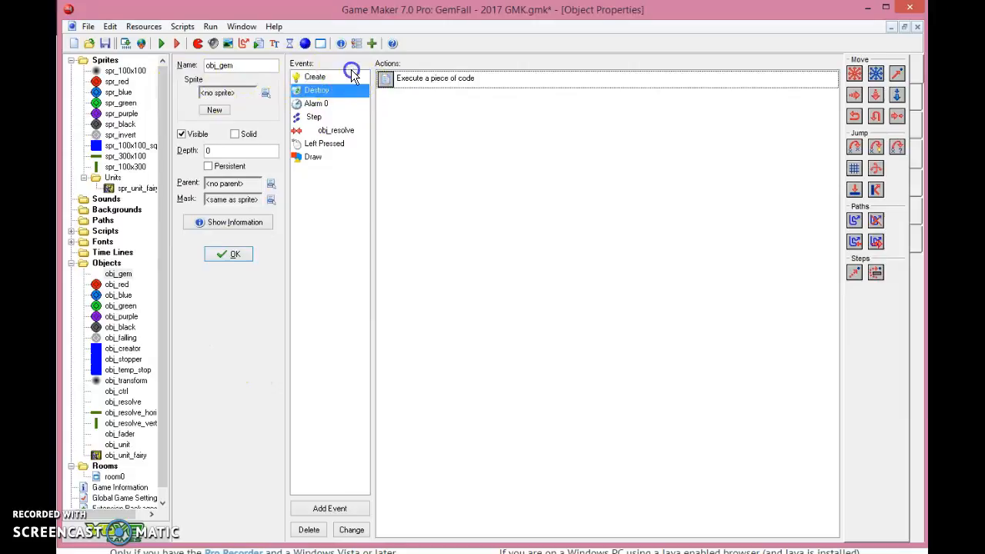
- Open obj_red and confirm its Parent is set to obj_gem
{"action": "double_click", "coordinate": [117, 284]}
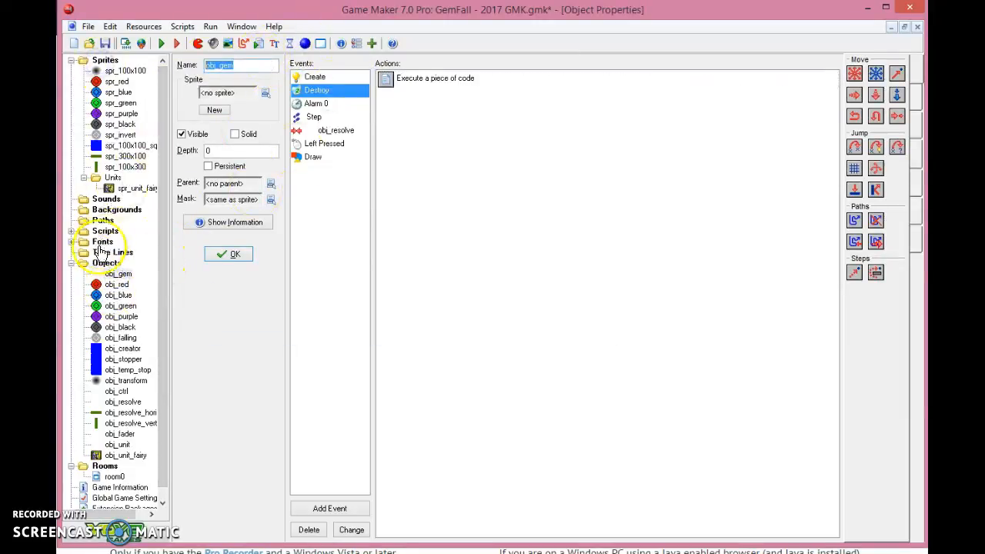
{"action": "double_click", "coordinate": [117, 283]}
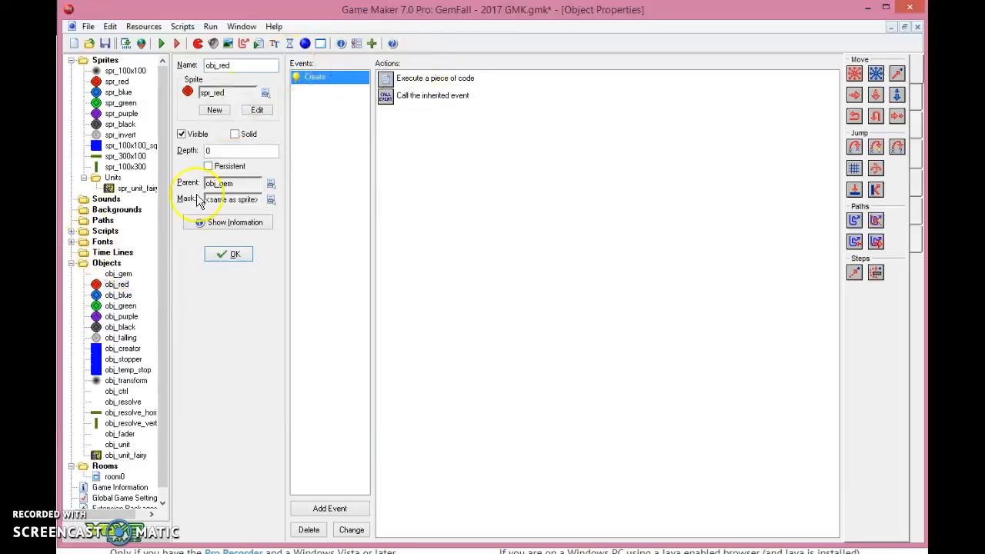
{"action": "left_click", "coordinate": [271, 183]}
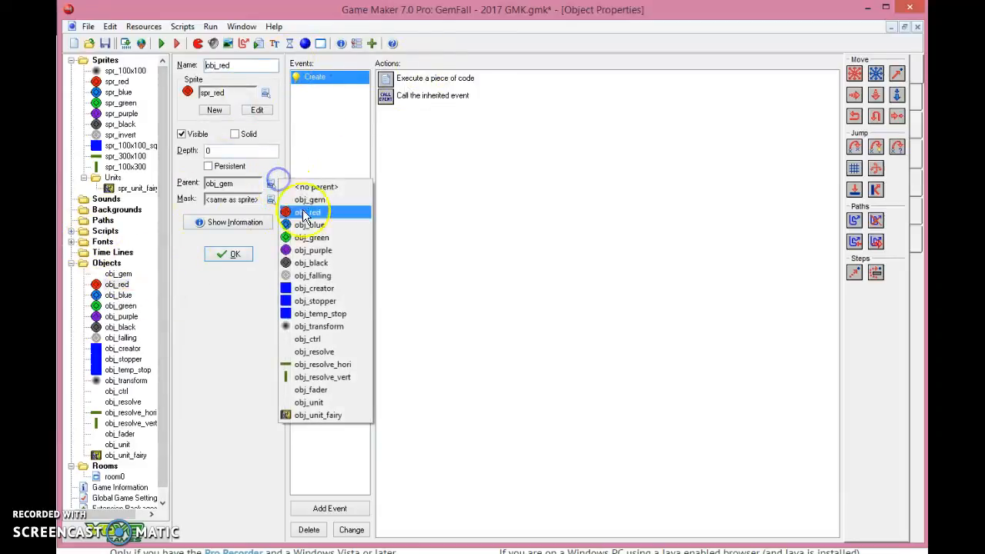
{"action": "left_click", "coordinate": [309, 212]}
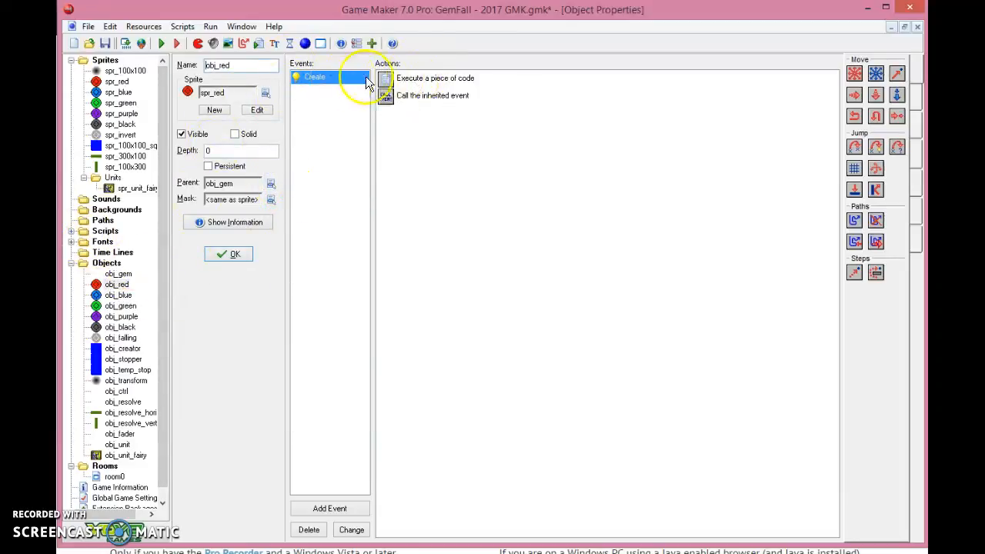
- Inspect obj_red's Create event code and its Call the inherited event action
{"action": "double_click", "coordinate": [435, 78]}
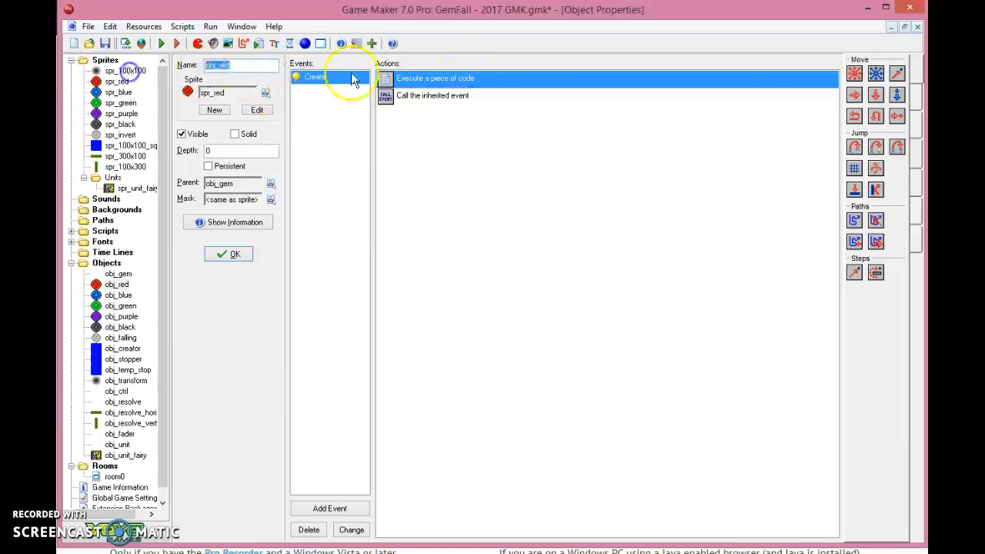
{"action": "left_click", "coordinate": [462, 95]}
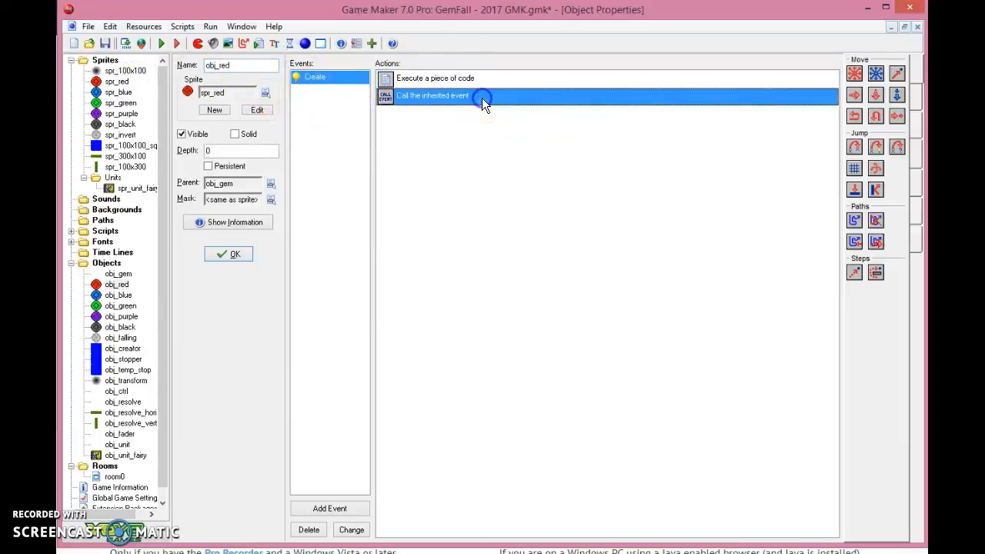
{"action": "scroll", "scroll_direction": "down", "scroll_amount": 3}
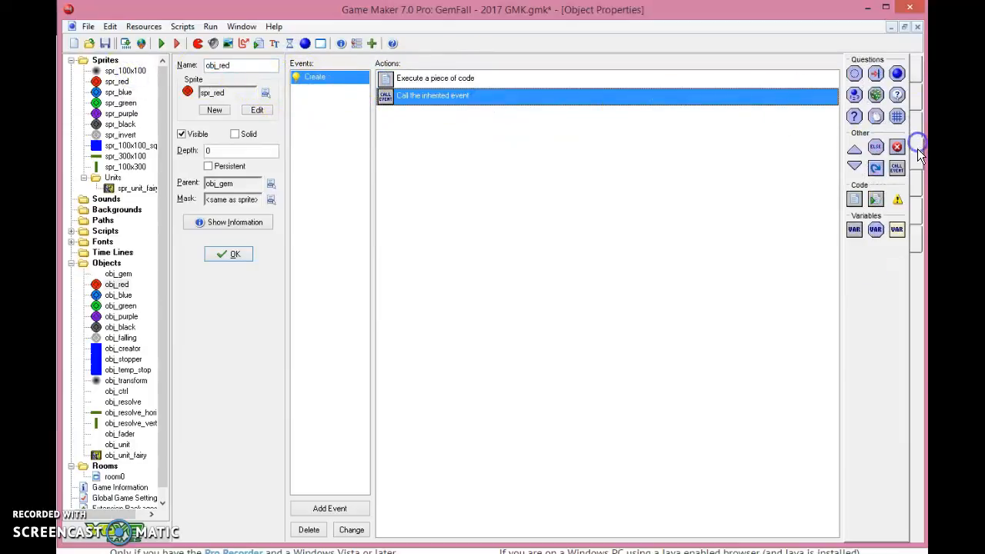
{"action": "mouse_move", "coordinate": [919, 158]}
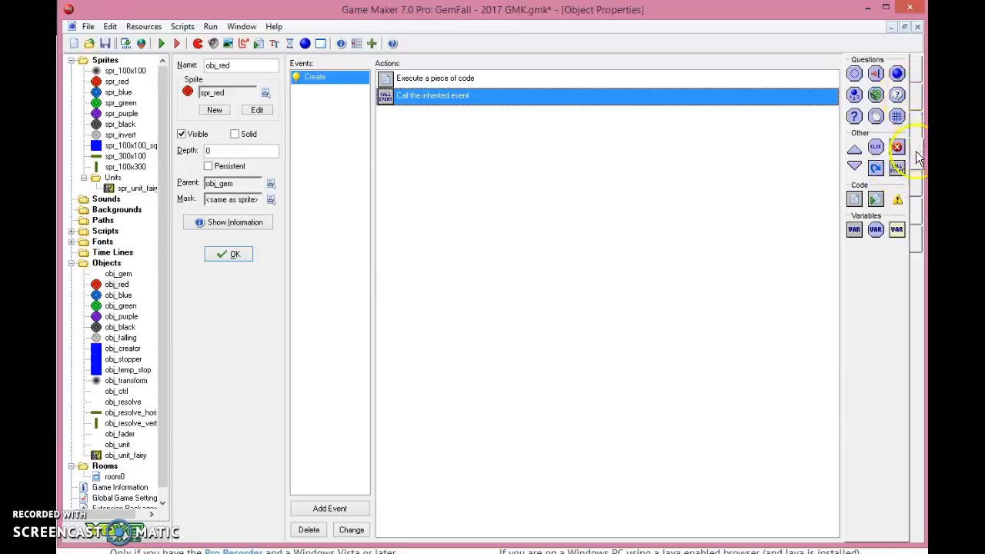
{"action": "left_click", "coordinate": [896, 167]}
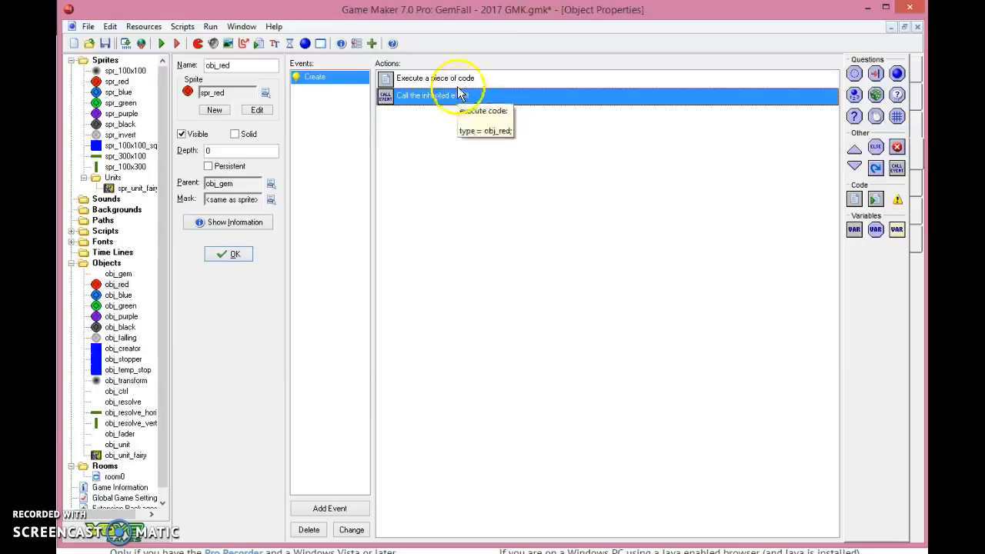
{"action": "left_click", "coordinate": [435, 78]}
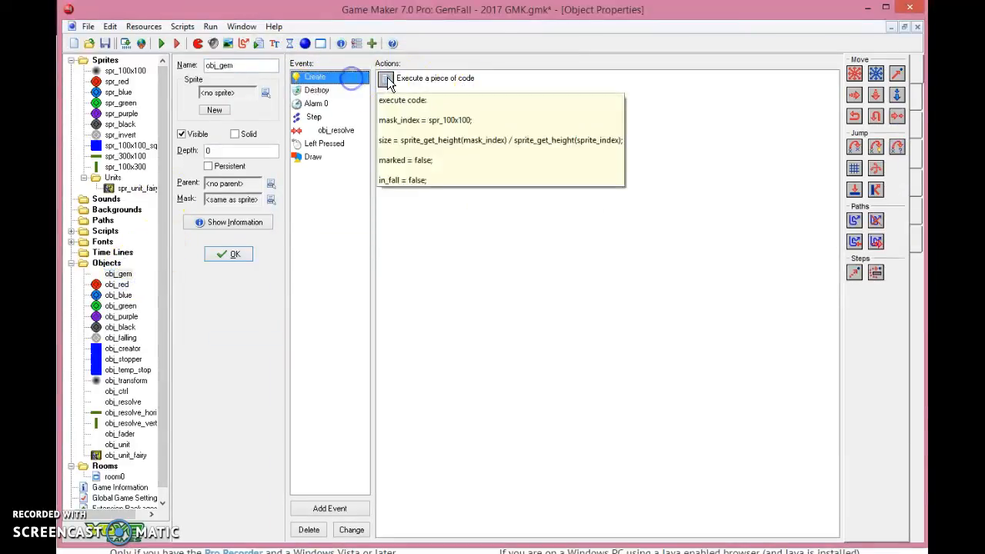
{"action": "double_click", "coordinate": [435, 78]}
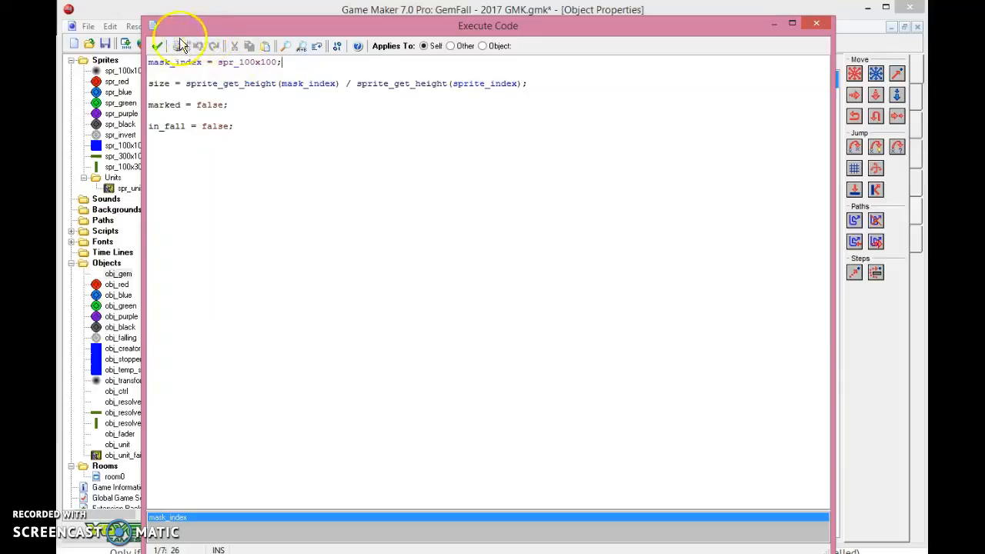
{"action": "mouse_move", "coordinate": [539, 83]}
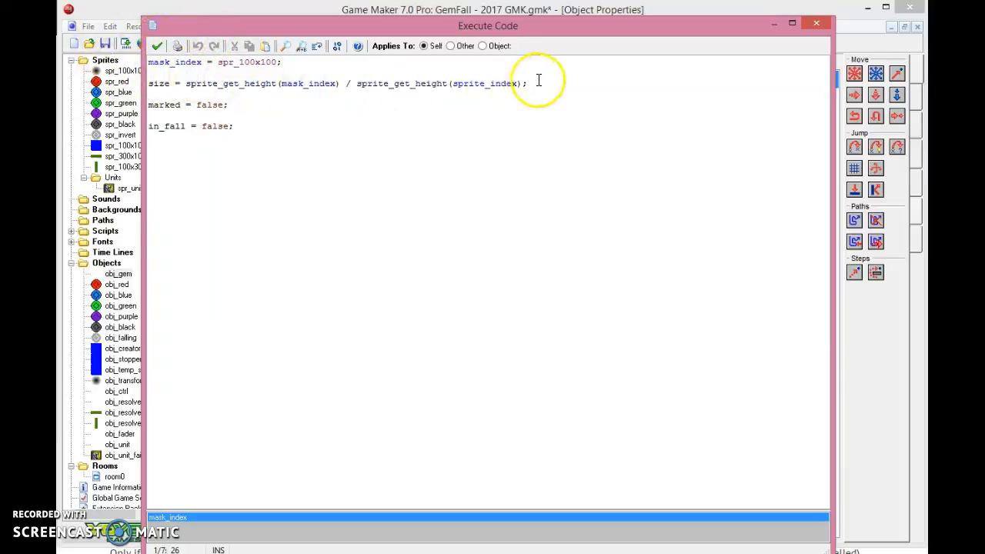
{"action": "left_click", "coordinate": [345, 83]}
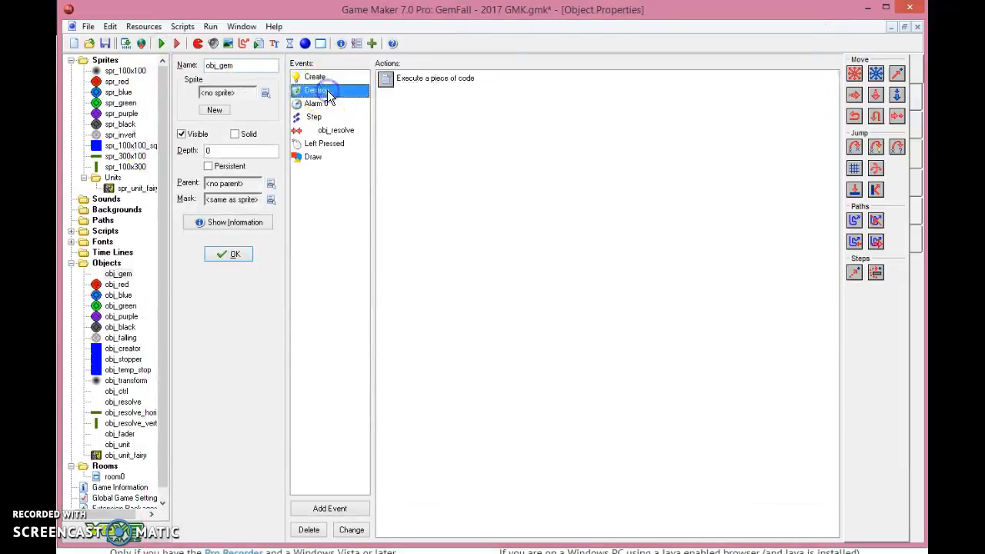
{"action": "double_click", "coordinate": [434, 78]}
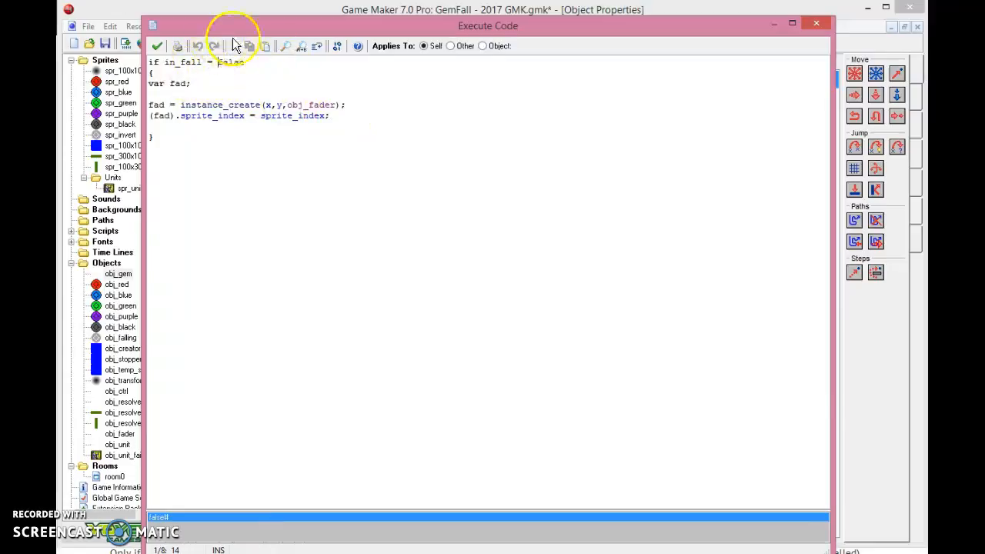
{"action": "left_click_drag", "start_coordinate": [151, 104], "coordinate": [329, 115]}
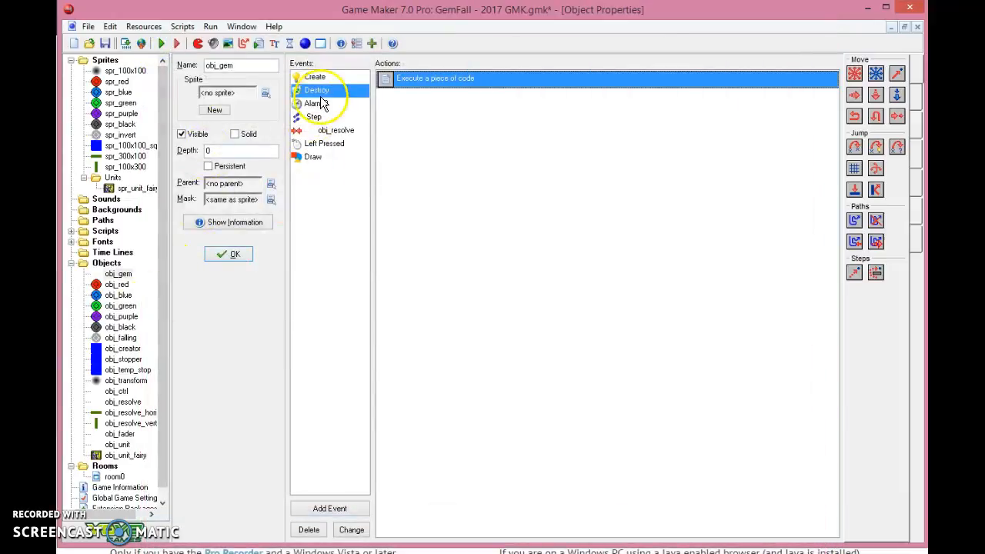
{"action": "mouse_move", "coordinate": [315, 90]}
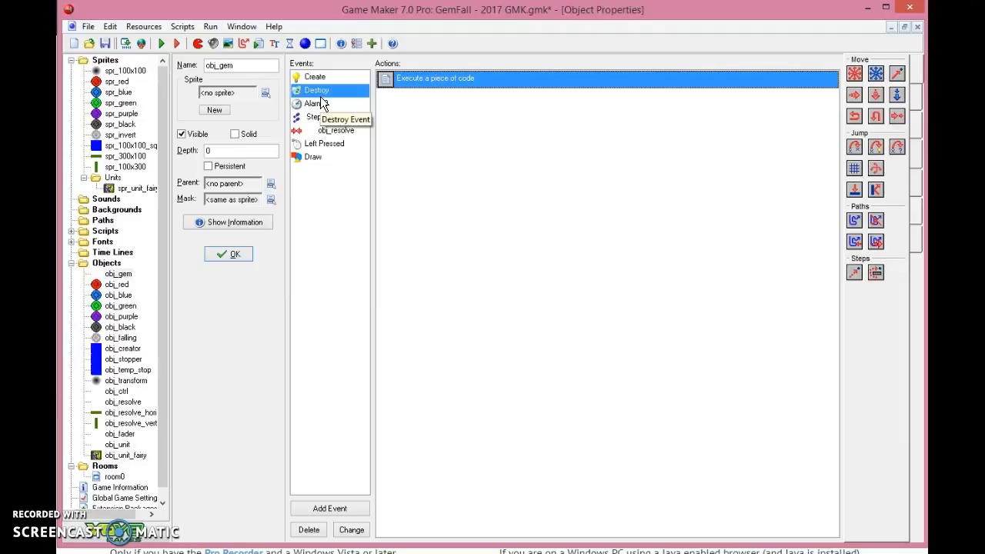
{"action": "double_click", "coordinate": [435, 77]}
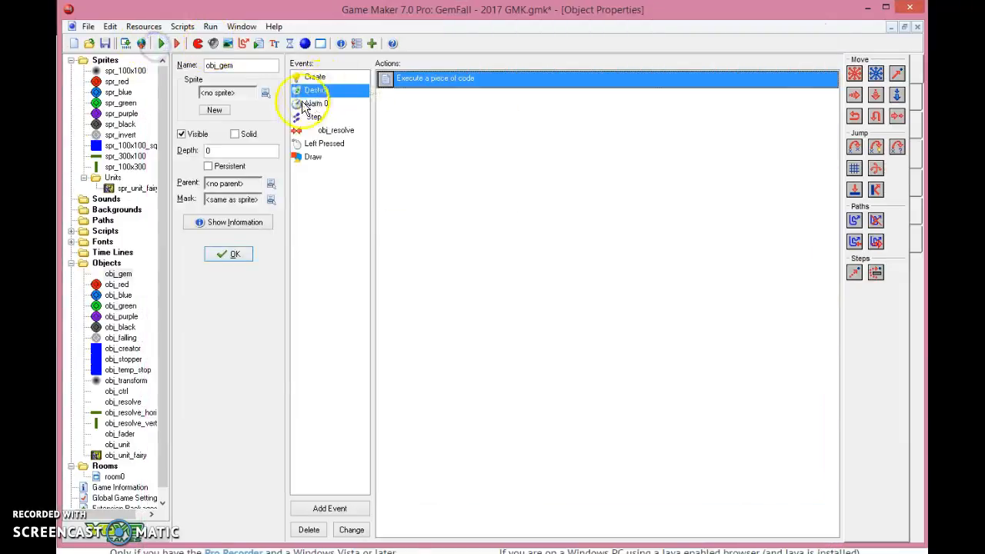
- Open obj_gem's Alarm 0 code and examine the move_snap, stopper destruction and marked-reset lines
{"action": "left_click", "coordinate": [316, 103]}
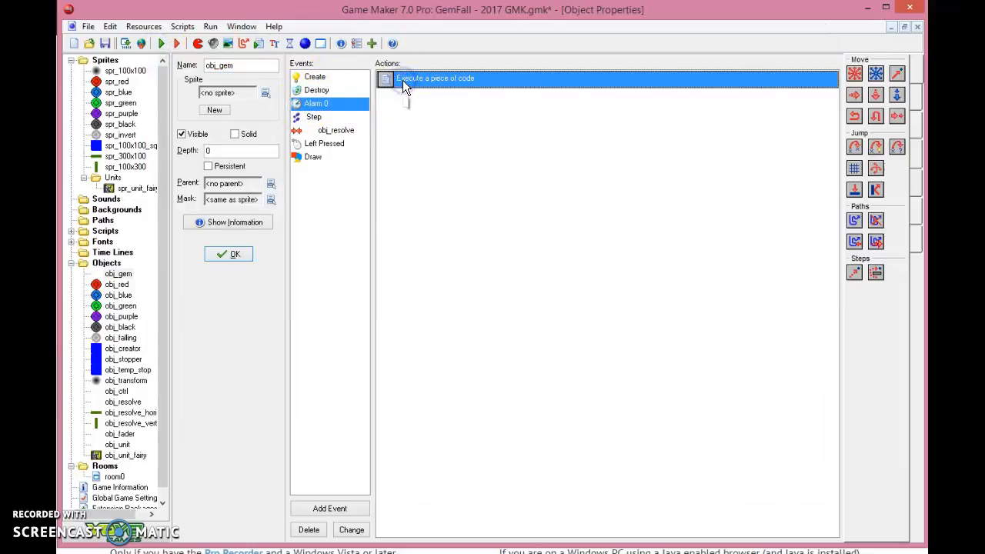
{"action": "double_click", "coordinate": [435, 77]}
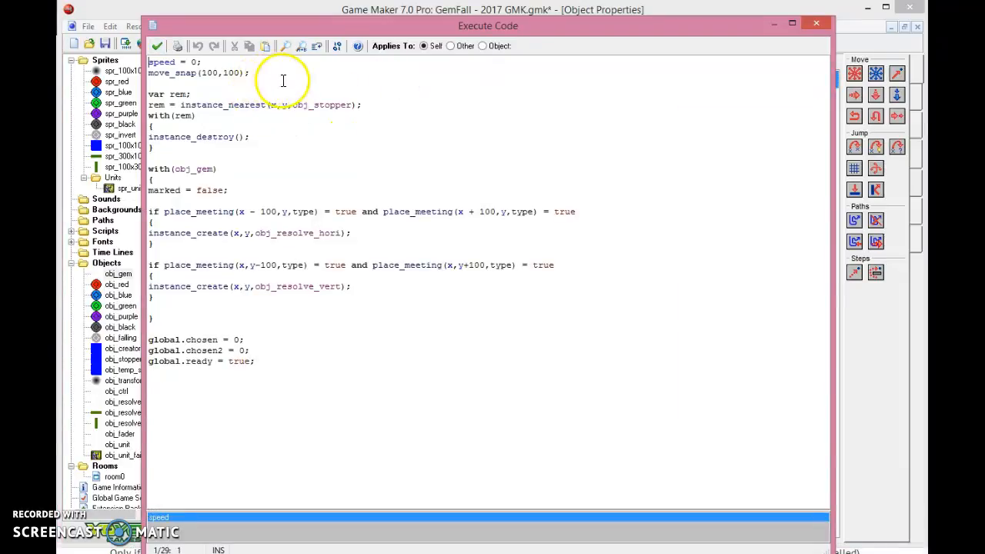
{"action": "left_click", "coordinate": [241, 73]}
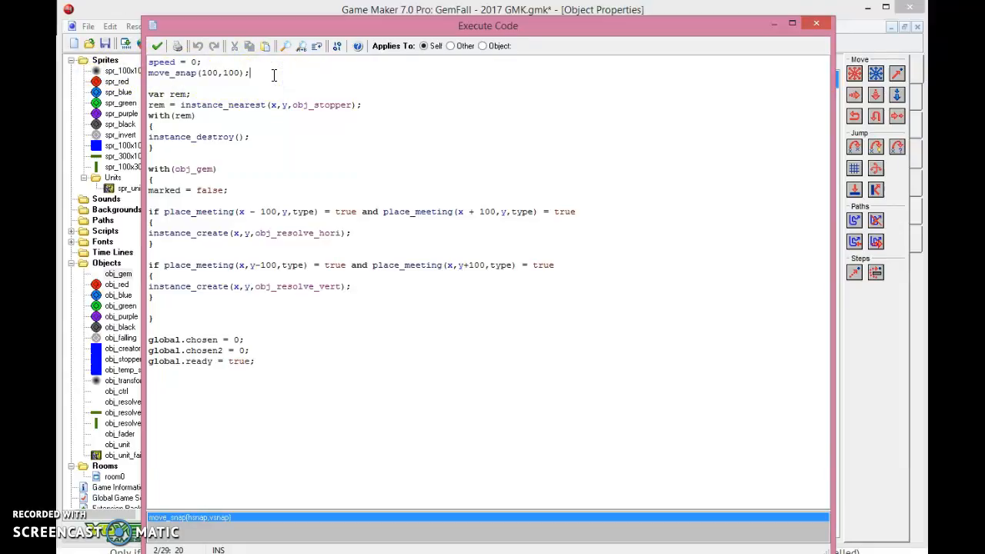
{"action": "double_click", "coordinate": [178, 93]}
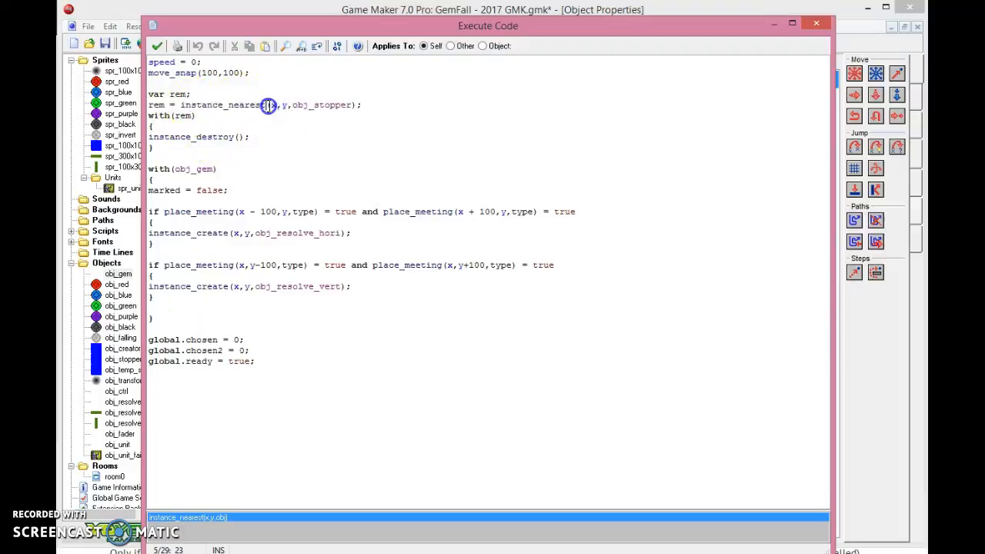
{"action": "double_click", "coordinate": [246, 104]}
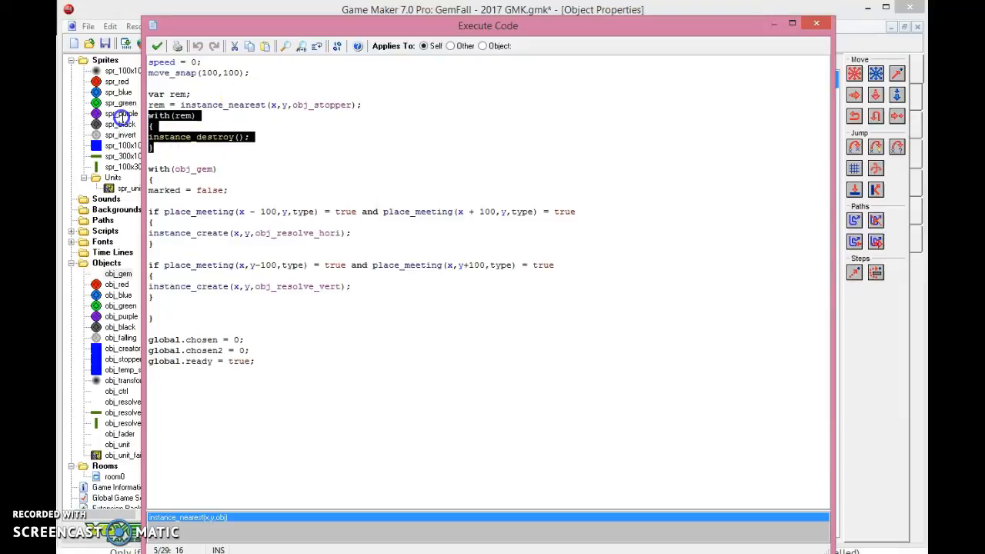
{"action": "left_click", "coordinate": [252, 105]}
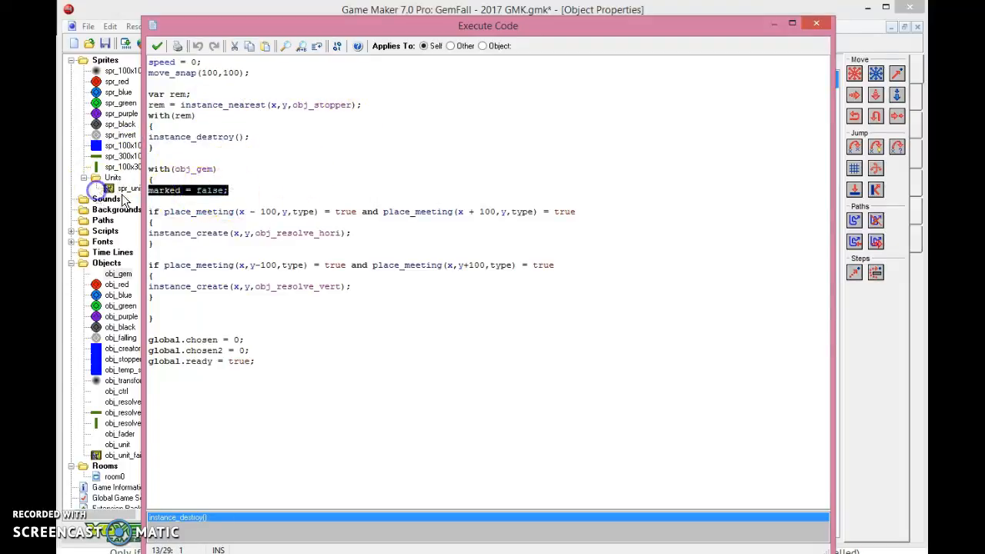
{"action": "left_click", "coordinate": [290, 198]}
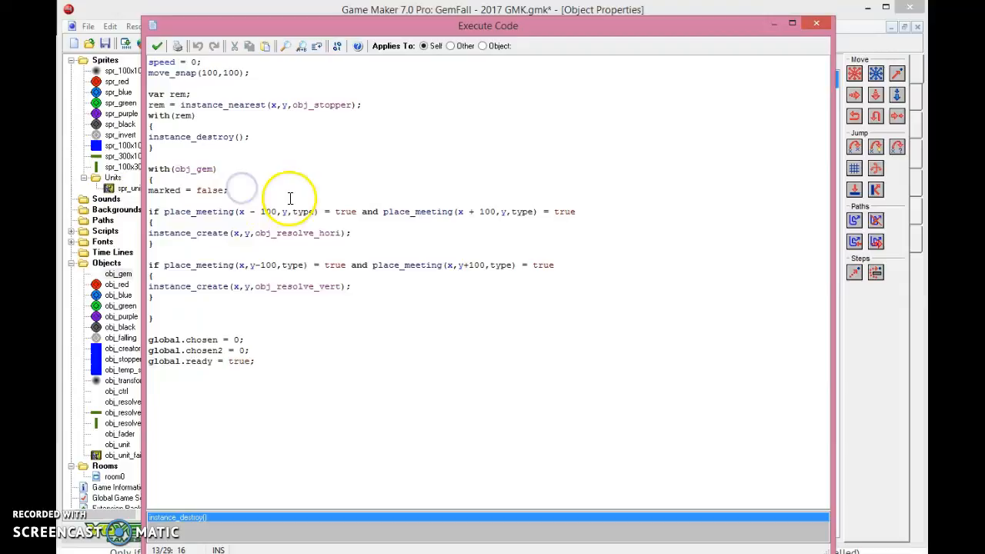
{"action": "left_click_drag", "start_coordinate": [150, 211], "coordinate": [362, 245]}
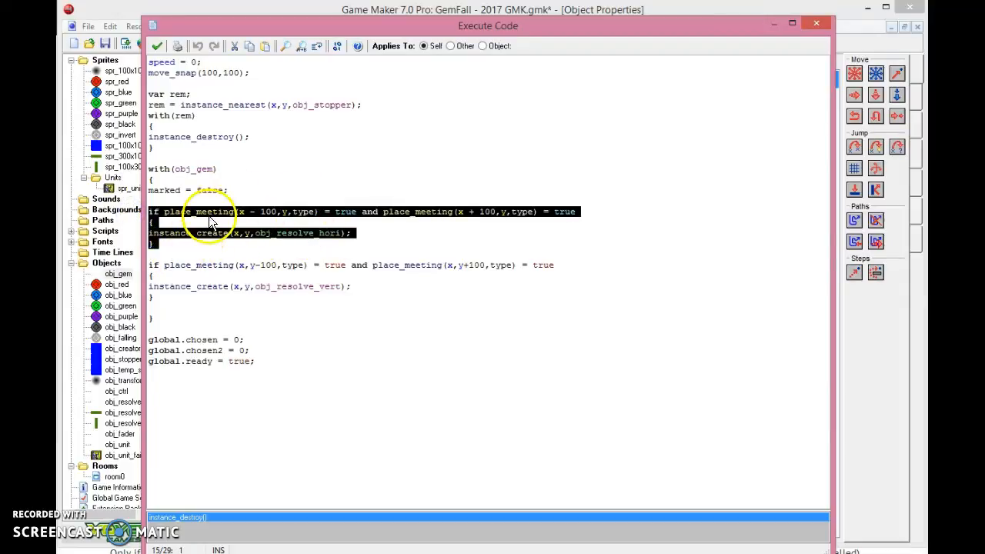
{"action": "left_click", "coordinate": [246, 211]}
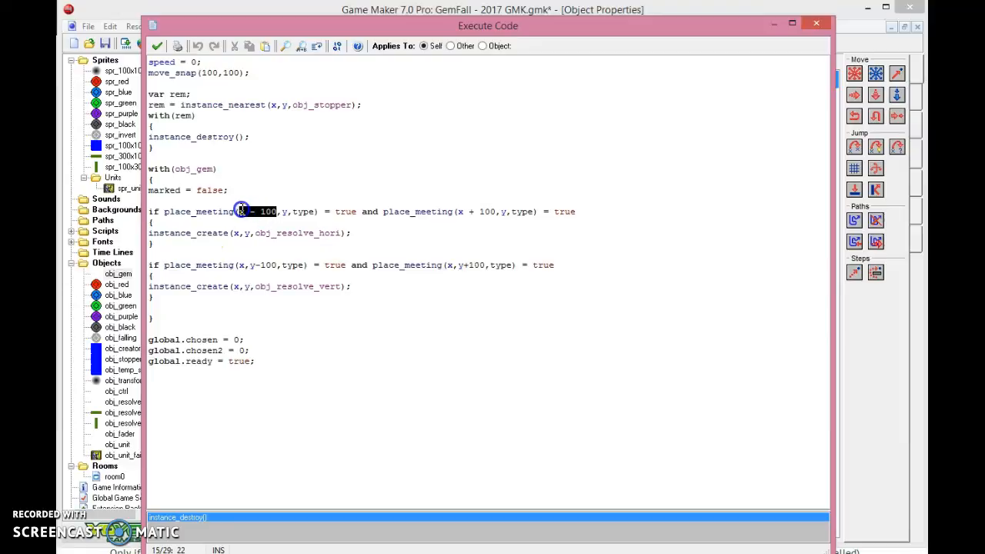
{"action": "double_click", "coordinate": [302, 211]}
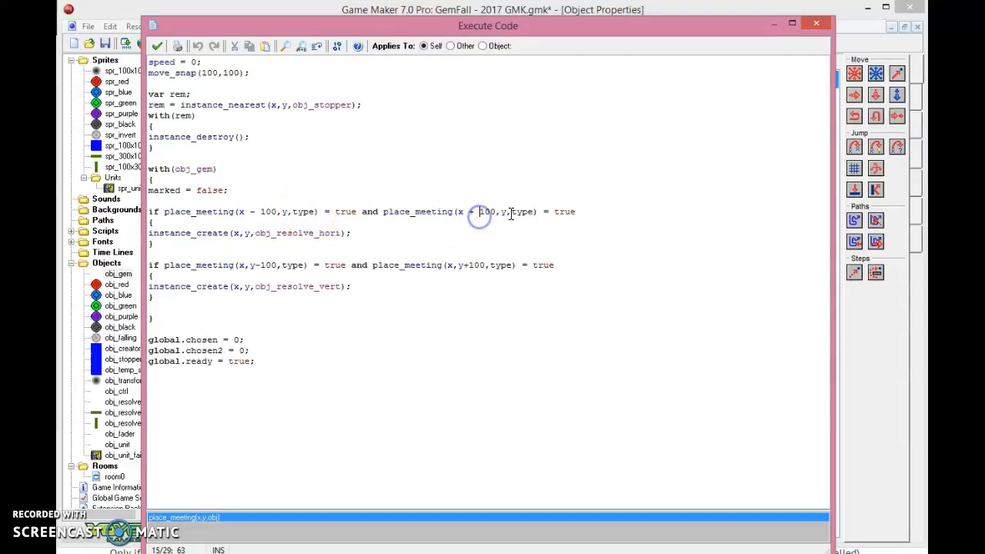
{"action": "left_click", "coordinate": [351, 233]}
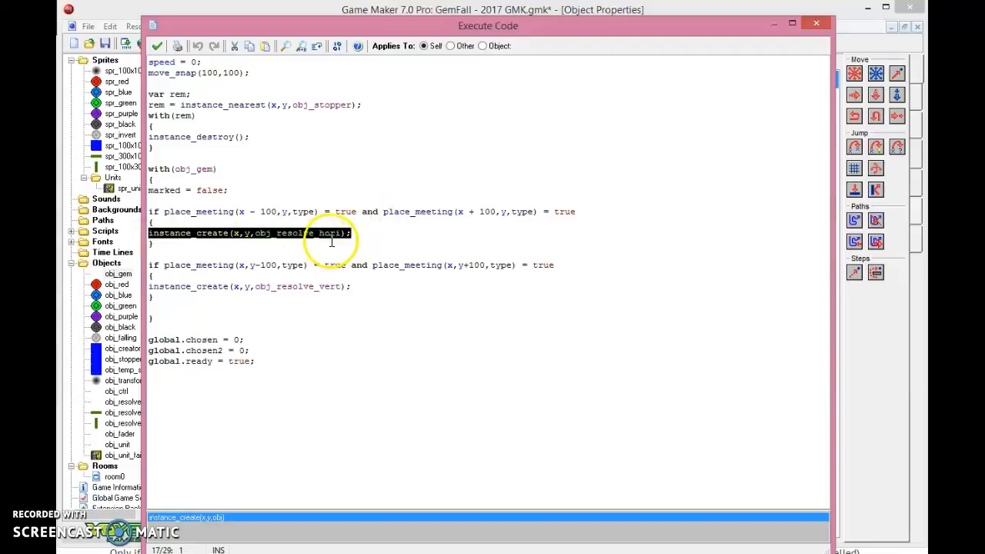
{"action": "left_click", "coordinate": [342, 232]}
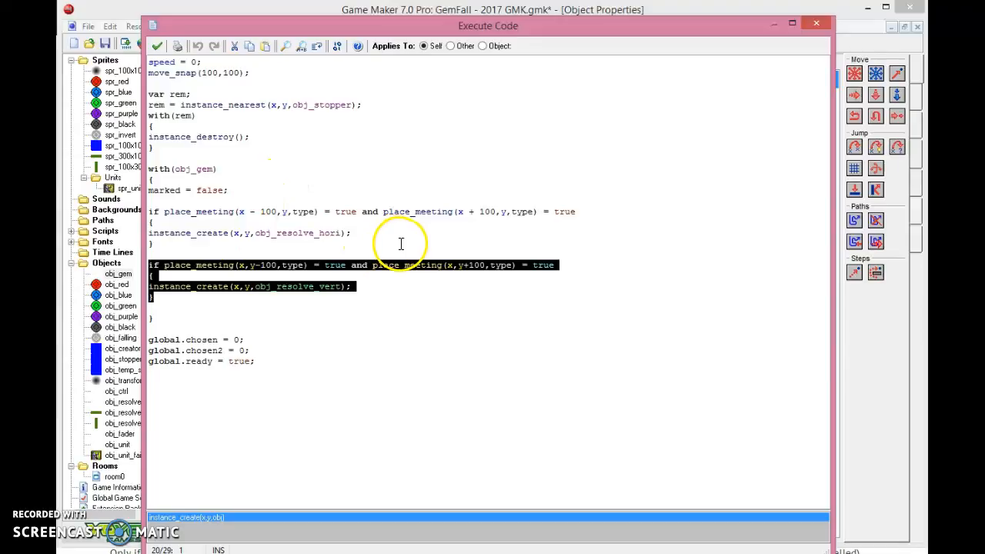
{"action": "mouse_move", "coordinate": [395, 254]}
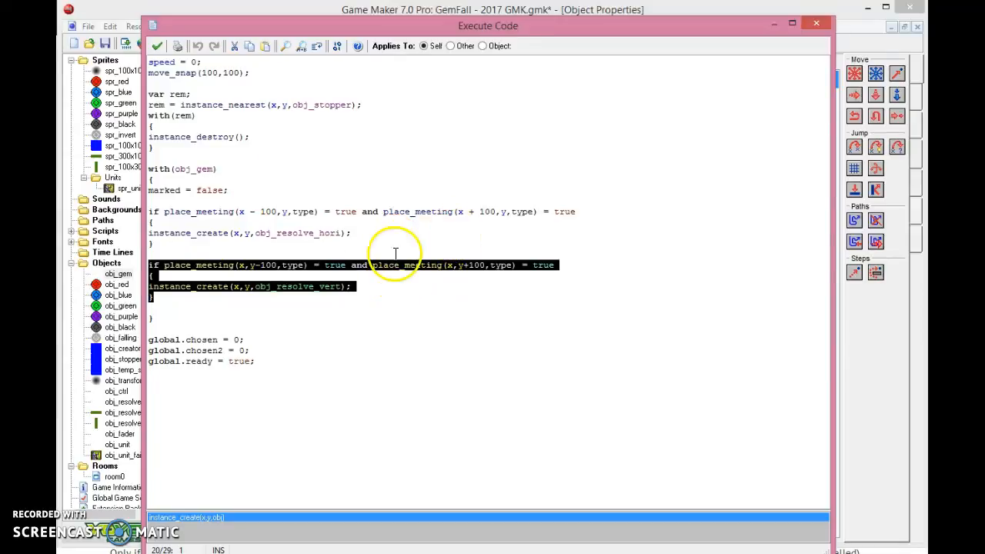
{"action": "left_click", "coordinate": [269, 264]}
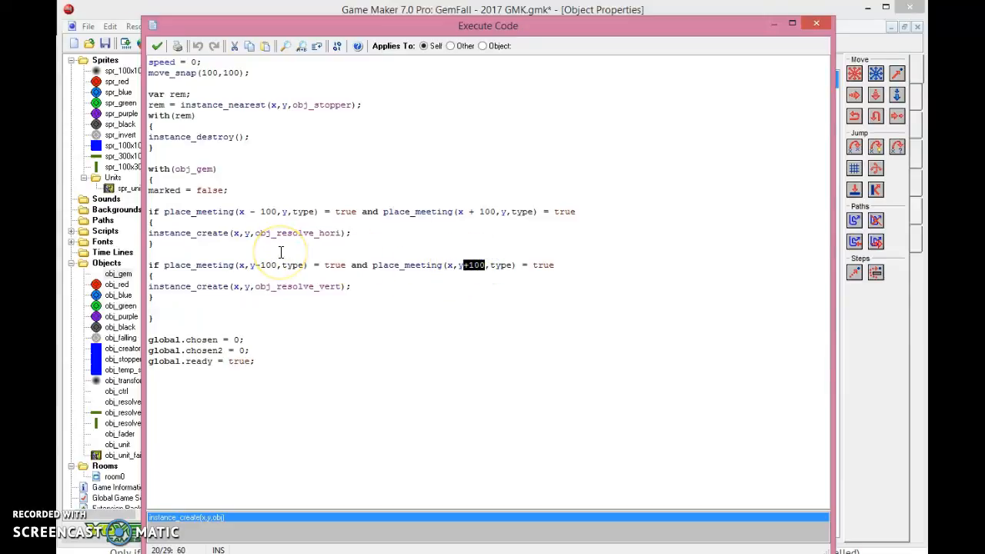
{"action": "mouse_move", "coordinate": [299, 287]}
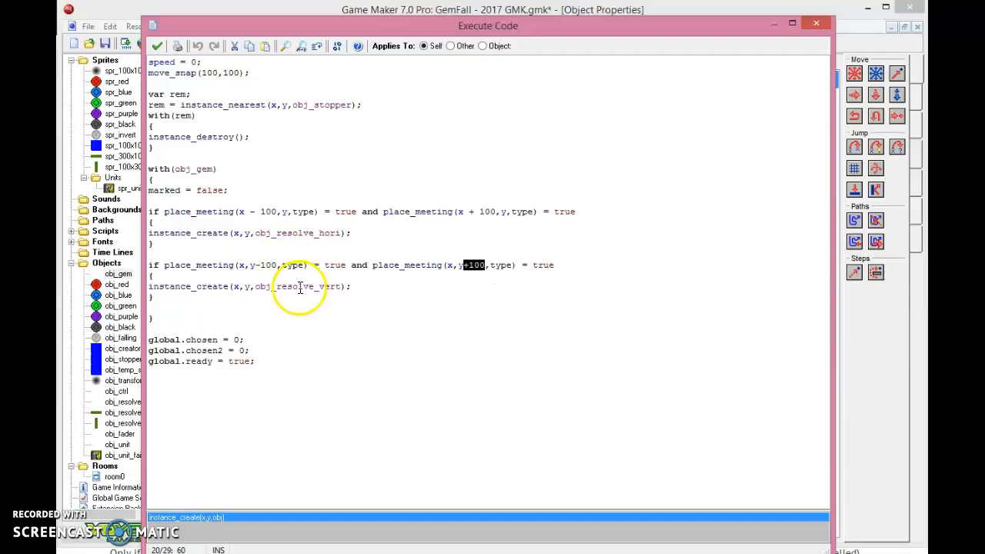
{"action": "double_click", "coordinate": [295, 286]}
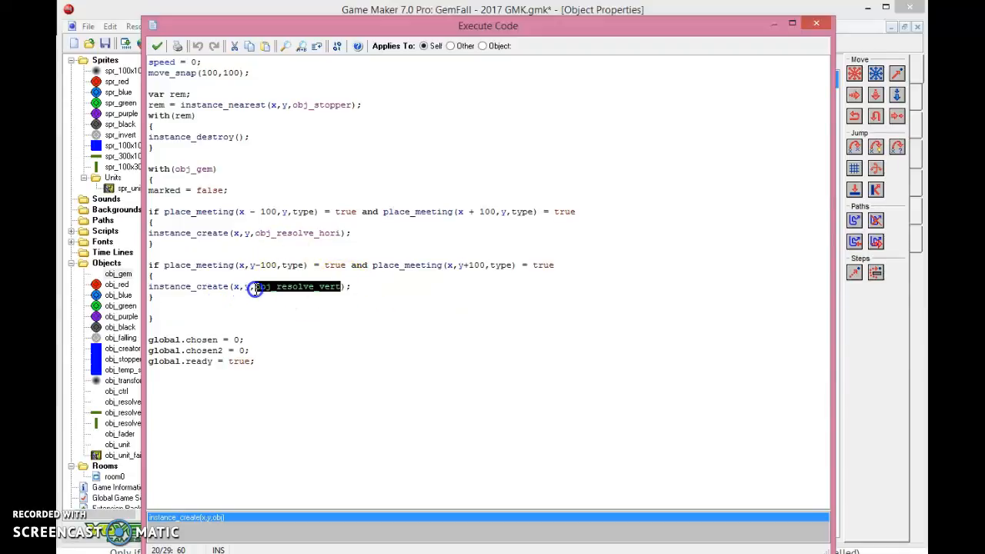
{"action": "mouse_move", "coordinate": [318, 415]}
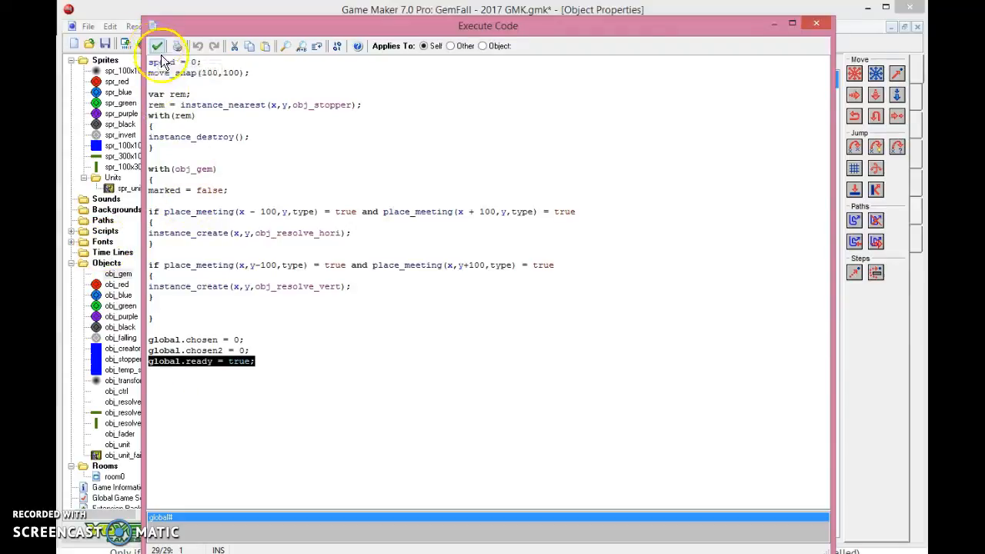
- Close the Alarm 0 code, then open and select all of obj_gem's Step event code
{"action": "left_click", "coordinate": [157, 45]}
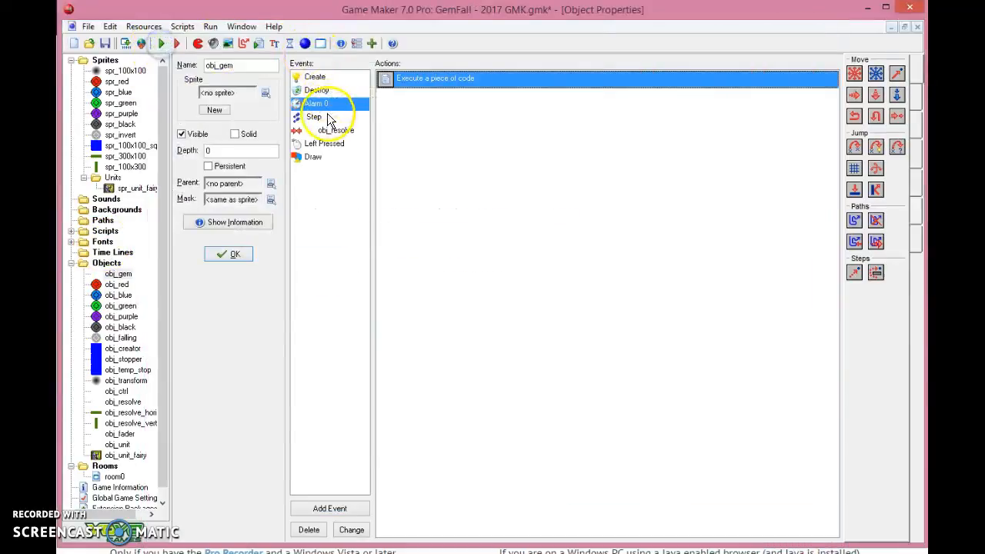
{"action": "left_click", "coordinate": [314, 116]}
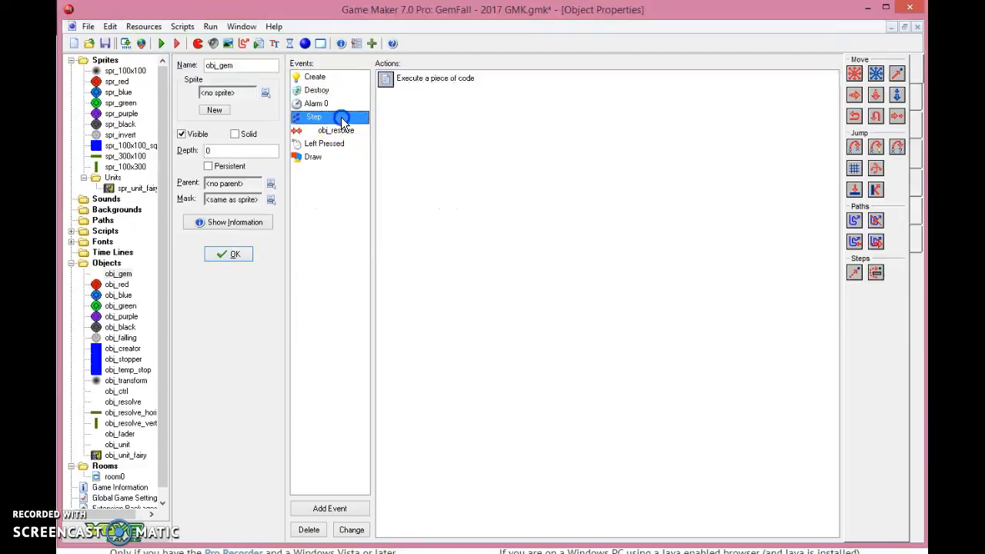
{"action": "double_click", "coordinate": [435, 77]}
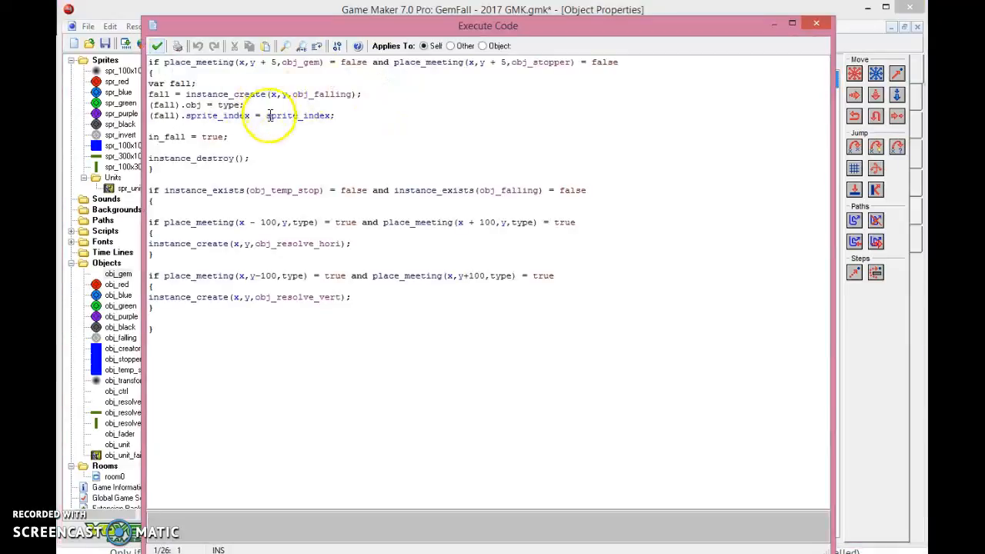
{"action": "key", "text": "ctrl+a"}
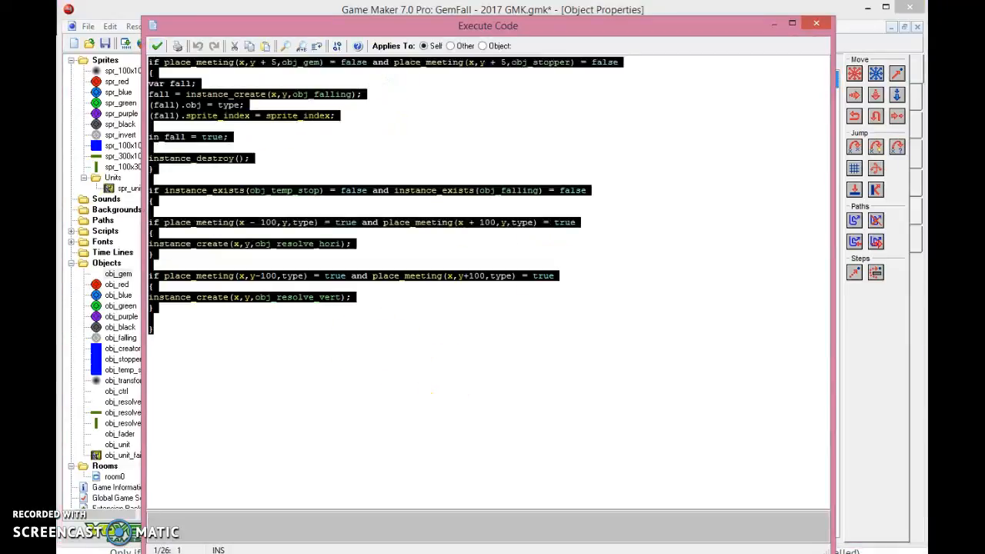
{"action": "left_click", "coordinate": [309, 151]}
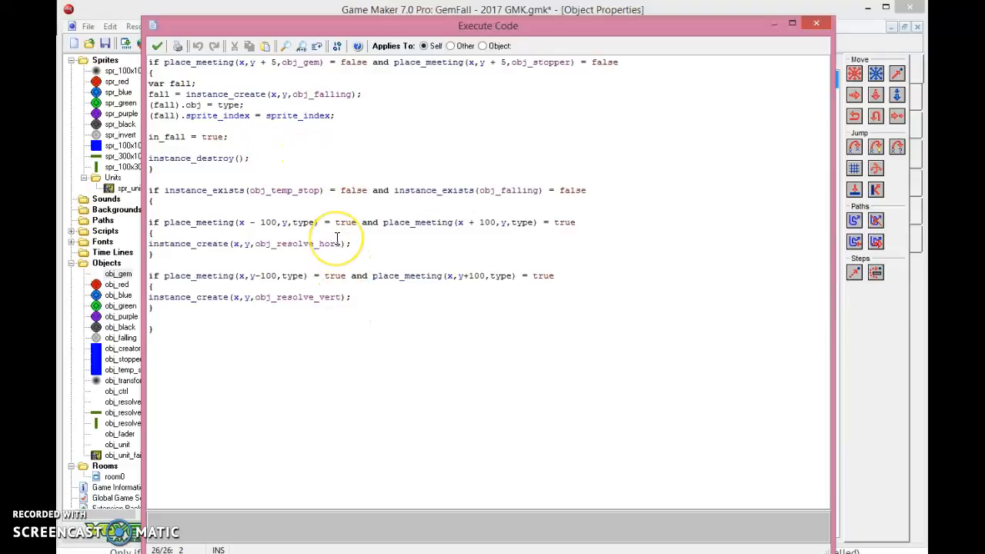
{"action": "mouse_move", "coordinate": [350, 180]}
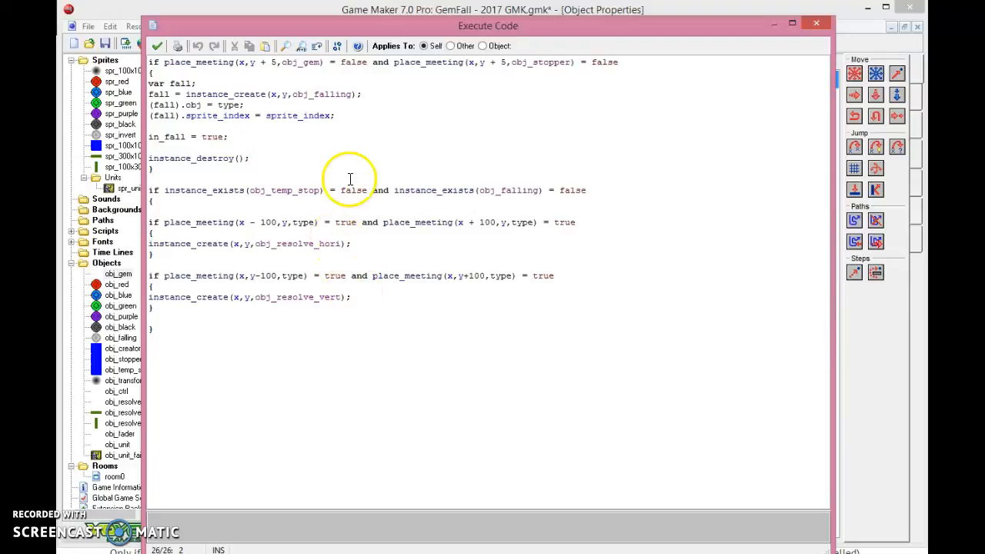
{"action": "mouse_move", "coordinate": [302, 137]}
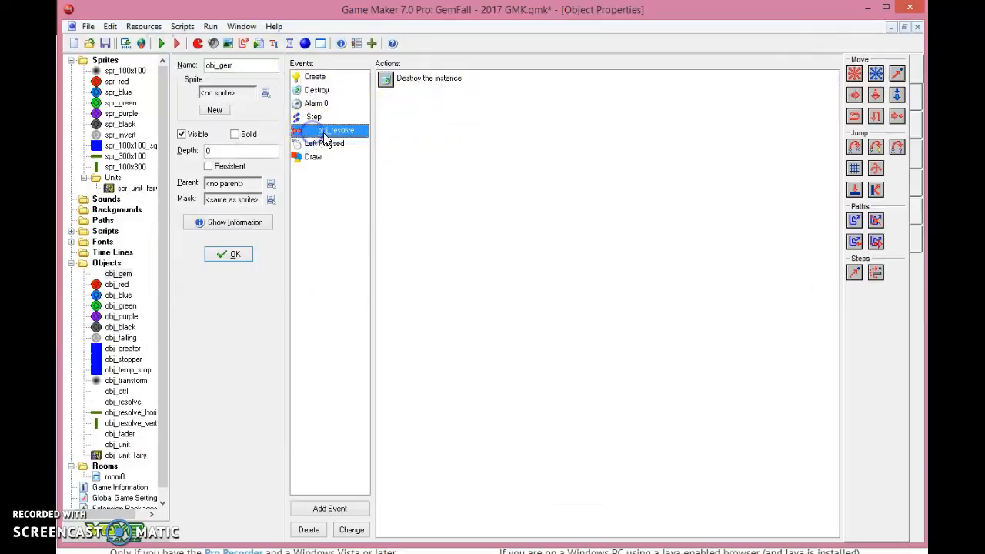
- Select the obj_resolve collision event and its Destroy the instance action
{"action": "left_click", "coordinate": [429, 78]}
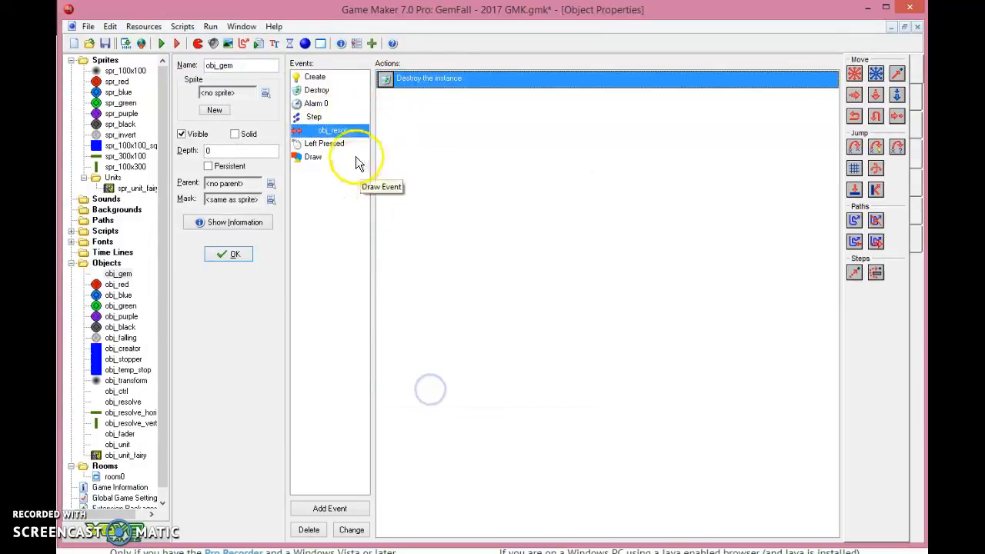
{"action": "left_click", "coordinate": [323, 143]}
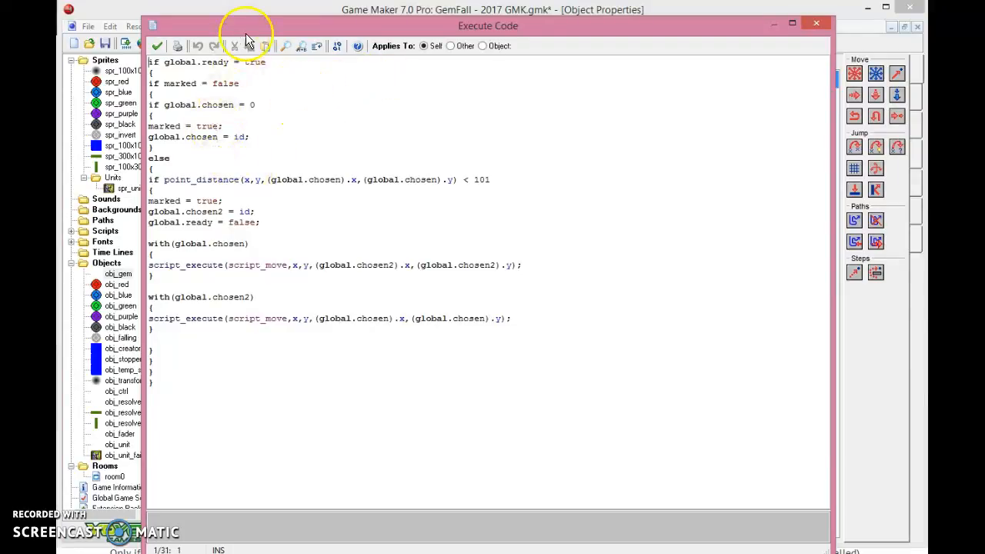
{"action": "left_click_drag", "start_coordinate": [487, 25], "coordinate": [468, 40]}
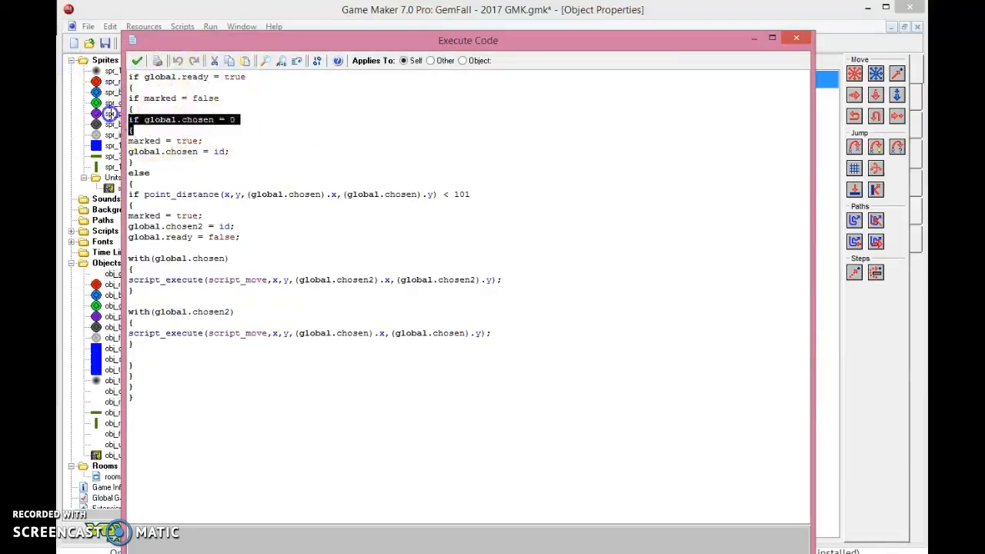
{"action": "left_click", "coordinate": [235, 151]}
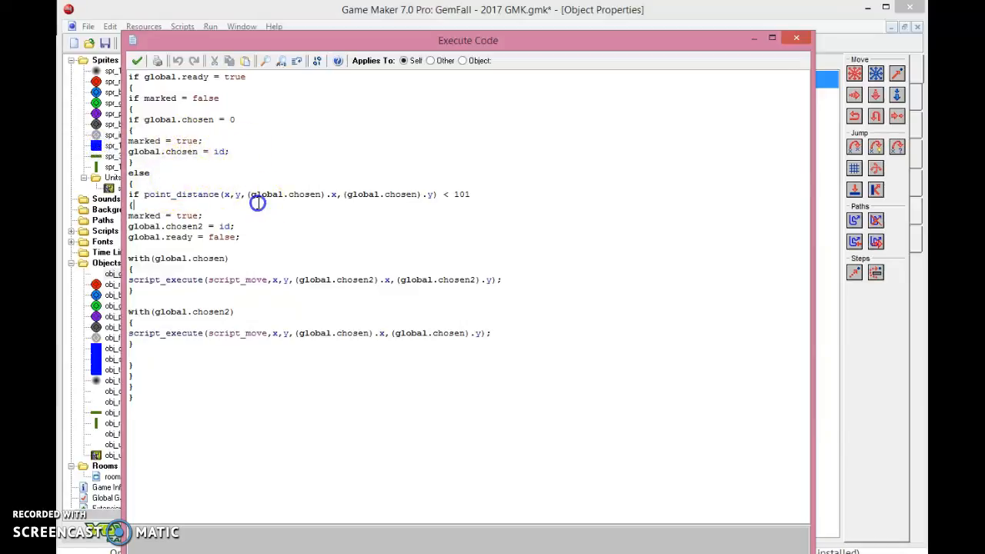
{"action": "mouse_move", "coordinate": [426, 201]}
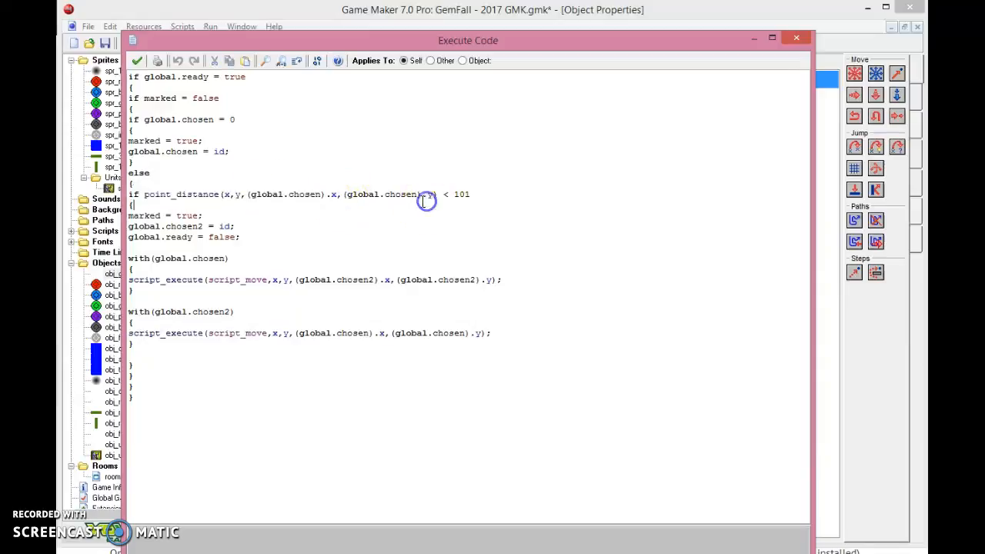
{"action": "mouse_move", "coordinate": [287, 196]}
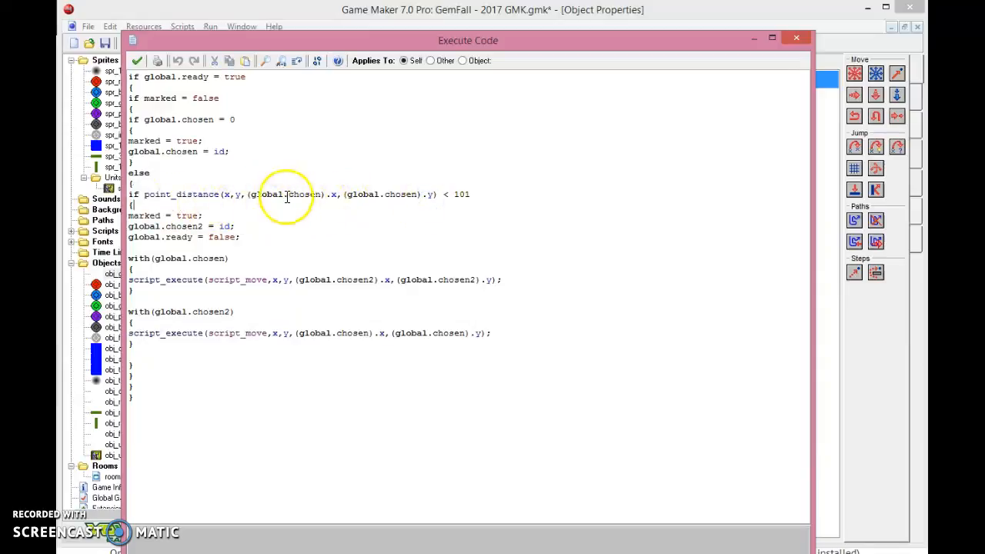
{"action": "left_click_drag", "start_coordinate": [255, 194], "coordinate": [429, 194]}
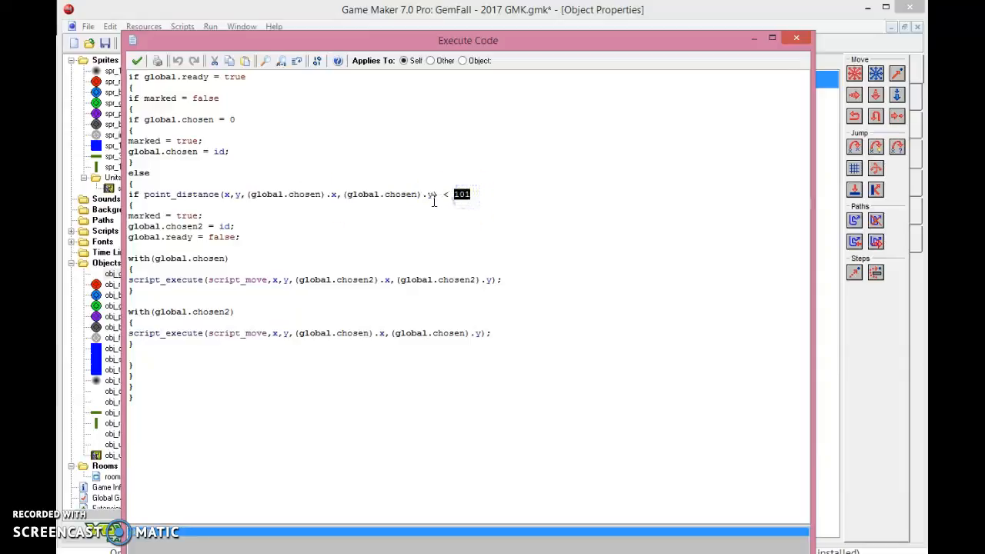
{"action": "left_click", "coordinate": [481, 194]}
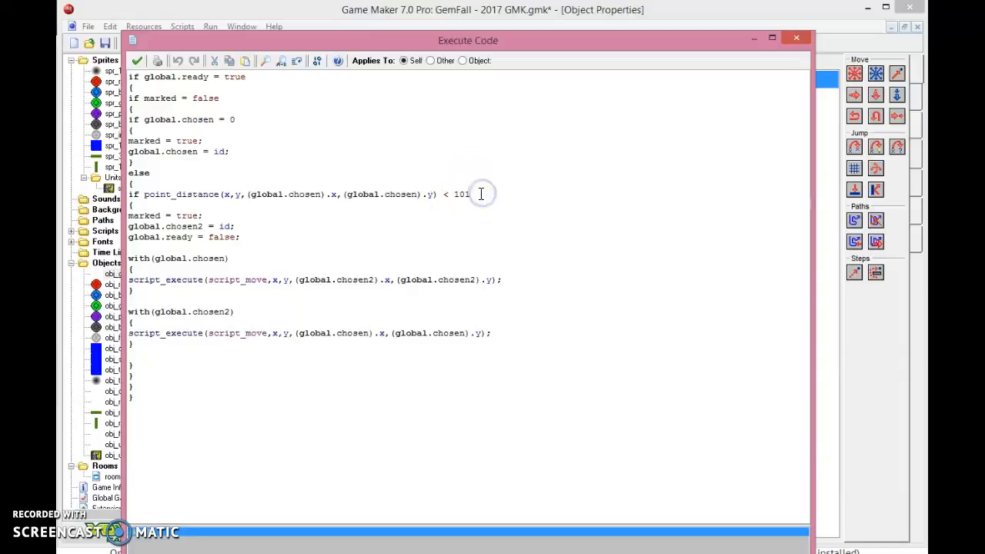
{"action": "left_click", "coordinate": [223, 225]}
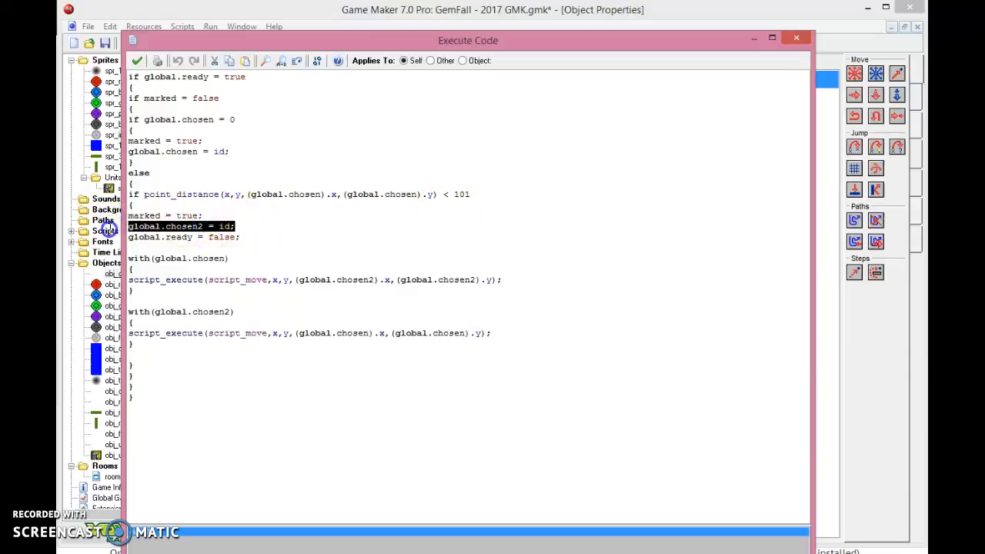
{"action": "left_click", "coordinate": [242, 237]}
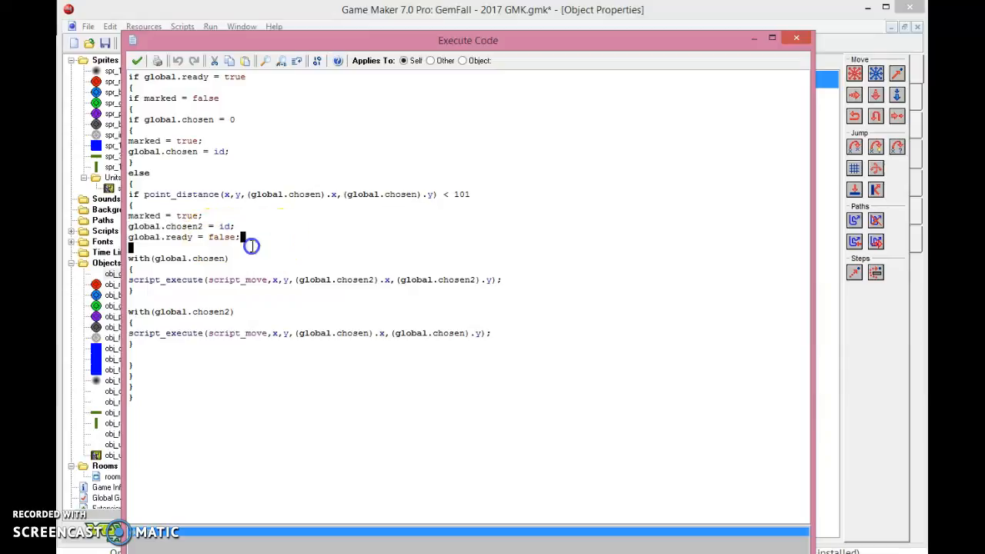
{"action": "triple_click", "coordinate": [184, 237]}
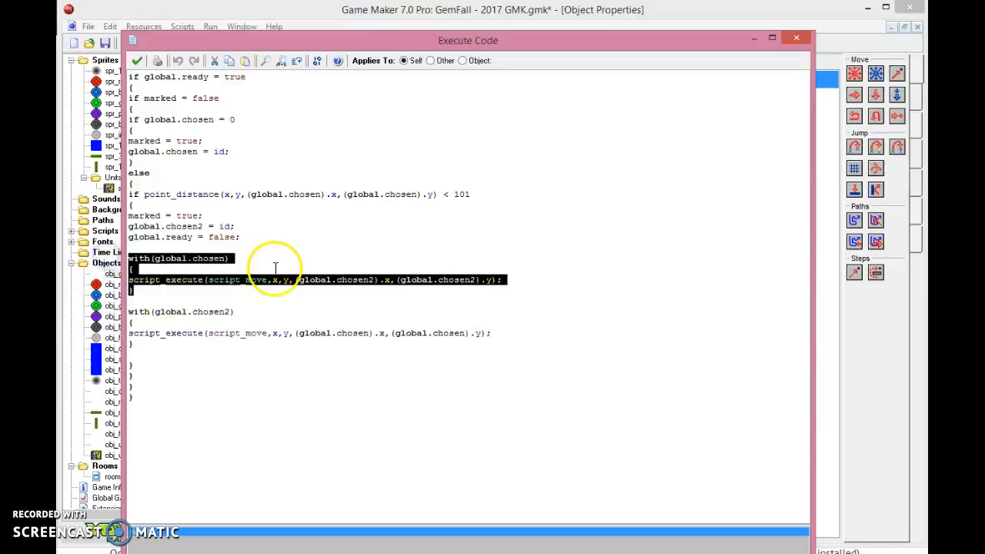
{"action": "double_click", "coordinate": [236, 279]}
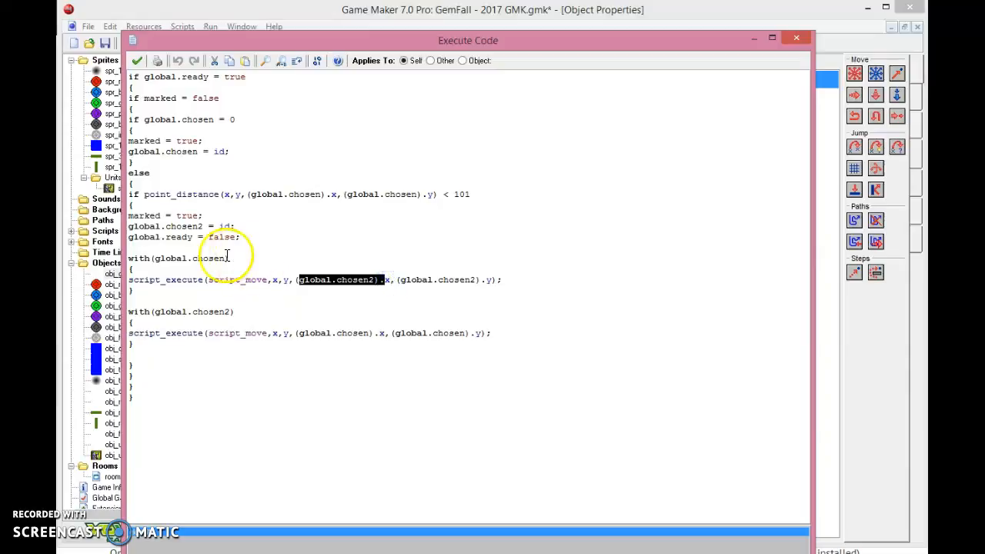
{"action": "double_click", "coordinate": [190, 257]}
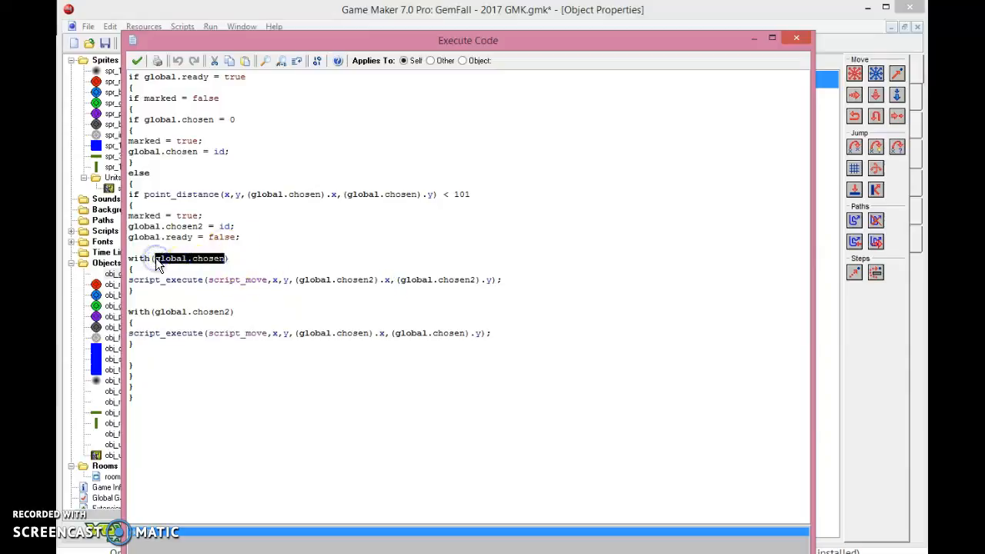
{"action": "left_click", "coordinate": [454, 287]}
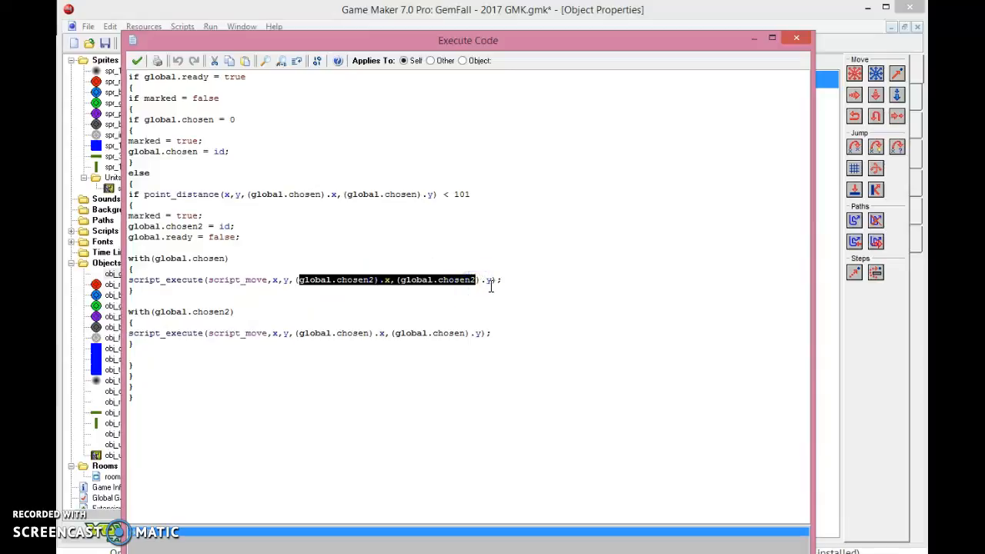
{"action": "double_click", "coordinate": [185, 312]}
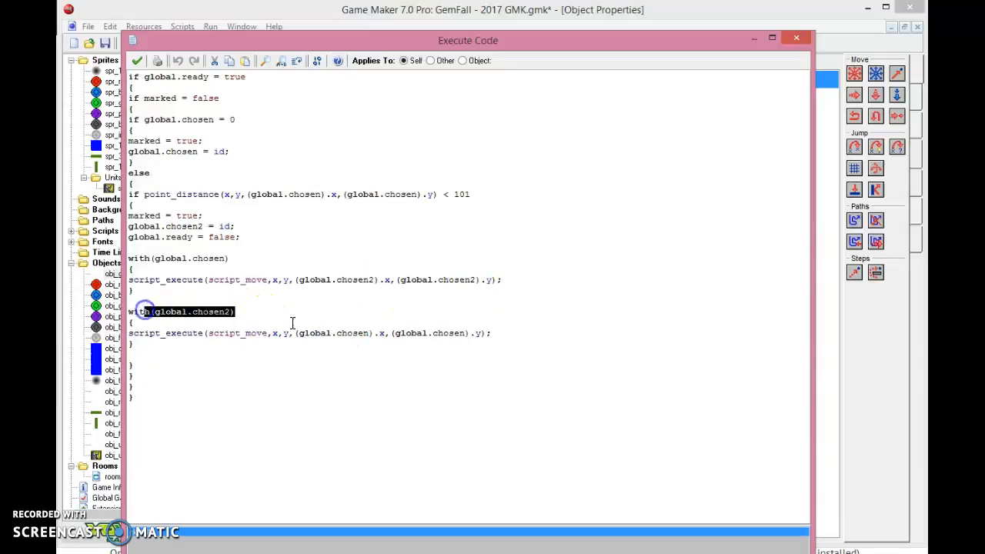
{"action": "left_click", "coordinate": [398, 334]}
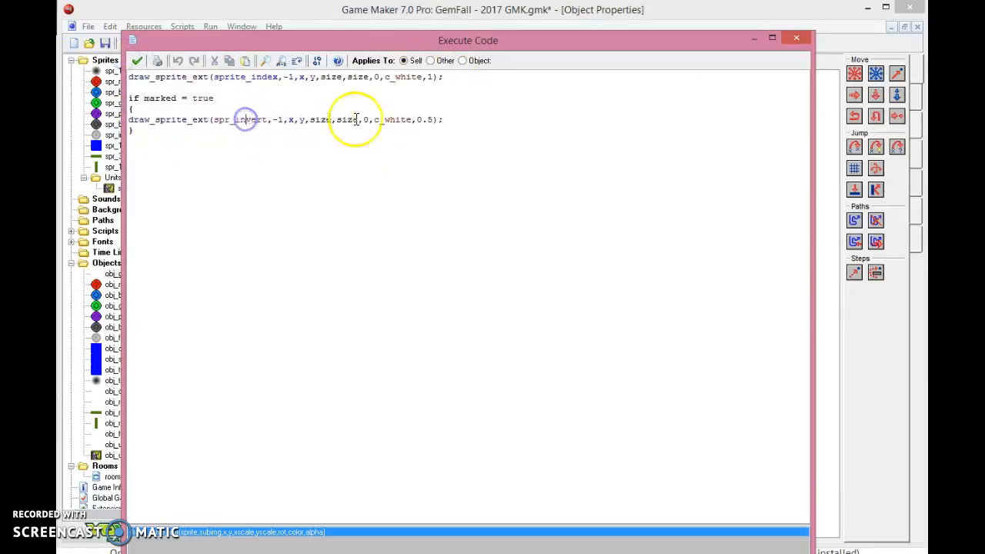
- Check the 0.5 alpha in the marked-gem draw code, close it, and open obj_falling
{"action": "double_click", "coordinate": [425, 119]}
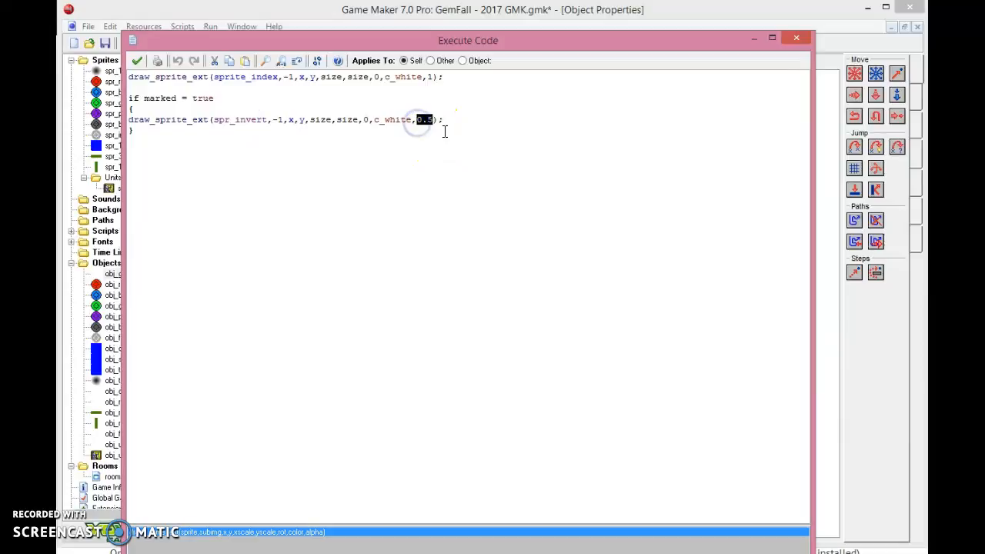
{"action": "mouse_move", "coordinate": [311, 120]}
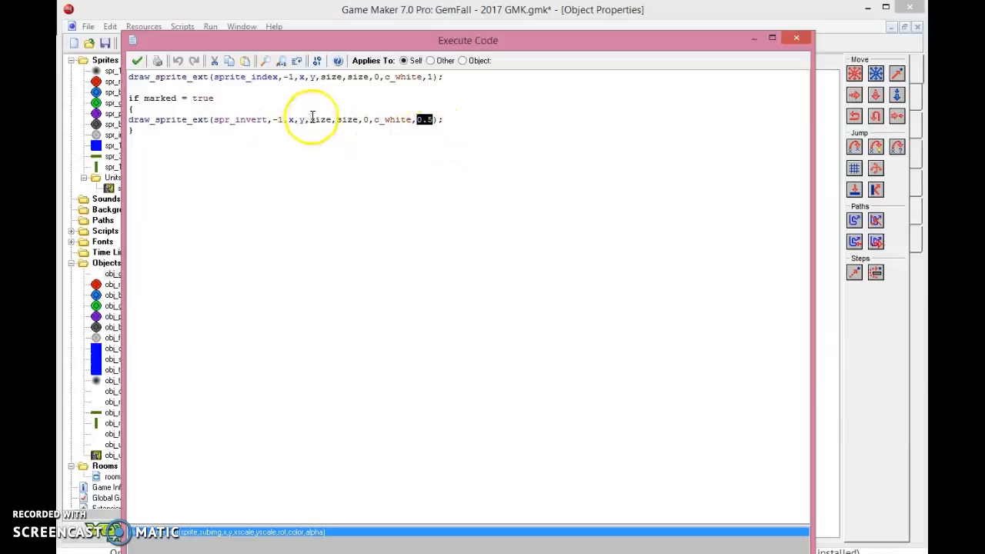
{"action": "left_click", "coordinate": [198, 76]}
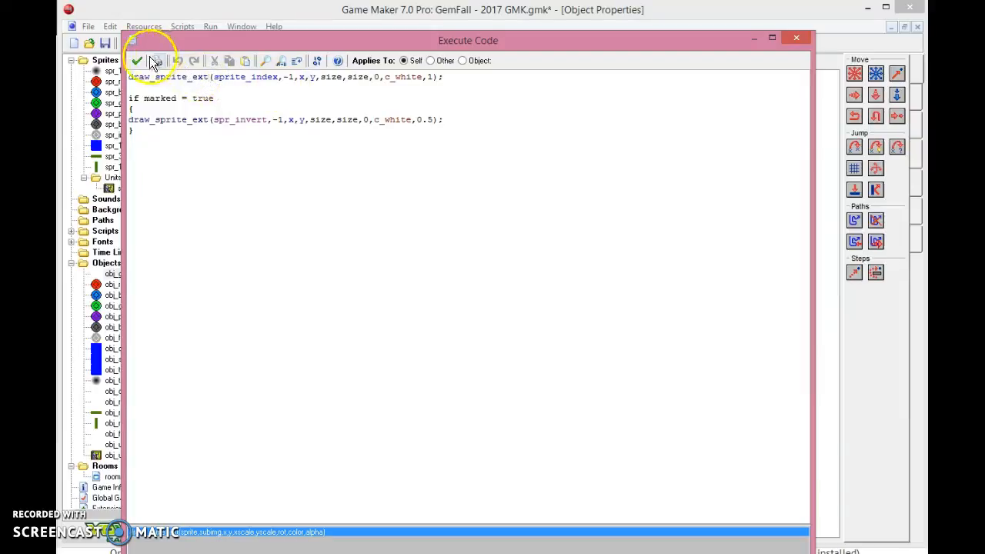
{"action": "left_click", "coordinate": [137, 61]}
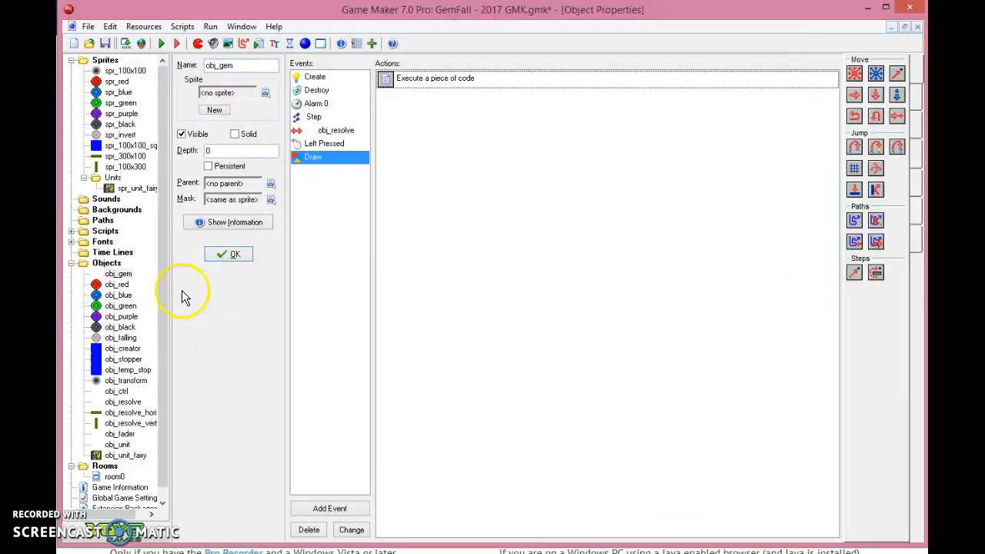
{"action": "double_click", "coordinate": [118, 294]}
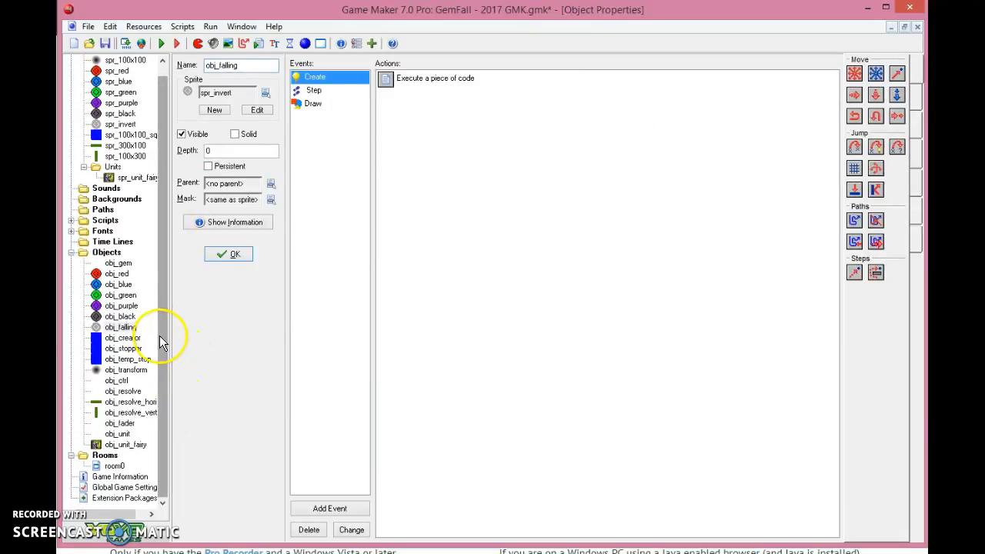
- Inspect obj_resolve's Alarm 0 Destroy the instance action unchanged, then open obj_fader
{"action": "left_click", "coordinate": [123, 338]}
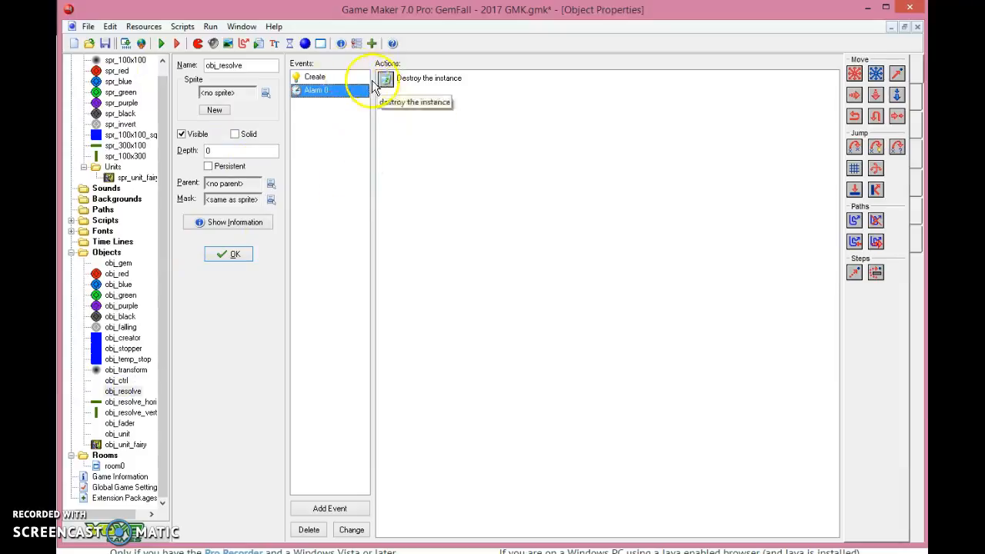
{"action": "double_click", "coordinate": [428, 78]}
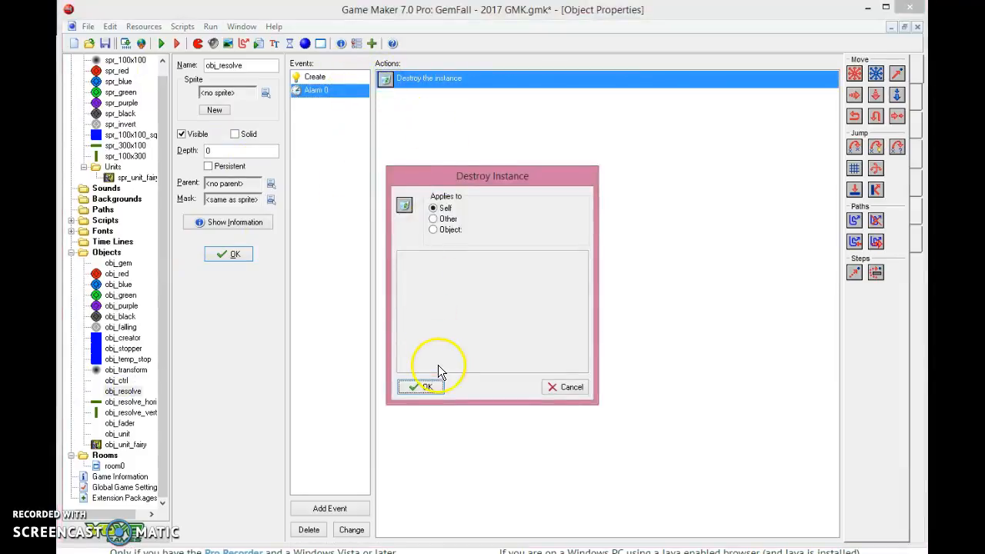
{"action": "left_click", "coordinate": [421, 386]}
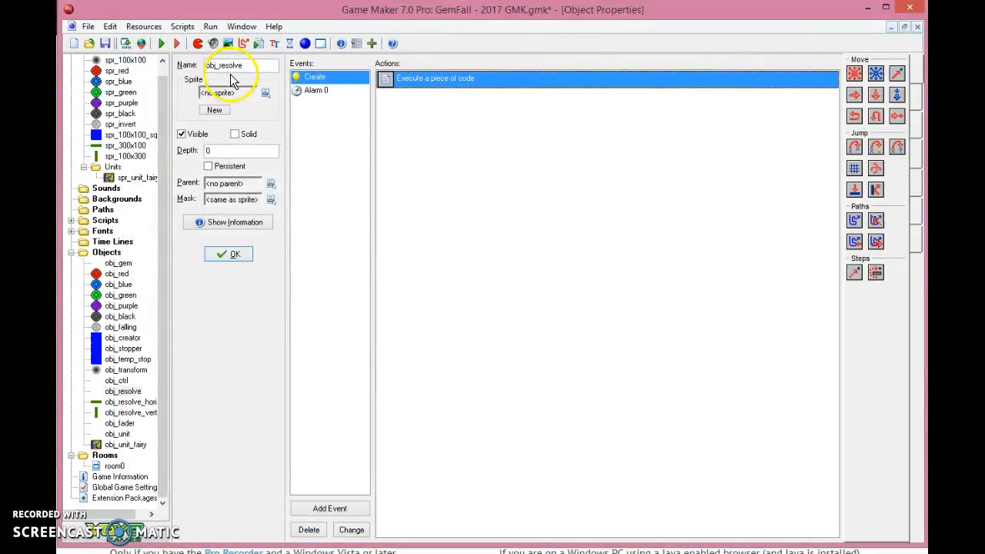
{"action": "left_click", "coordinate": [315, 90]}
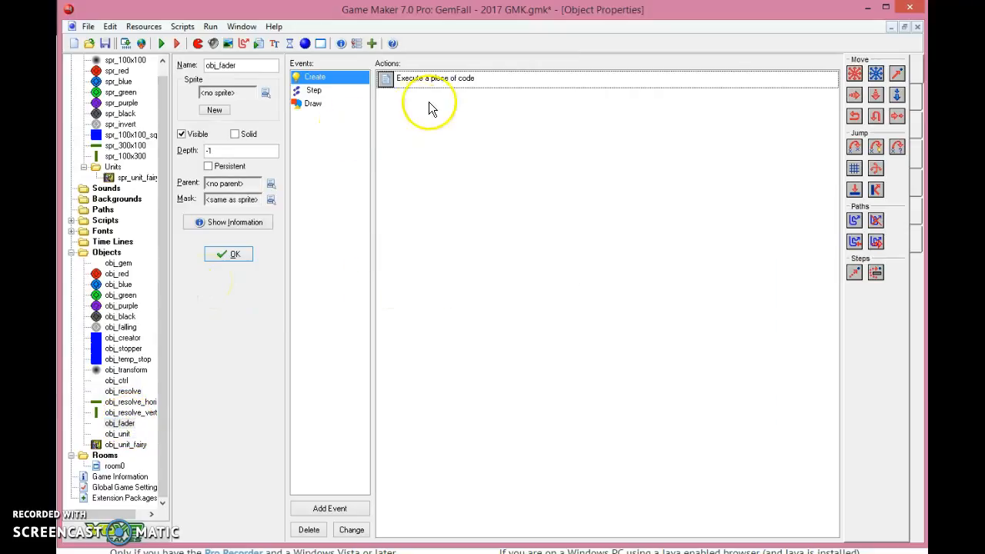
{"action": "double_click", "coordinate": [434, 78]}
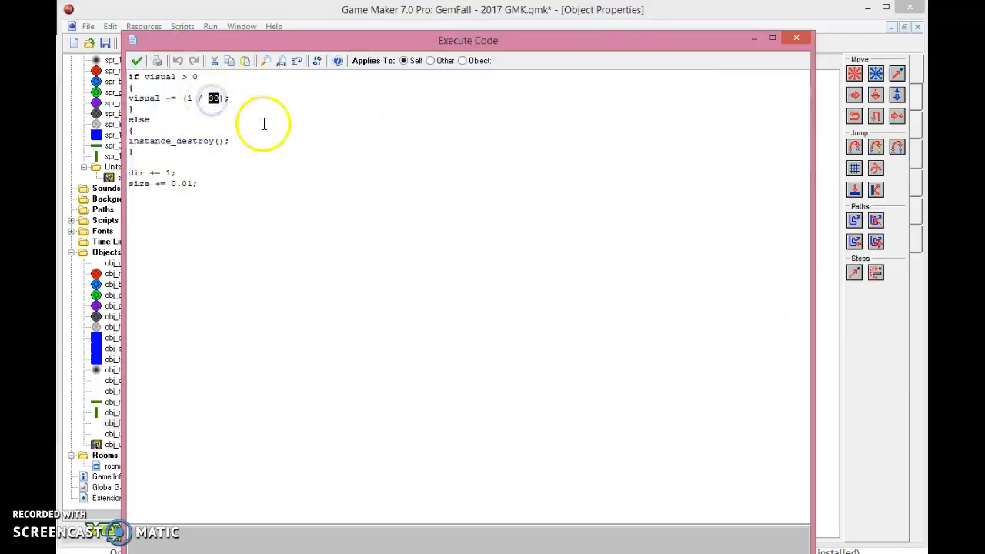
{"action": "mouse_move", "coordinate": [252, 111]}
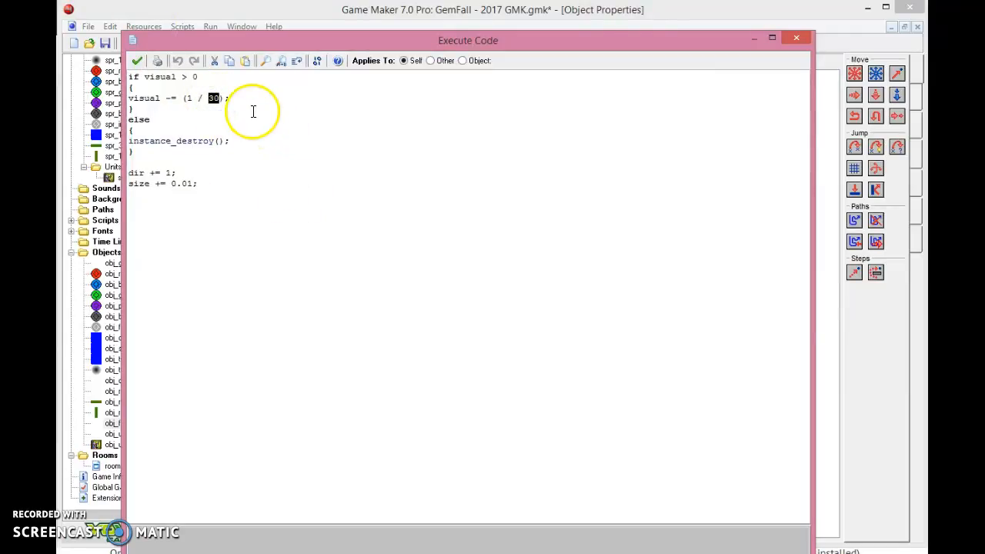
{"action": "left_click", "coordinate": [224, 98]}
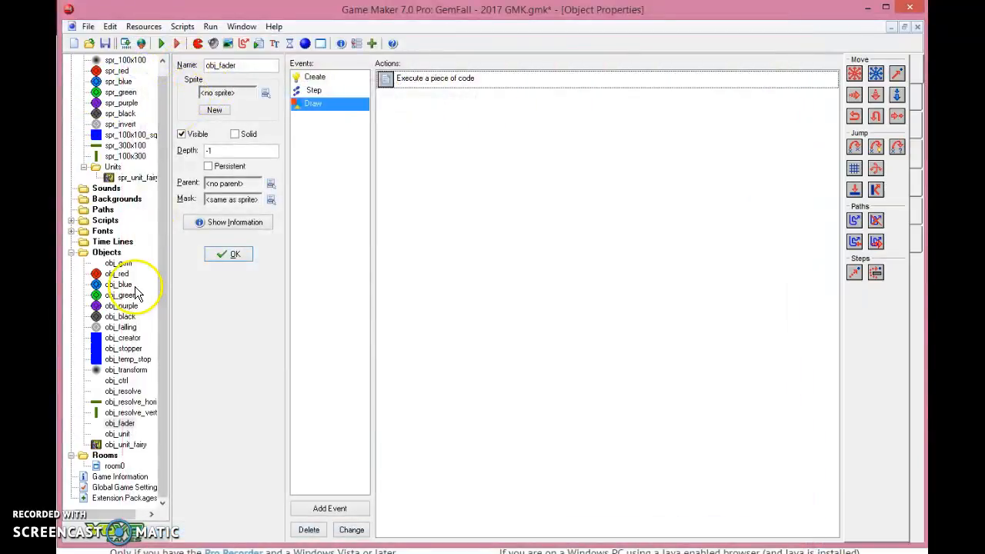
{"action": "mouse_move", "coordinate": [127, 390]}
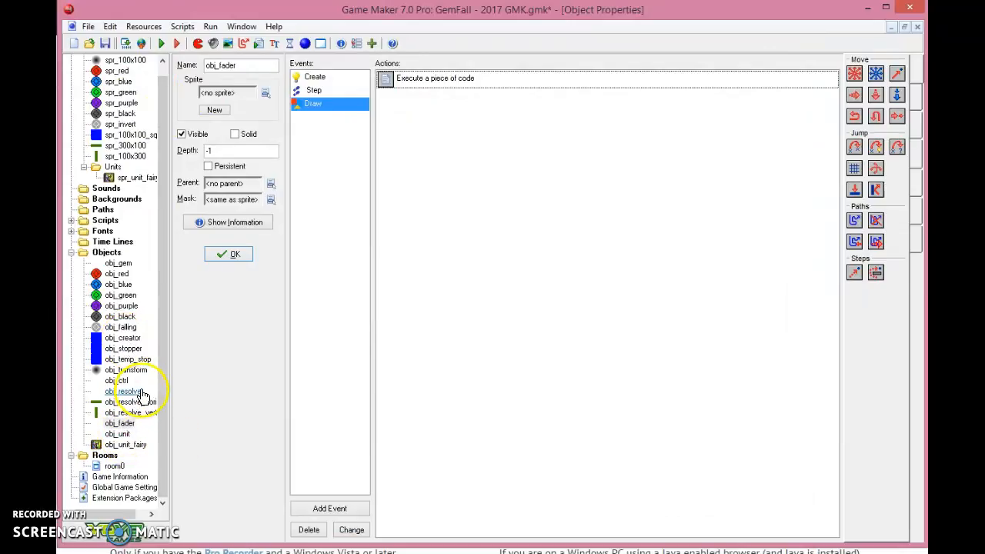
- Read obj_creator's alarm-starting Create code, then open obj_transform
{"action": "left_click", "coordinate": [122, 338]}
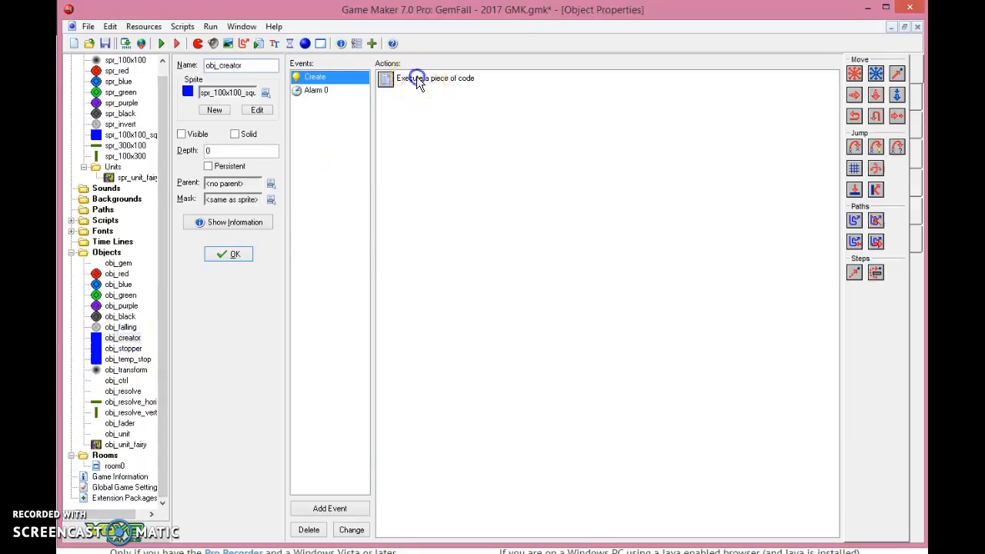
{"action": "double_click", "coordinate": [435, 77]}
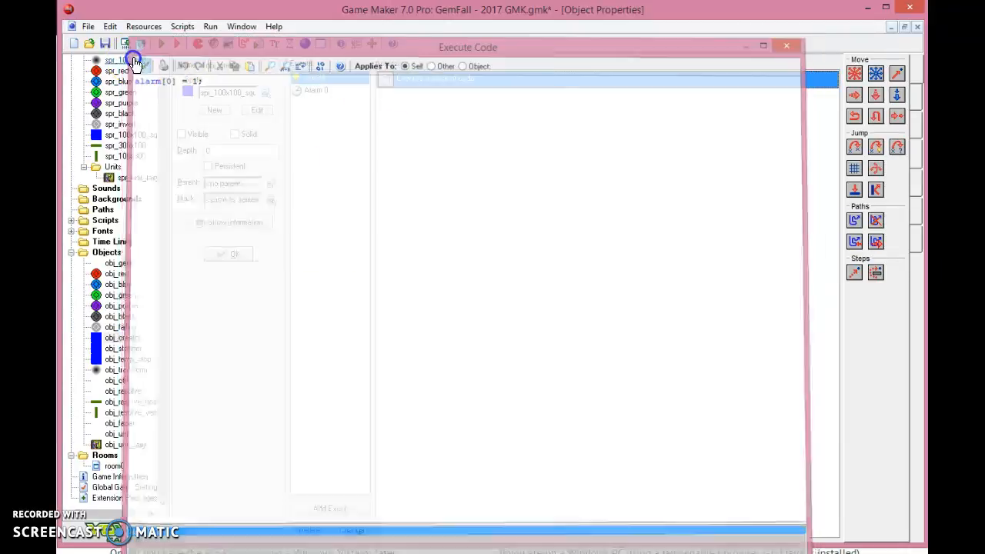
{"action": "left_click", "coordinate": [771, 38]}
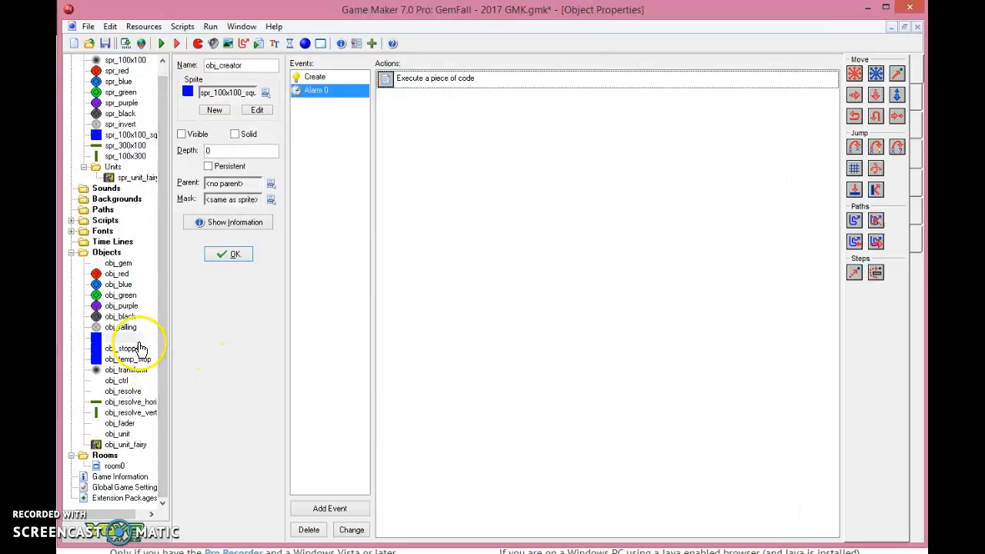
{"action": "double_click", "coordinate": [435, 77]}
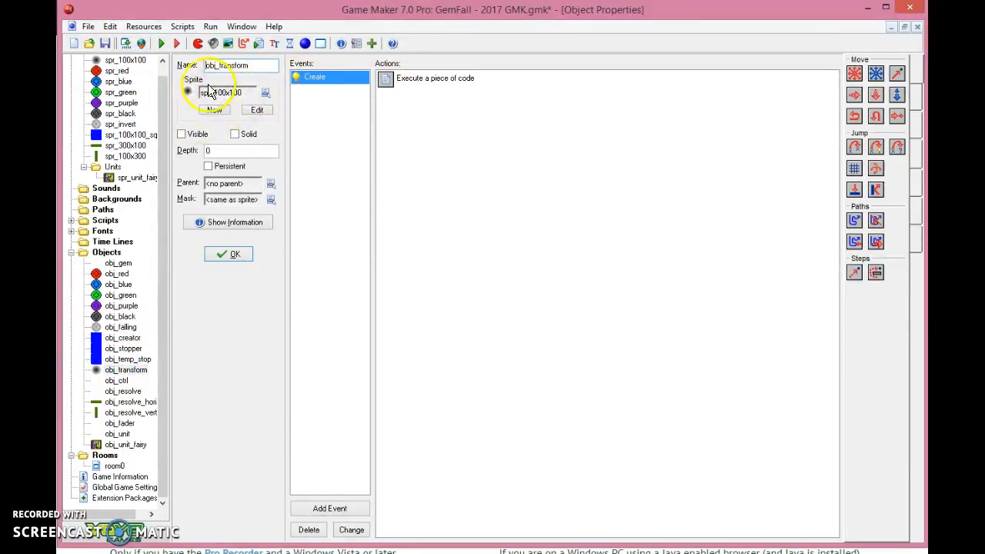
- Read obj_transform's Create code that spawns a random gem as obj_falling, then open obj_falling
{"action": "double_click", "coordinate": [435, 78]}
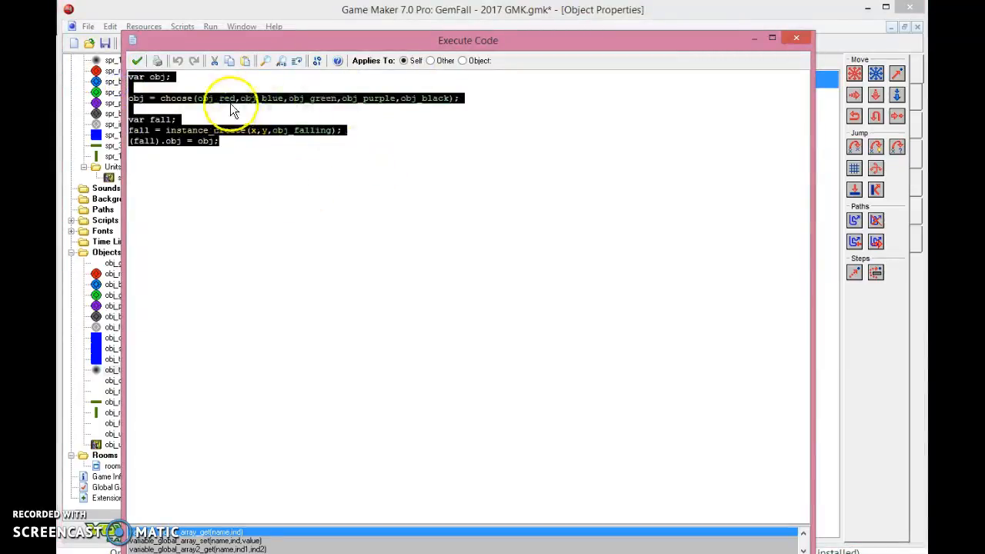
{"action": "left_click", "coordinate": [390, 98]}
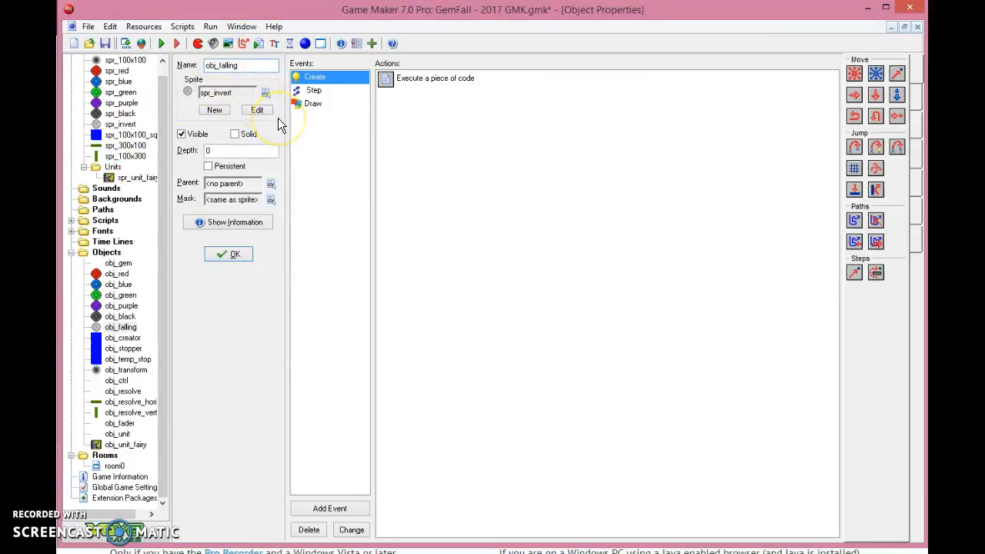
{"action": "mouse_move", "coordinate": [345, 97]}
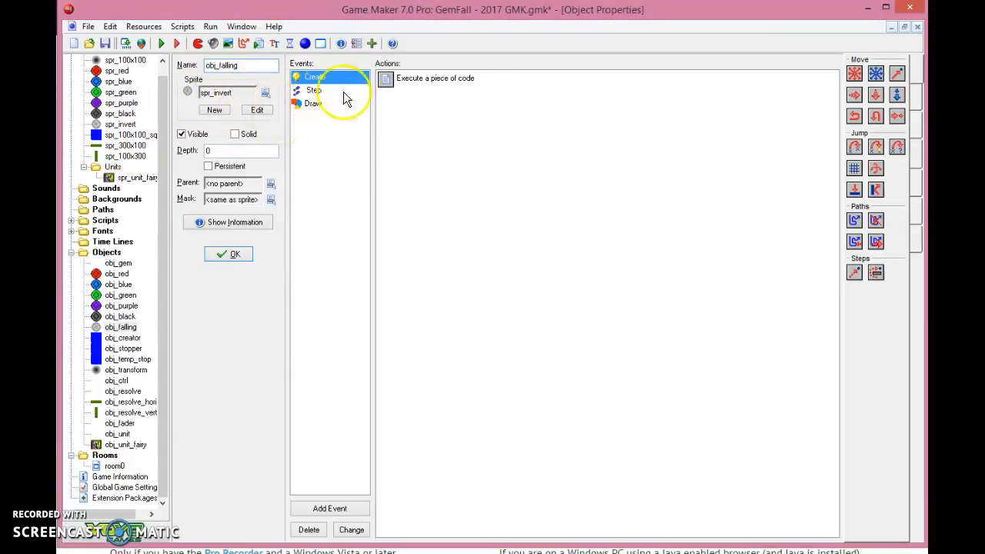
- Read obj_falling's Step and Draw code, then open the solid, event-less obj_stopper
{"action": "double_click", "coordinate": [435, 78]}
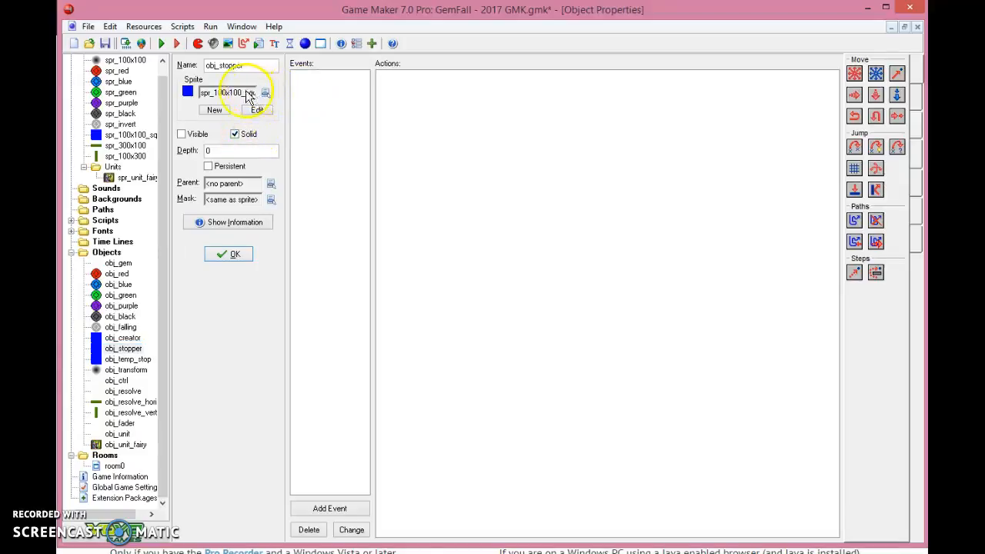
- View obj_temp_stop's properties, parented to obj_stopper, then open obj_ctrl
{"action": "left_click", "coordinate": [128, 360]}
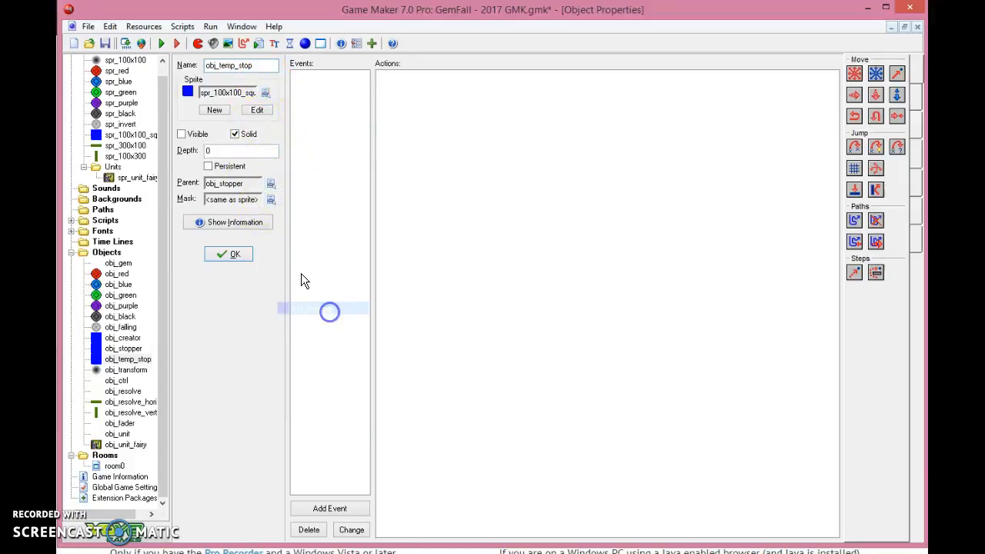
{"action": "mouse_move", "coordinate": [241, 104]}
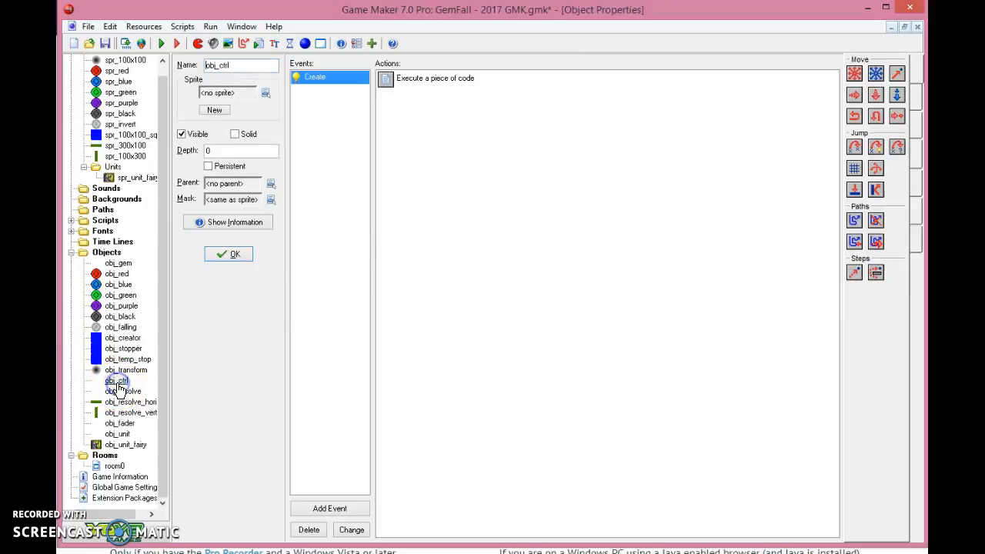
{"action": "double_click", "coordinate": [434, 78]}
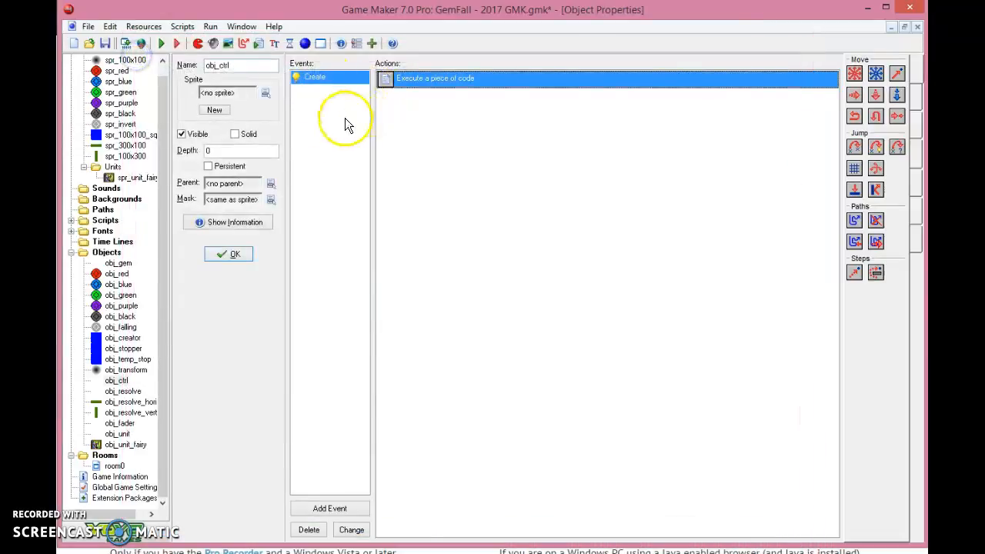
{"action": "mouse_move", "coordinate": [120, 327]}
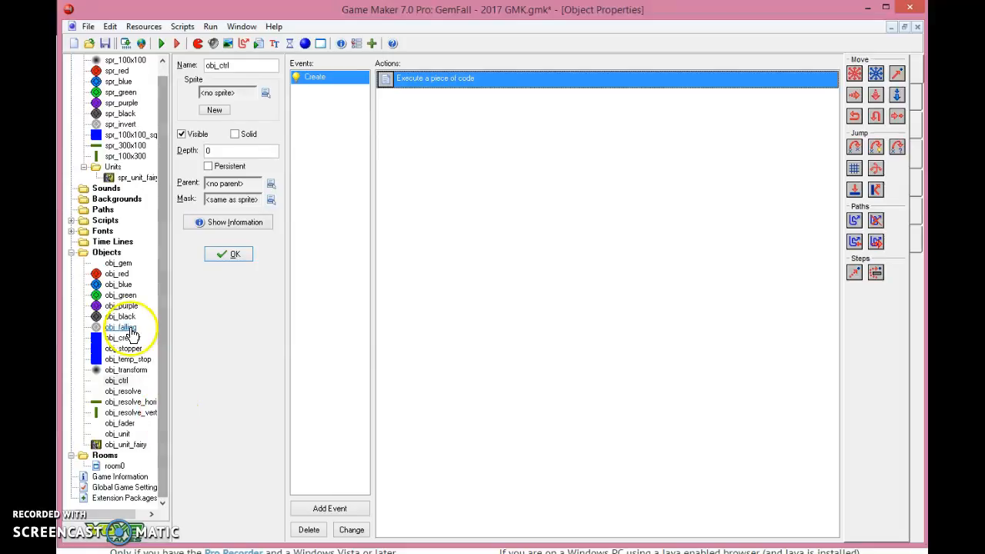
{"action": "mouse_move", "coordinate": [206, 395]}
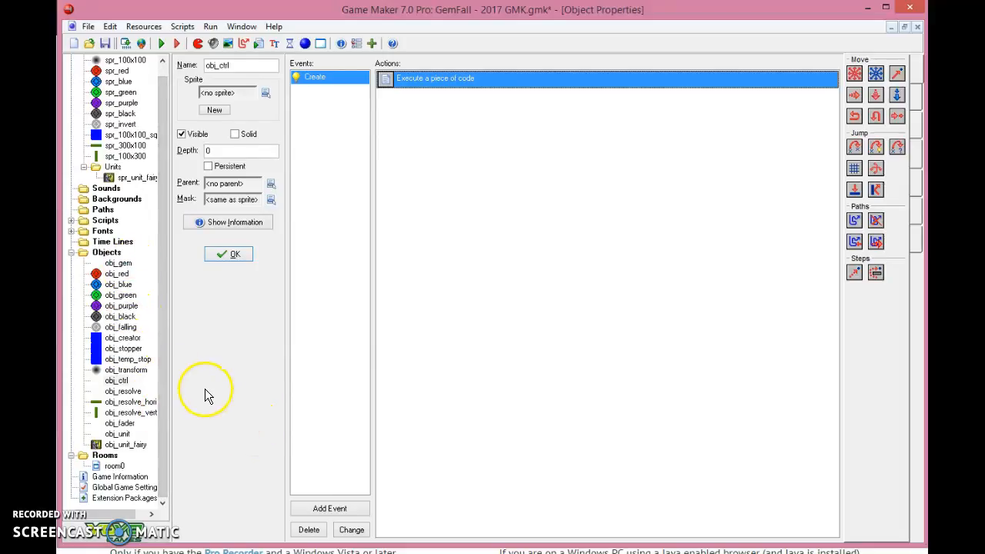
{"action": "mouse_move", "coordinate": [152, 373]}
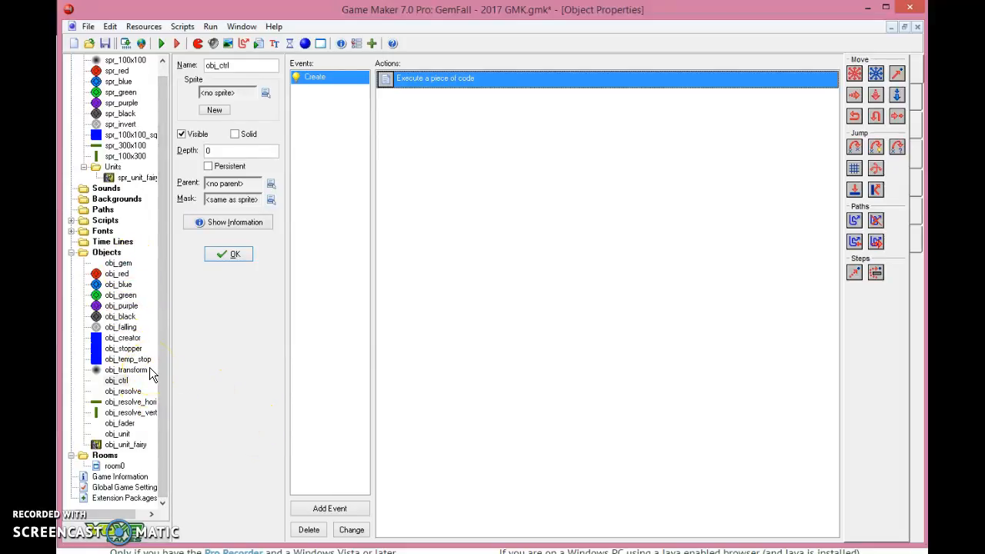
{"action": "mouse_move", "coordinate": [138, 391]}
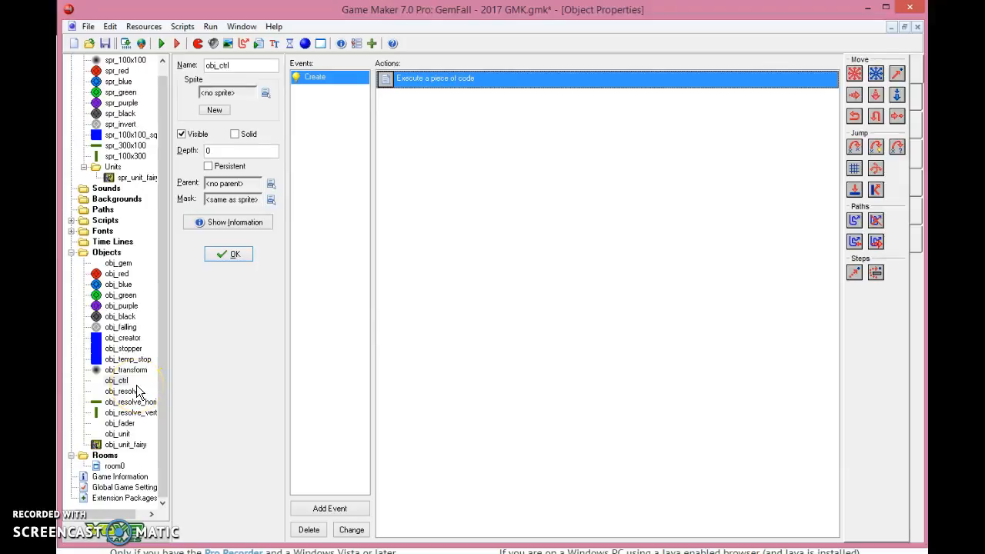
{"action": "mouse_move", "coordinate": [276, 65]}
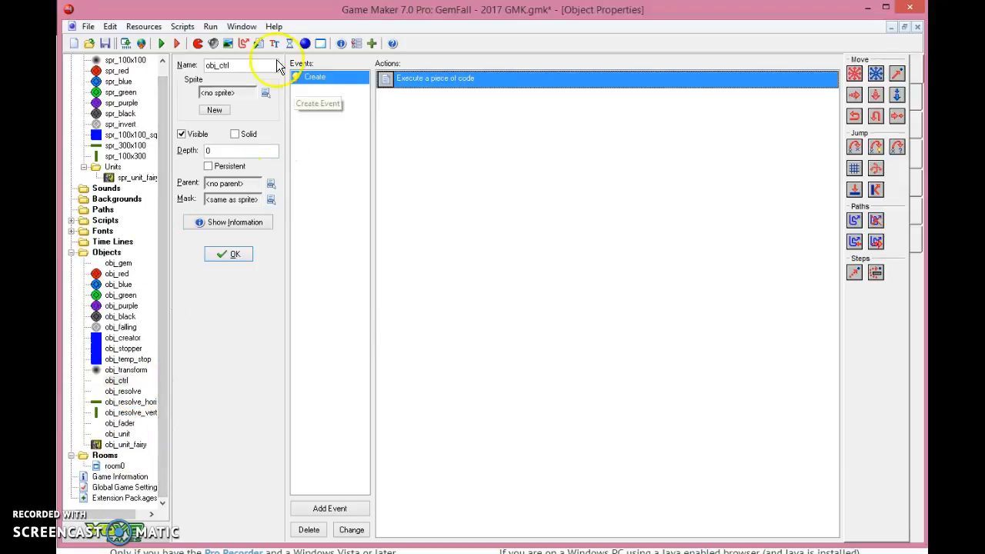
- Run GemFall and pick the purple gem in row four, column three
{"action": "left_click", "coordinate": [160, 43]}
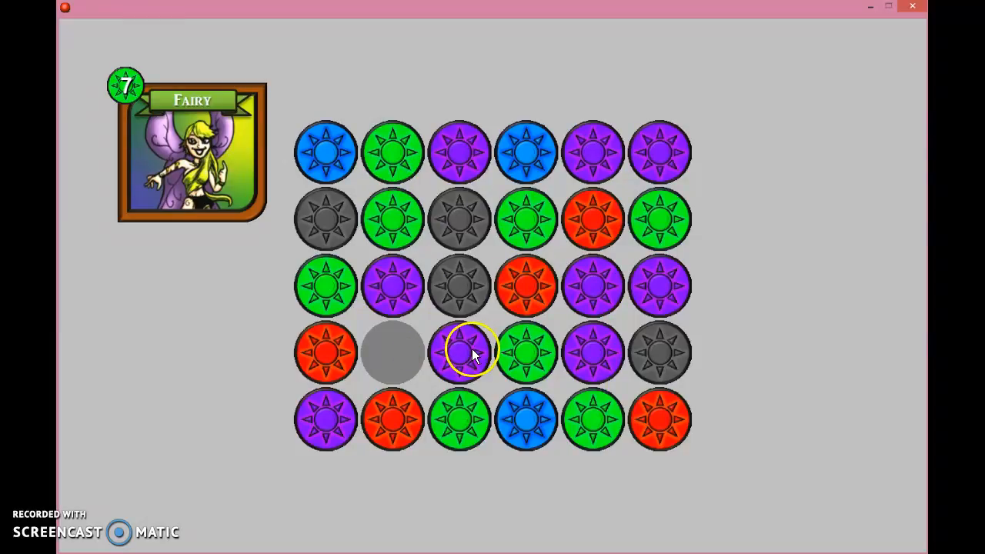
{"action": "left_click", "coordinate": [460, 353]}
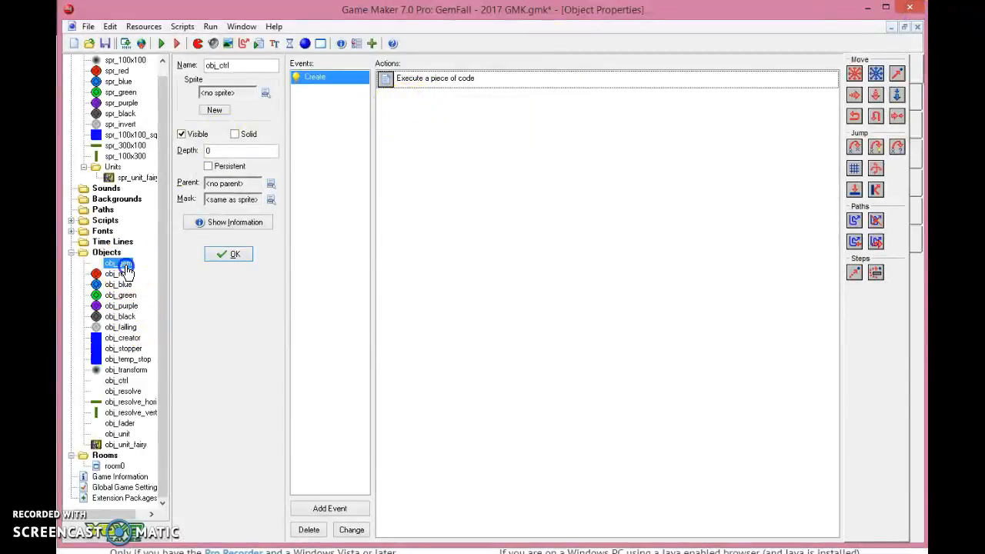
- Highlight the horizontal place_meeting match check in the gem code, then open obj_resolve_hori
{"action": "double_click", "coordinate": [435, 77]}
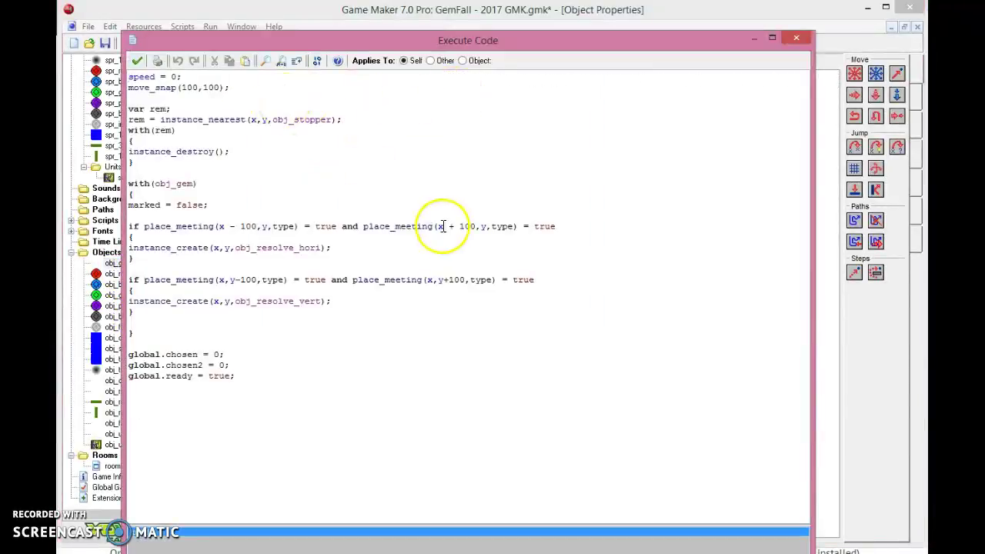
{"action": "left_click_drag", "start_coordinate": [442, 227], "coordinate": [257, 266]}
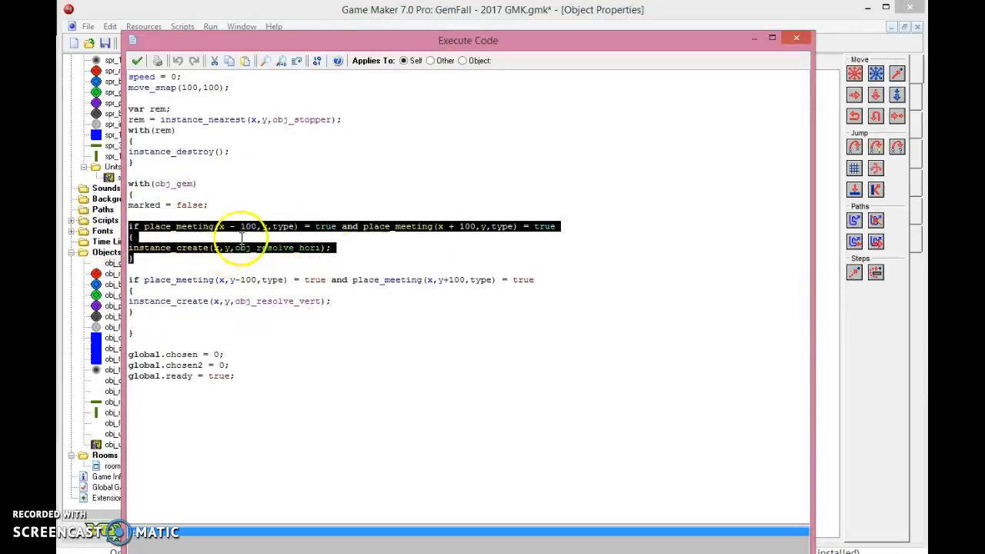
{"action": "double_click", "coordinate": [283, 226]}
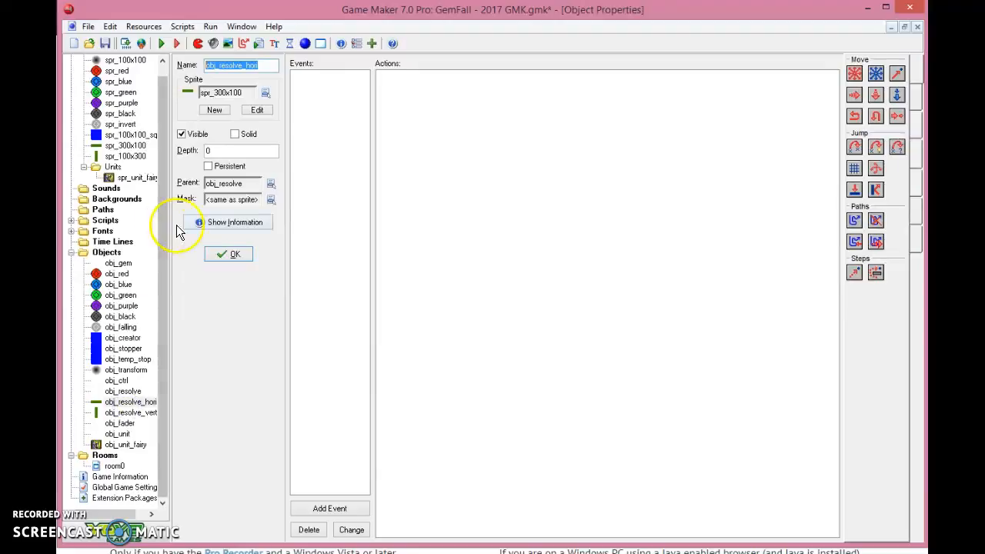
- Review obj_resolve's Alarm 0, obj_gem's obj_resolve collision, and obj_creator's Create and Alarm 0 events
{"action": "left_click", "coordinate": [123, 391]}
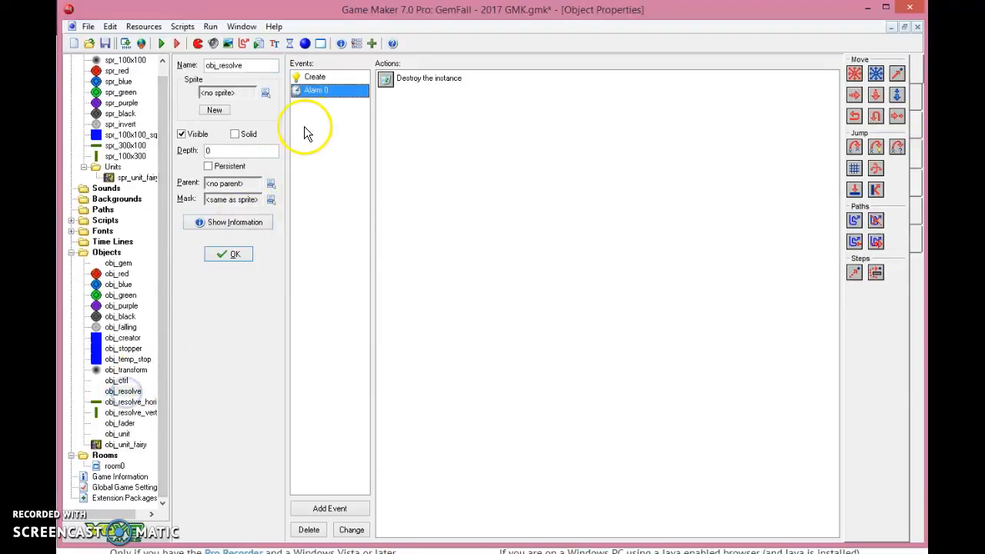
{"action": "double_click", "coordinate": [117, 262]}
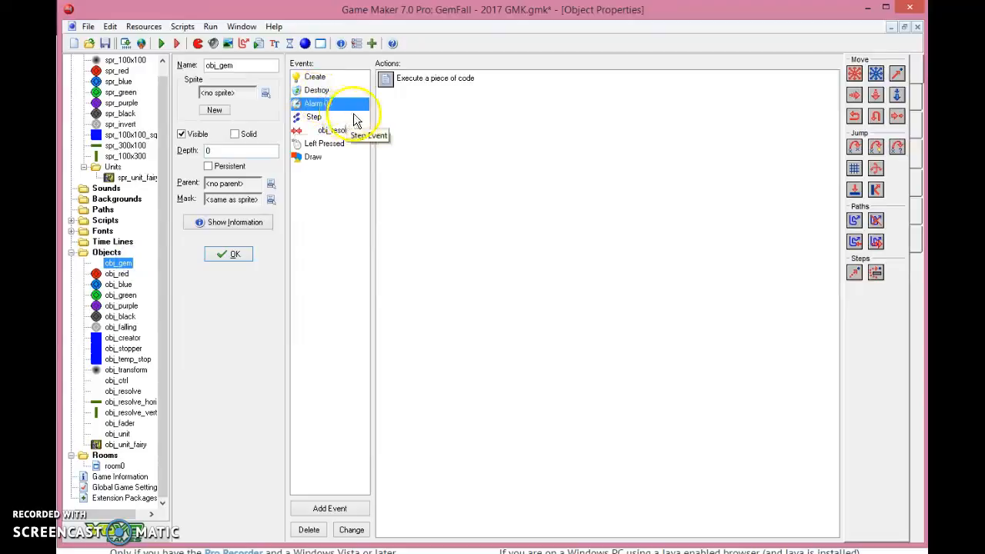
{"action": "left_click", "coordinate": [331, 130]}
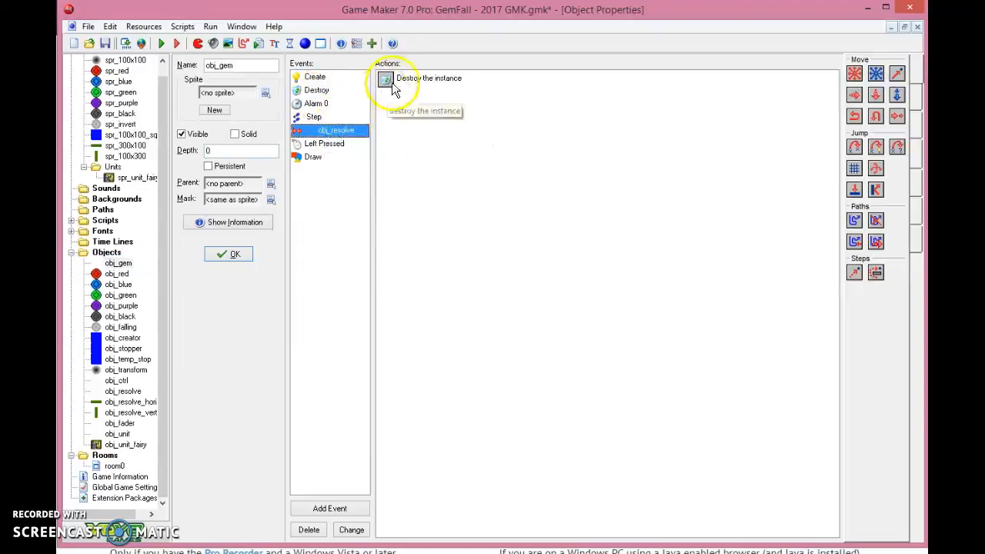
{"action": "left_click", "coordinate": [427, 78]}
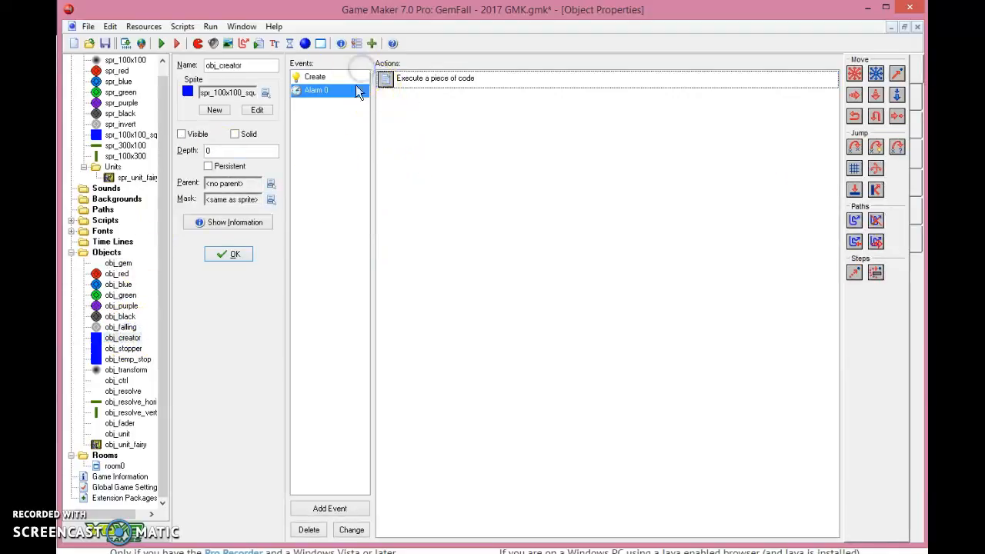
{"action": "left_click", "coordinate": [315, 76]}
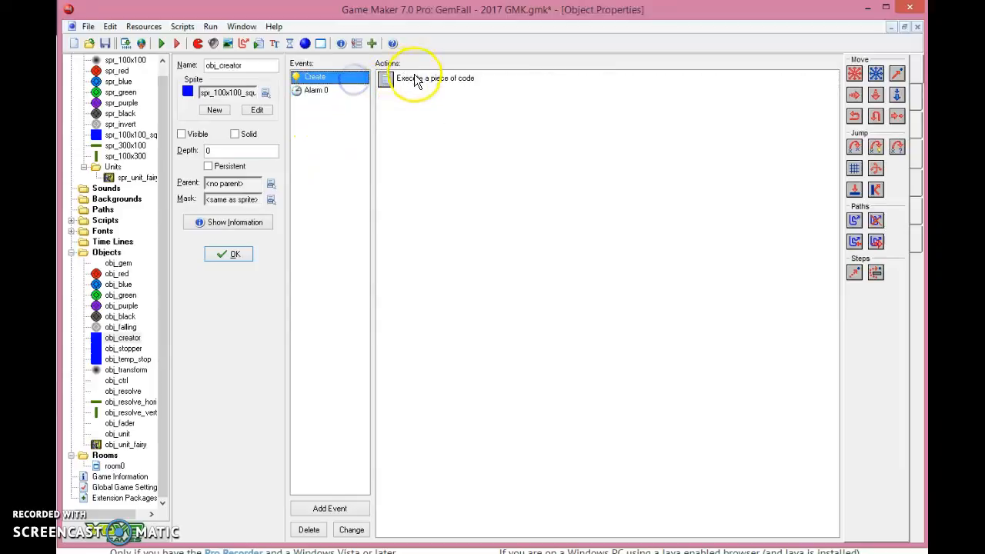
{"action": "left_click", "coordinate": [316, 90]}
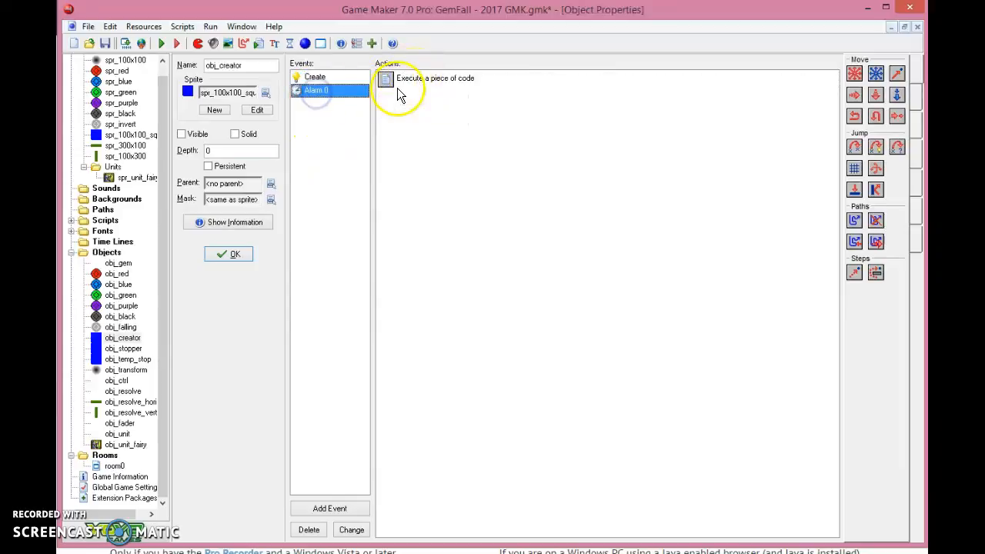
- Read obj_creator's Alarm 0 code, then obj_falling's code dropping it 5 until blocked
{"action": "double_click", "coordinate": [434, 77]}
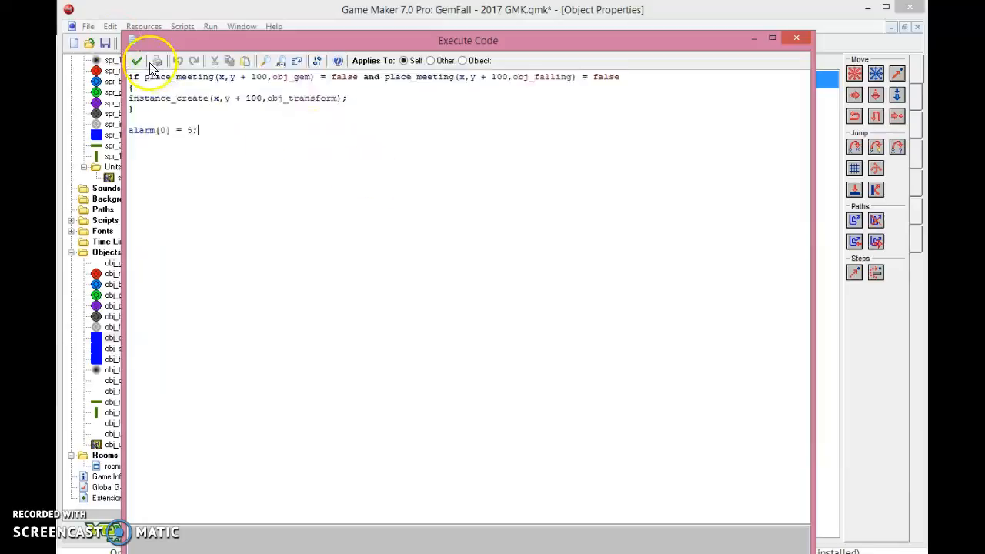
{"action": "left_click", "coordinate": [136, 61]}
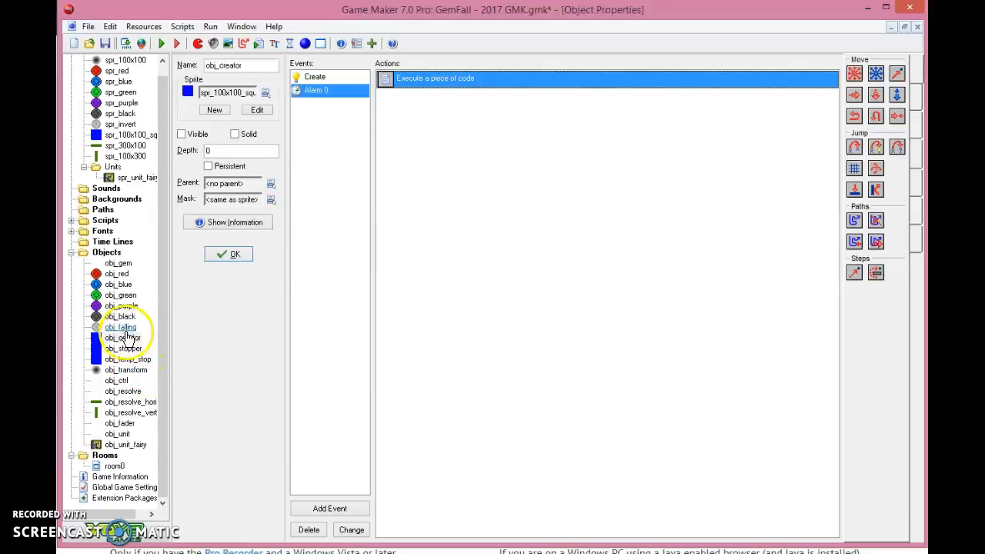
{"action": "double_click", "coordinate": [434, 78]}
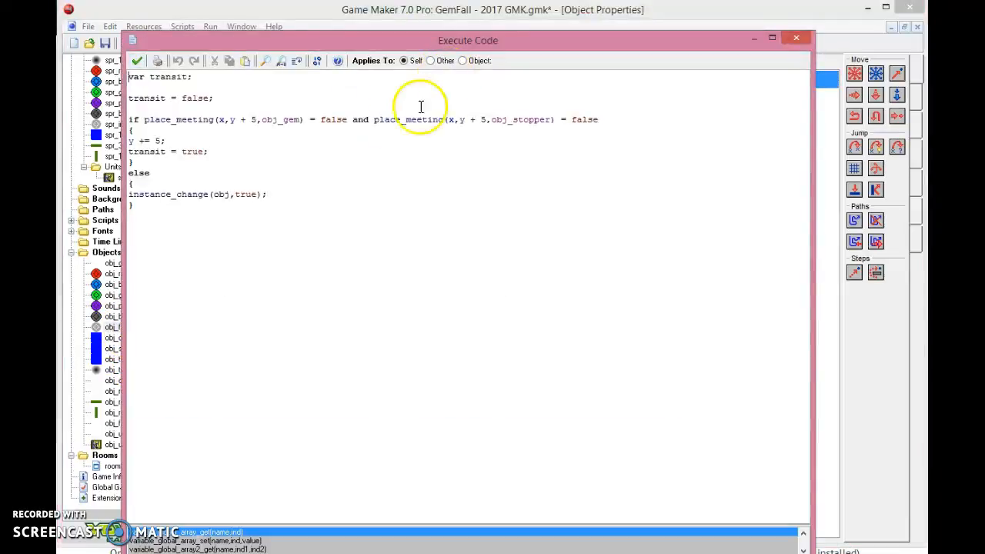
{"action": "mouse_move", "coordinate": [586, 114]}
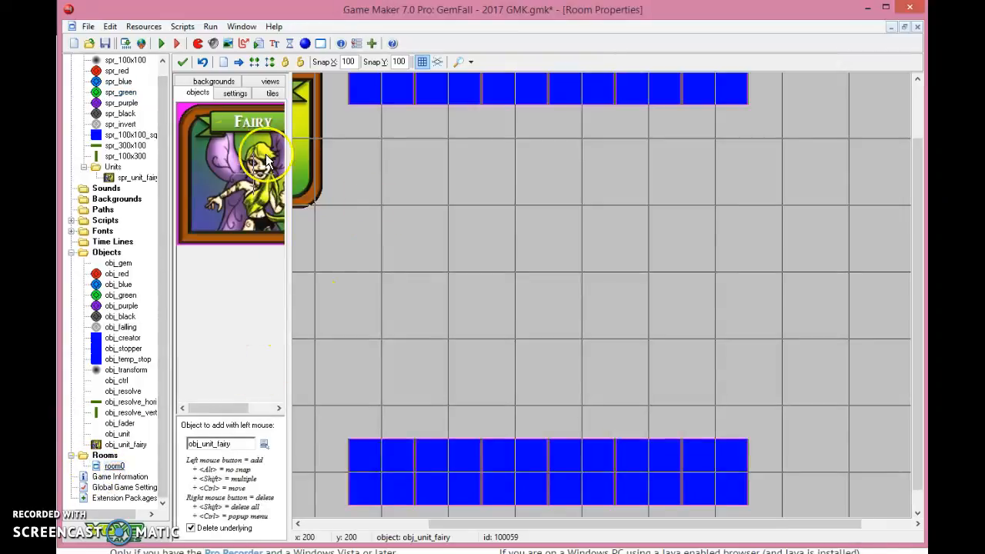
- Place red, blue, green and purple gems across room0's grid
{"action": "left_click", "coordinate": [116, 273]}
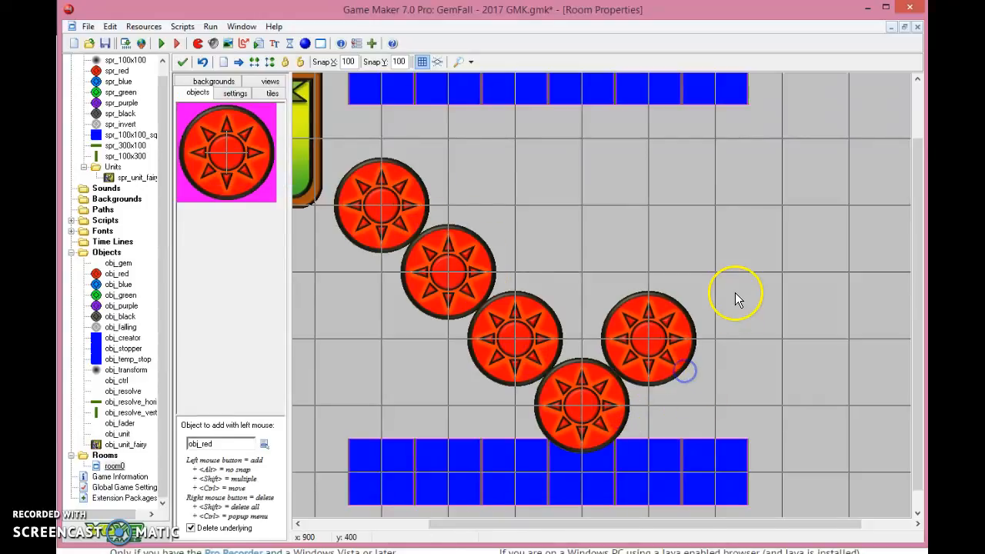
{"action": "left_click", "coordinate": [715, 277]}
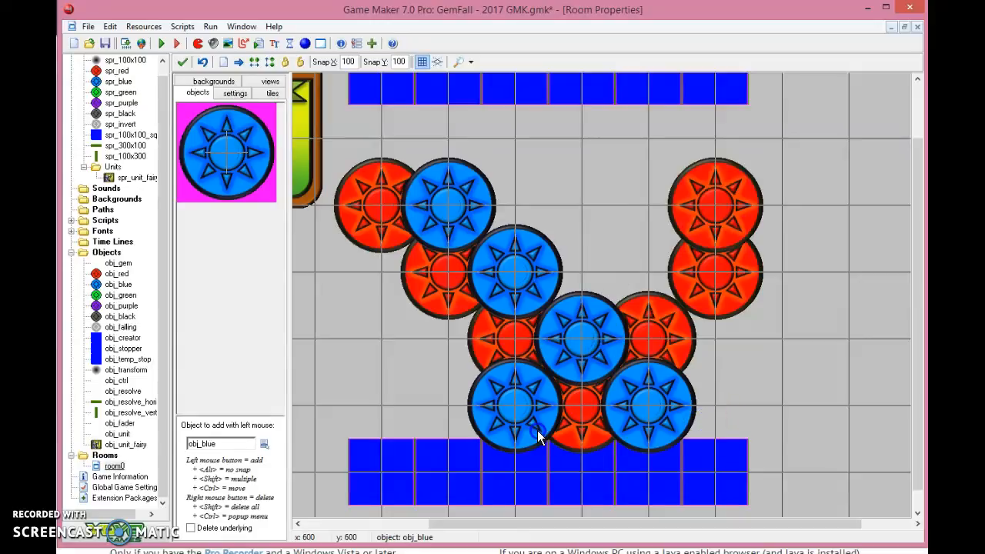
{"action": "left_click", "coordinate": [715, 139]}
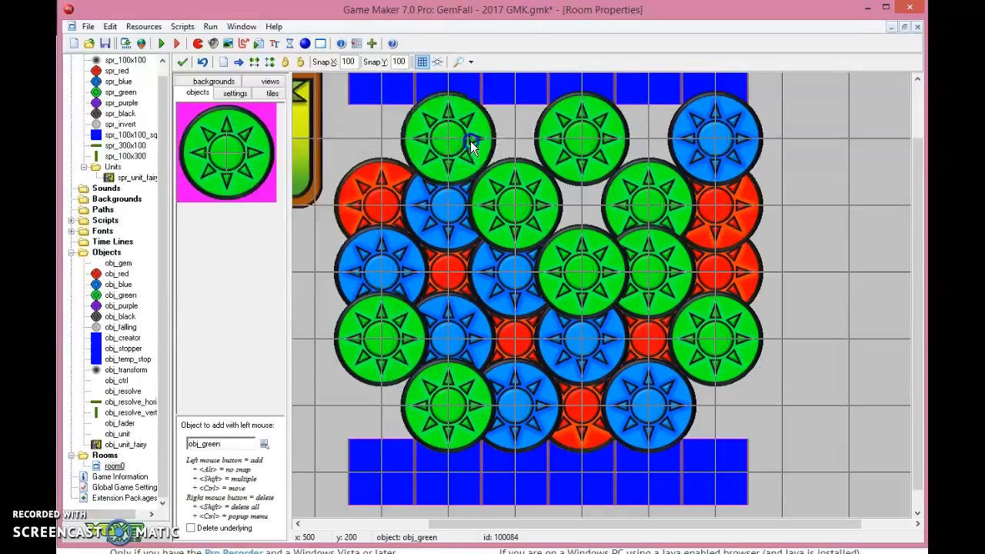
{"action": "left_click", "coordinate": [264, 443]}
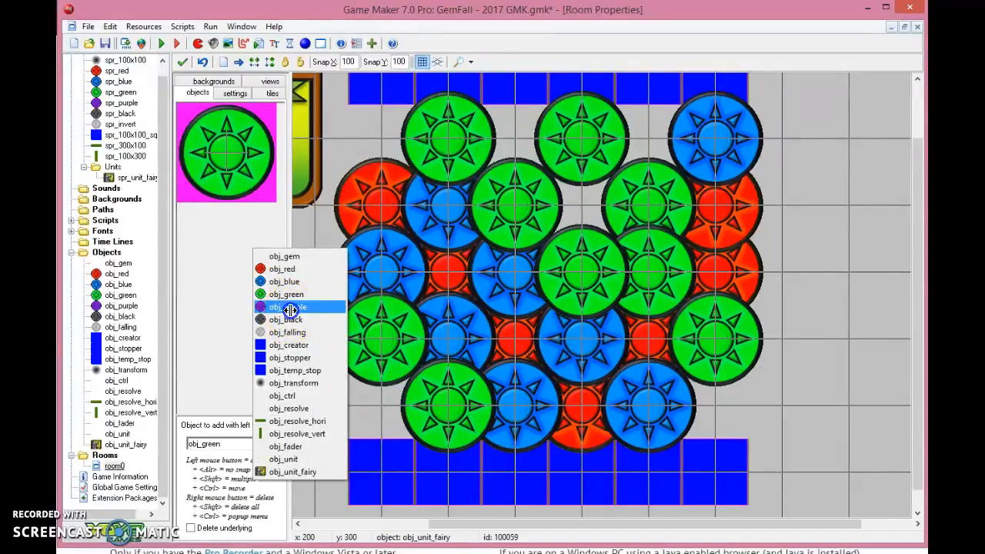
{"action": "left_click", "coordinate": [286, 306]}
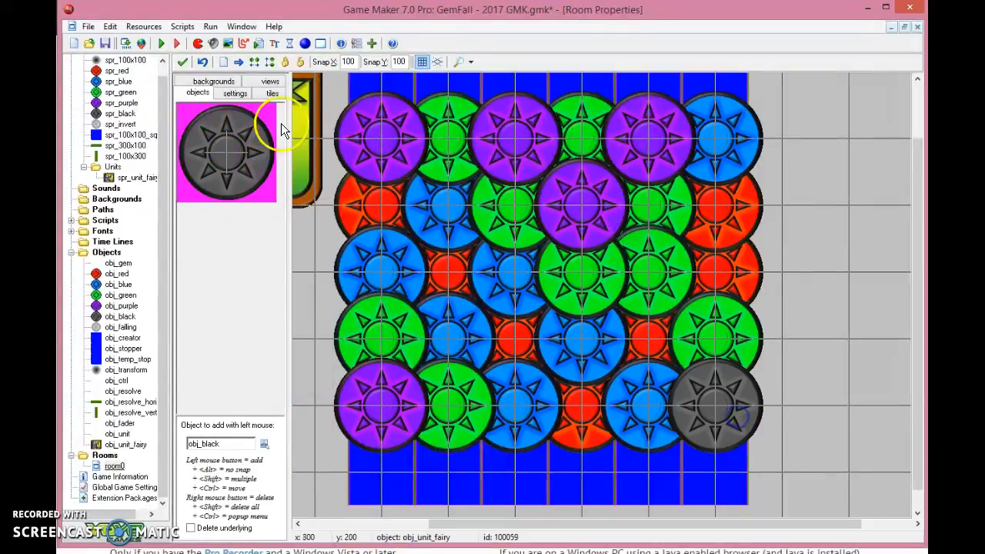
- Run GemFall and swap gems to clear three purple, three blue and four red
{"action": "left_click", "coordinate": [169, 43]}
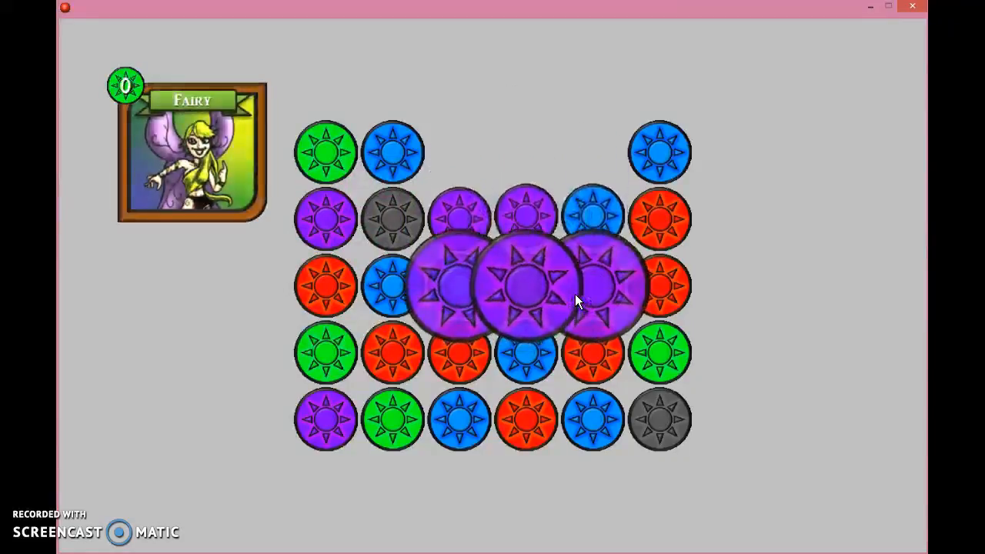
{"action": "left_click", "coordinate": [525, 286]}
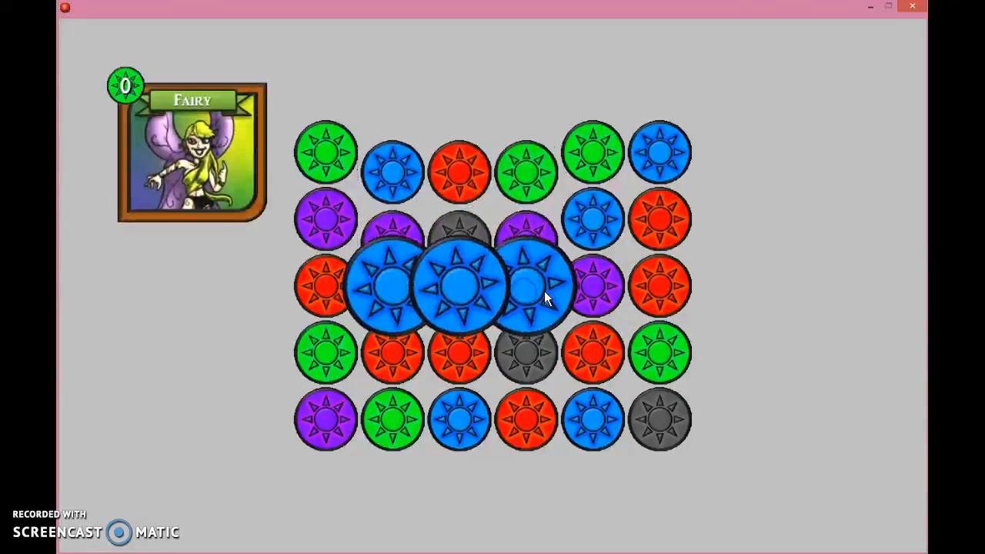
{"action": "left_click", "coordinate": [527, 284]}
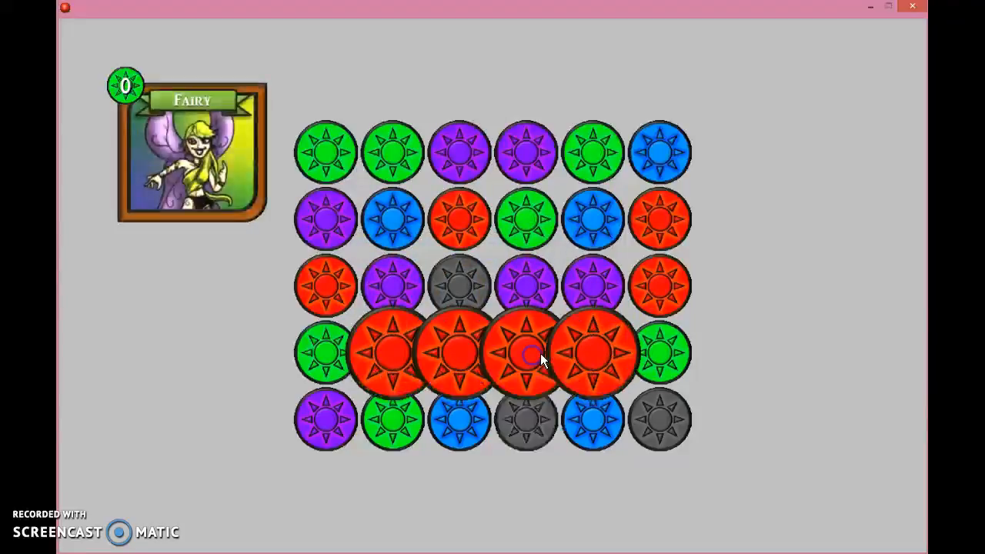
{"action": "left_click", "coordinate": [526, 352]}
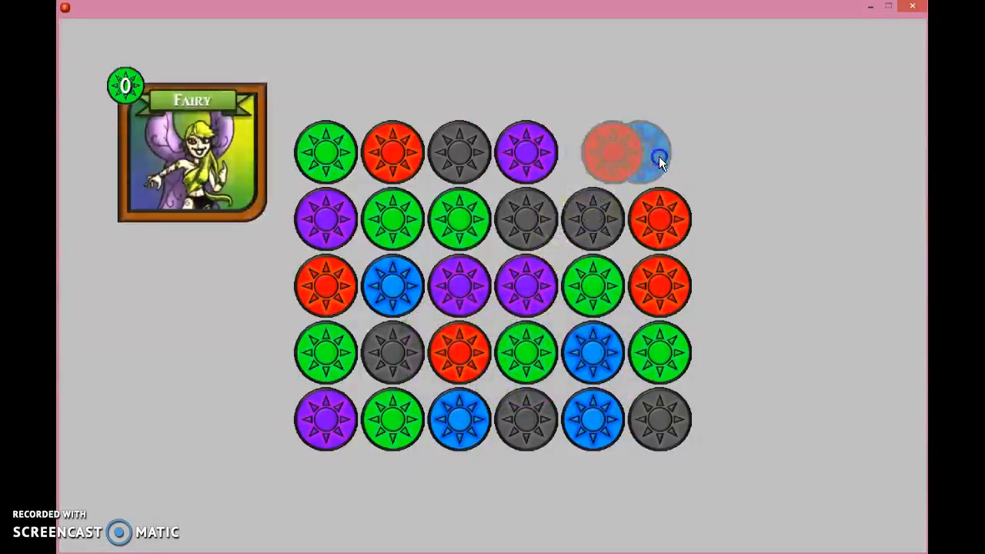
{"action": "left_click", "coordinate": [658, 158]}
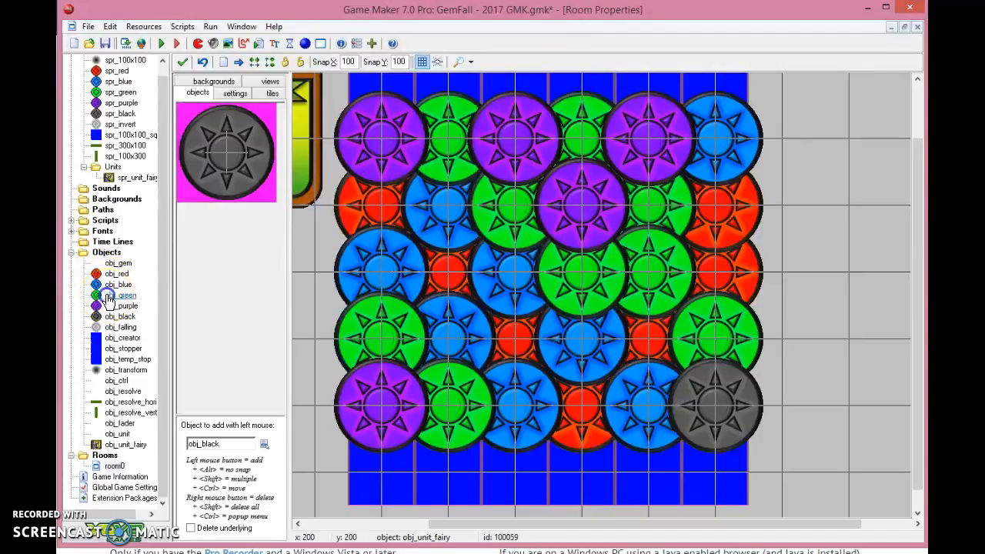
- Open obj_green's Destroy event code, close it, and reopen it
{"action": "double_click", "coordinate": [120, 294]}
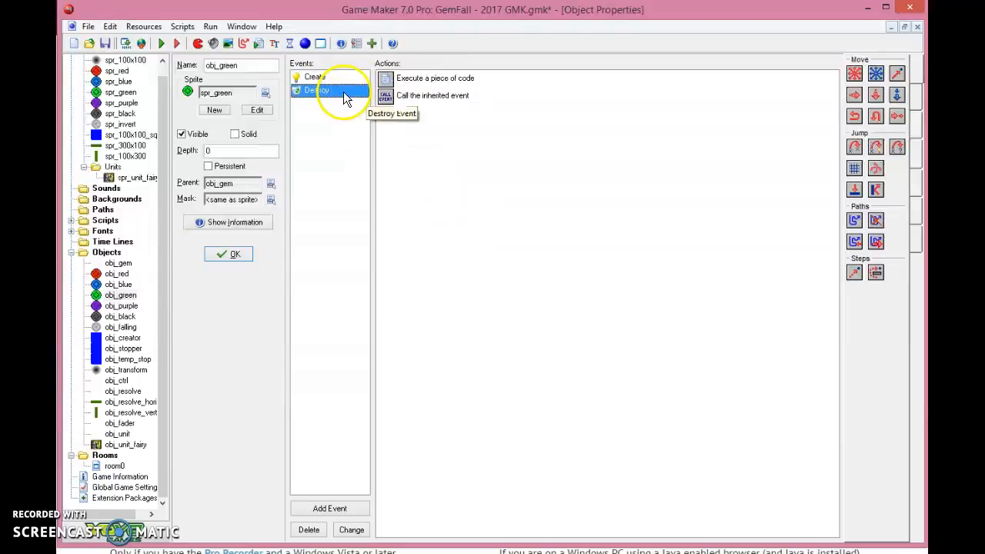
{"action": "double_click", "coordinate": [435, 78]}
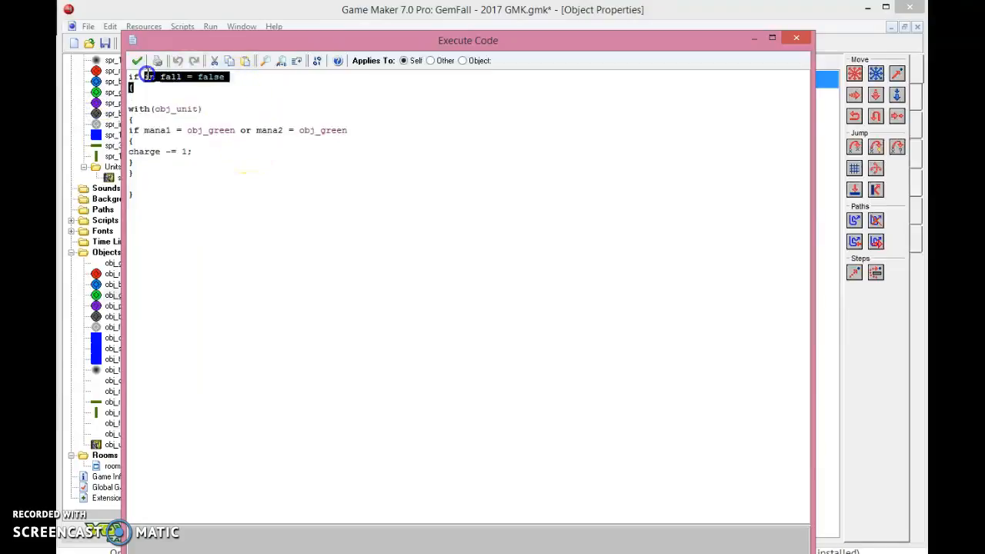
{"action": "mouse_move", "coordinate": [137, 61]}
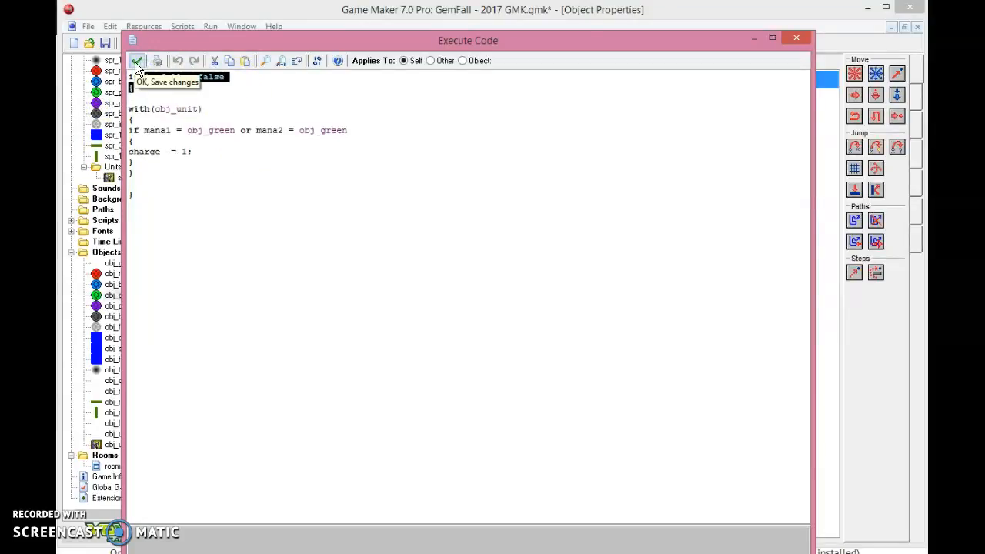
{"action": "left_click", "coordinate": [137, 61]}
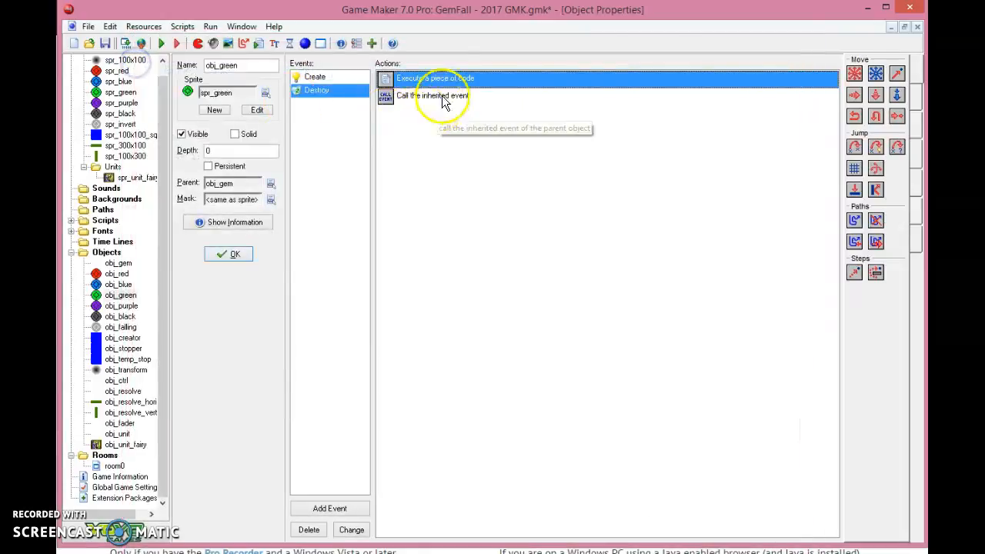
{"action": "double_click", "coordinate": [435, 78]}
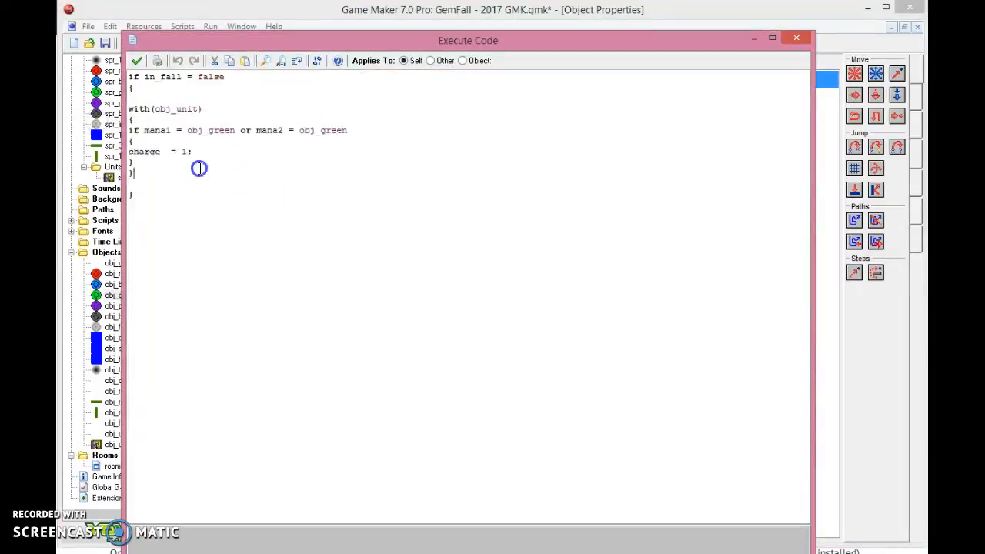